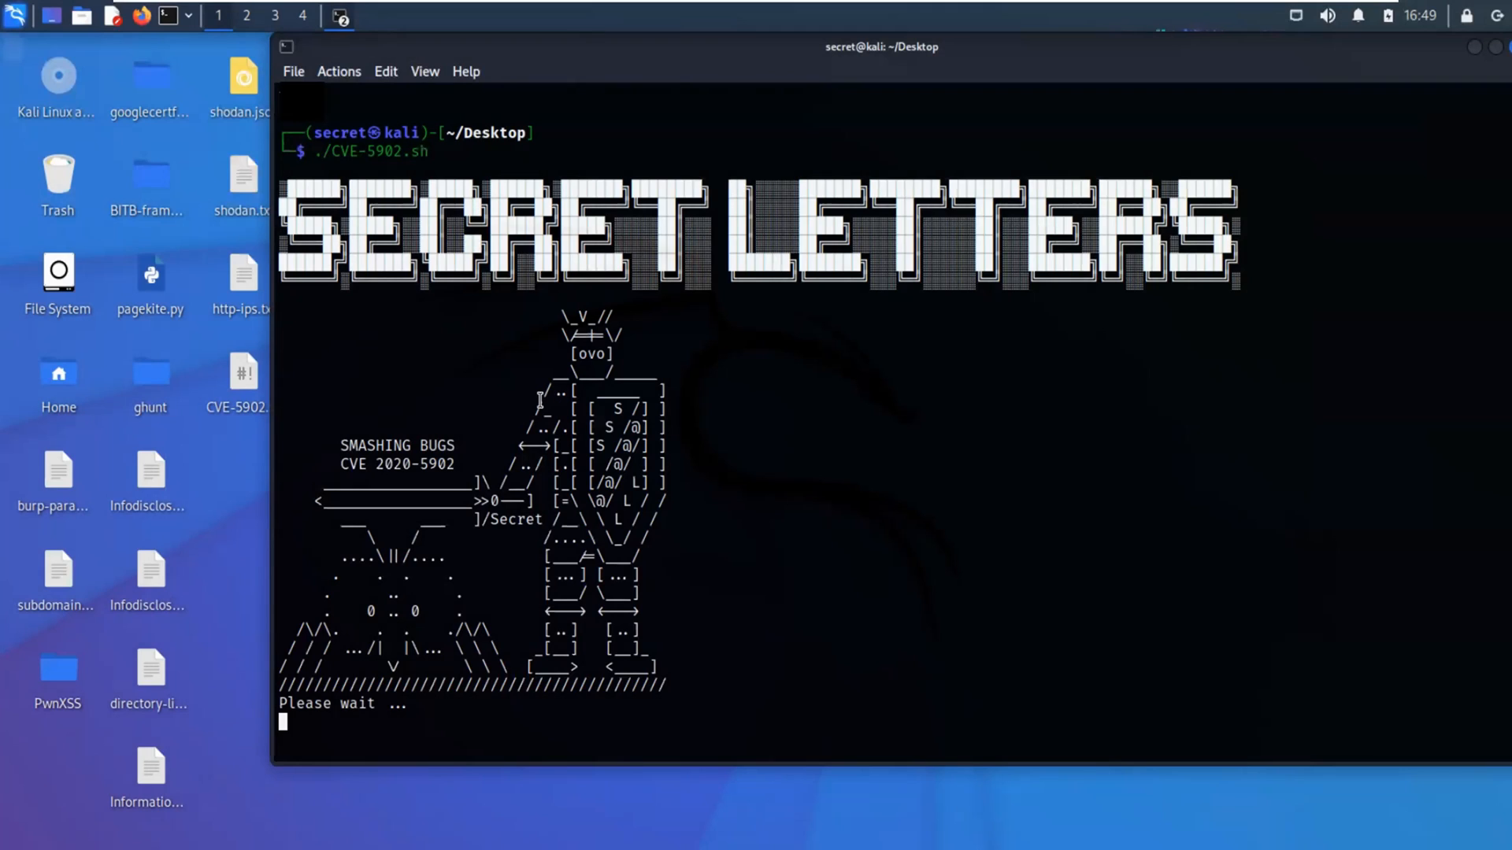
{"action": "mouse_move", "coordinate": [350, 372]}
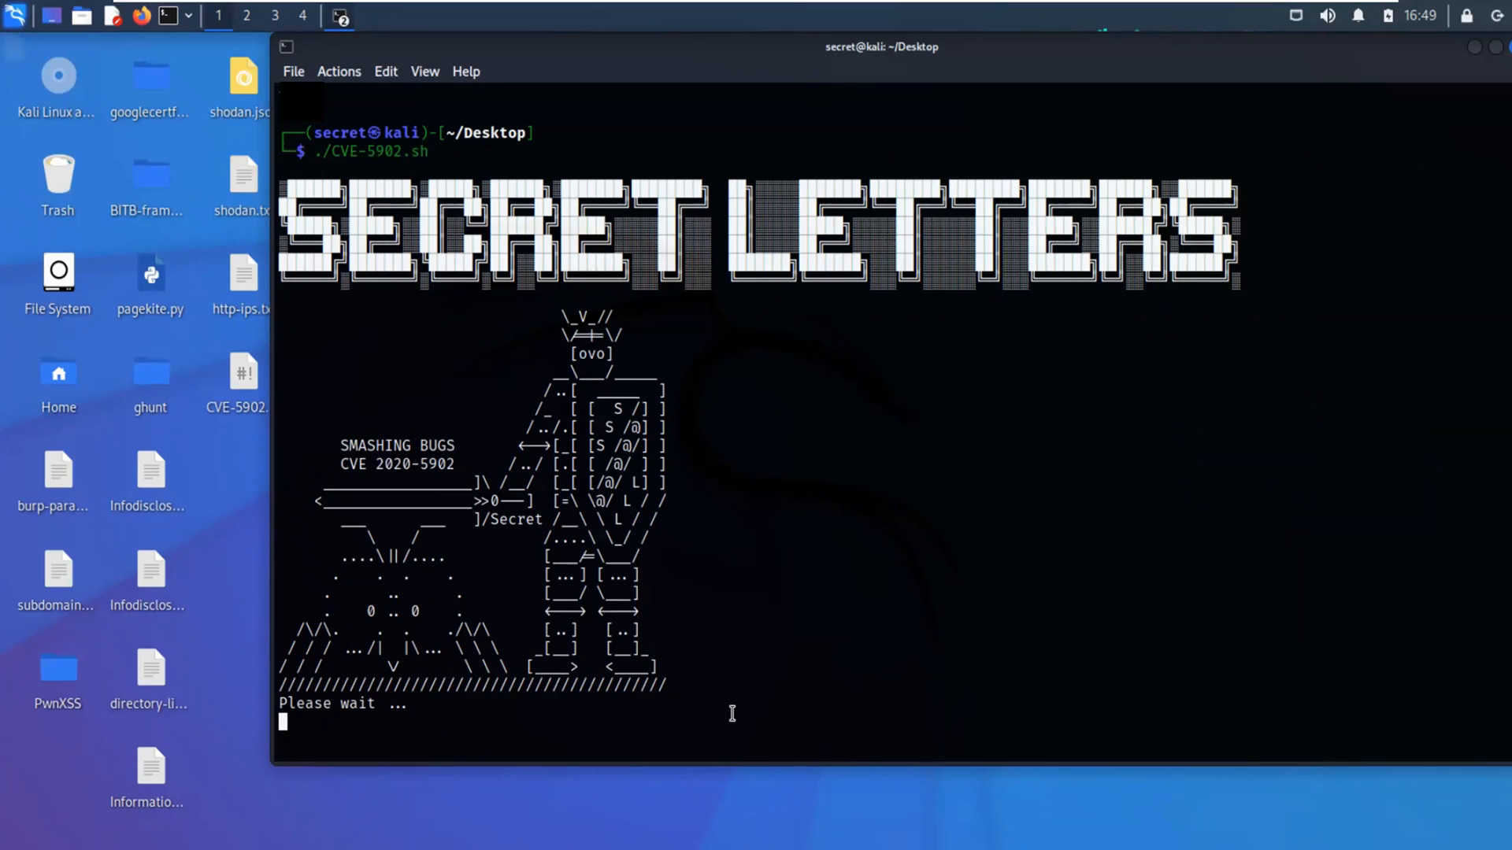
{"action": "mouse_move", "coordinate": [804, 614]}
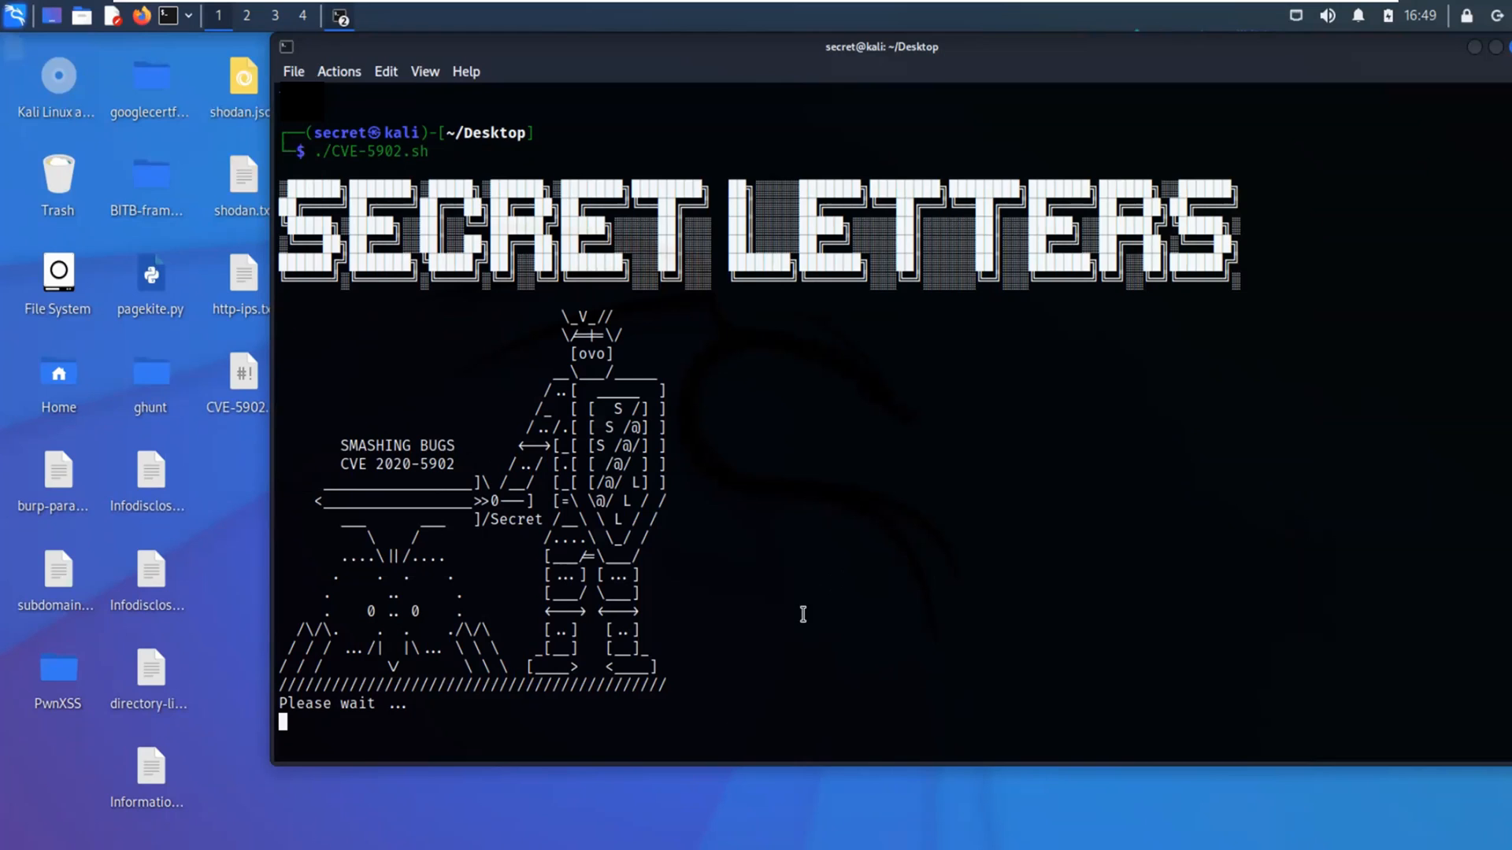
{"action": "mouse_move", "coordinate": [740, 668]}
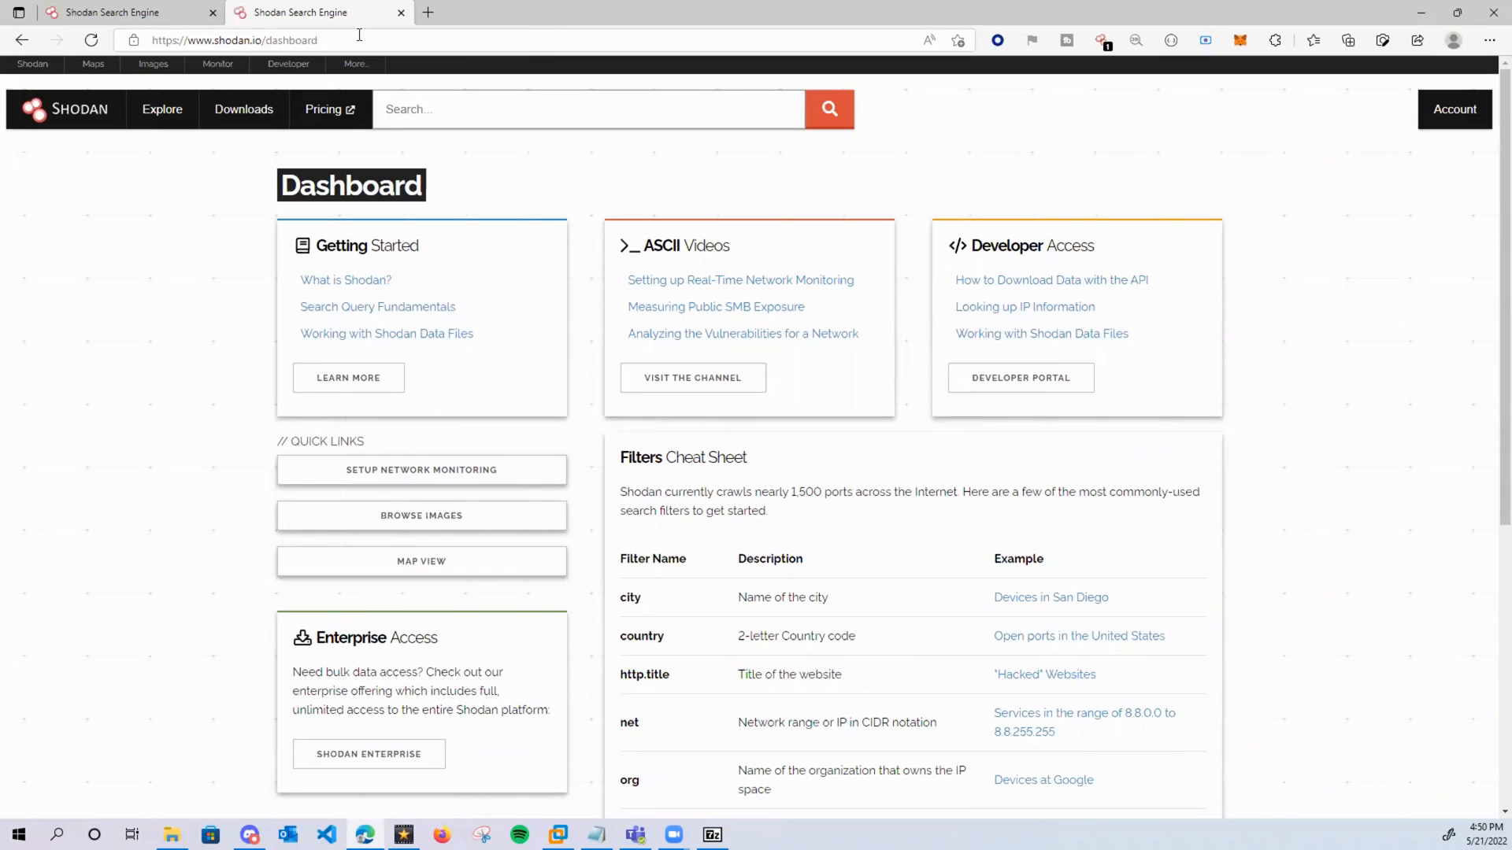
{"action": "mouse_move", "coordinate": [792, 304]}
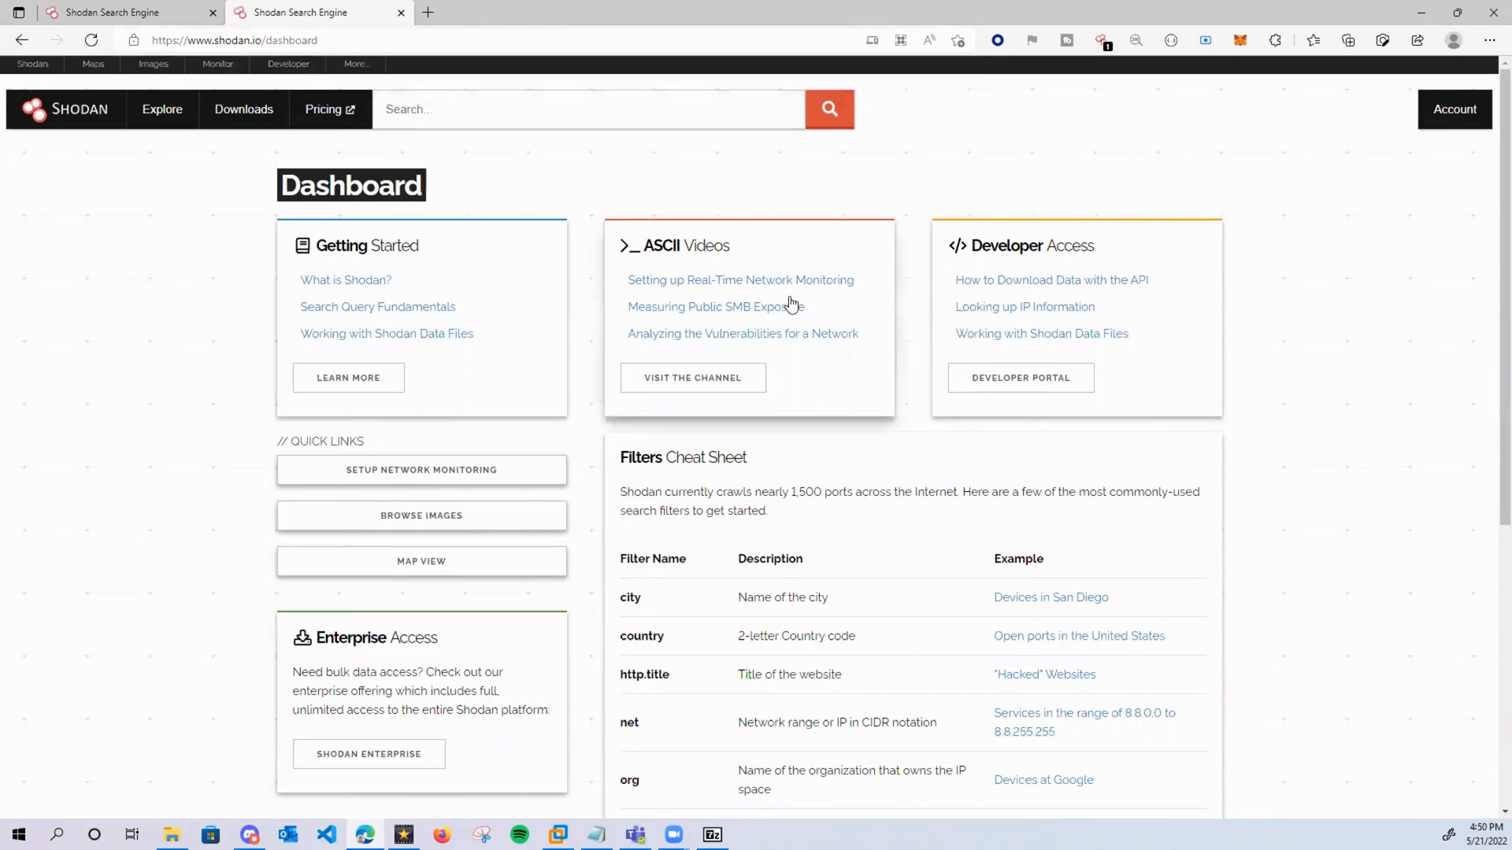
{"action": "mouse_move", "coordinate": [624, 337]}
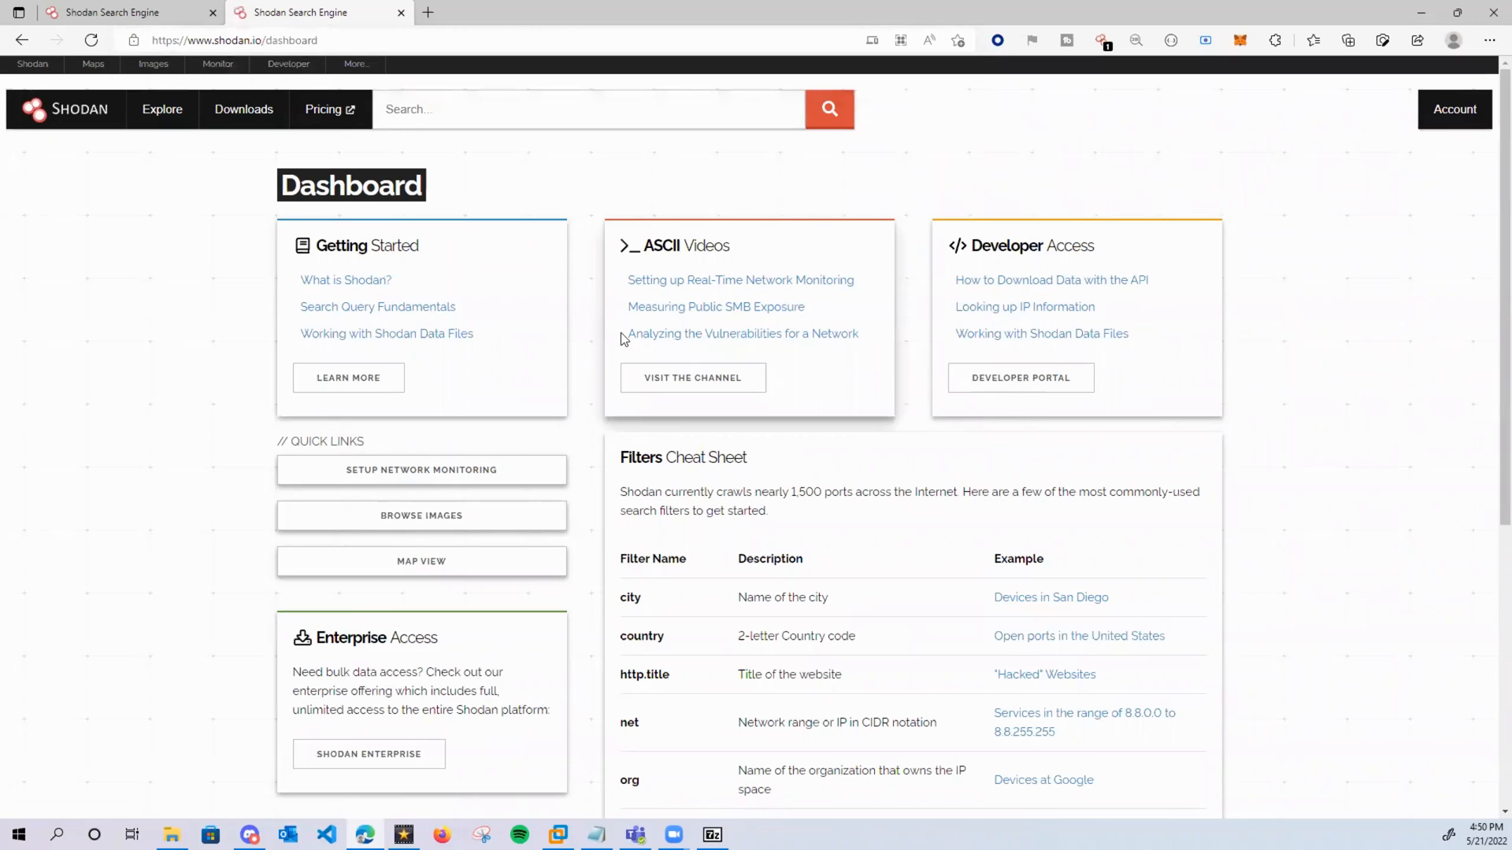
{"action": "mouse_move", "coordinate": [652, 358]}
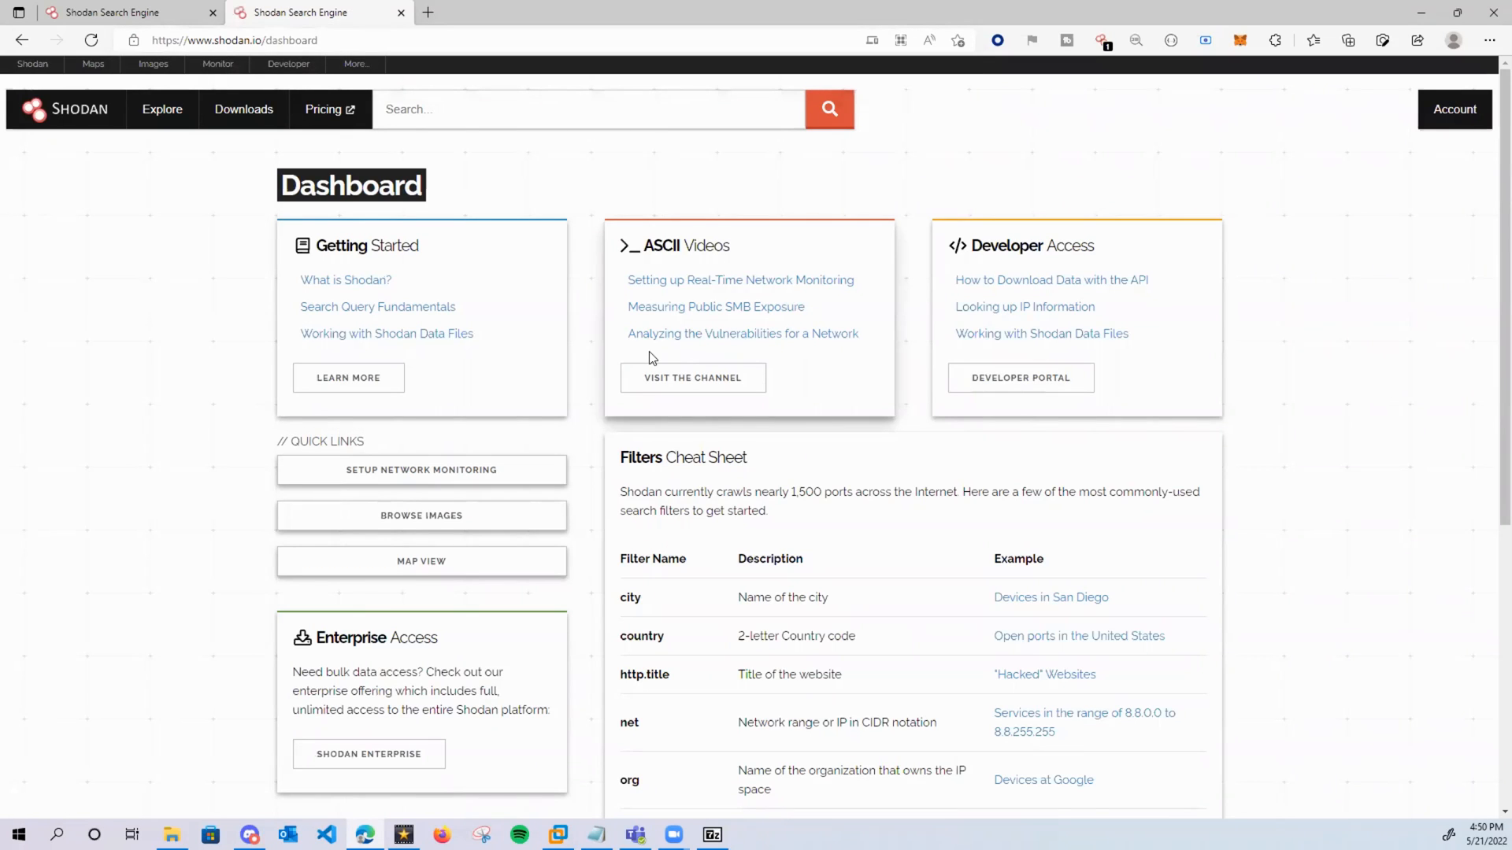
{"action": "mouse_move", "coordinate": [1128, 507]}
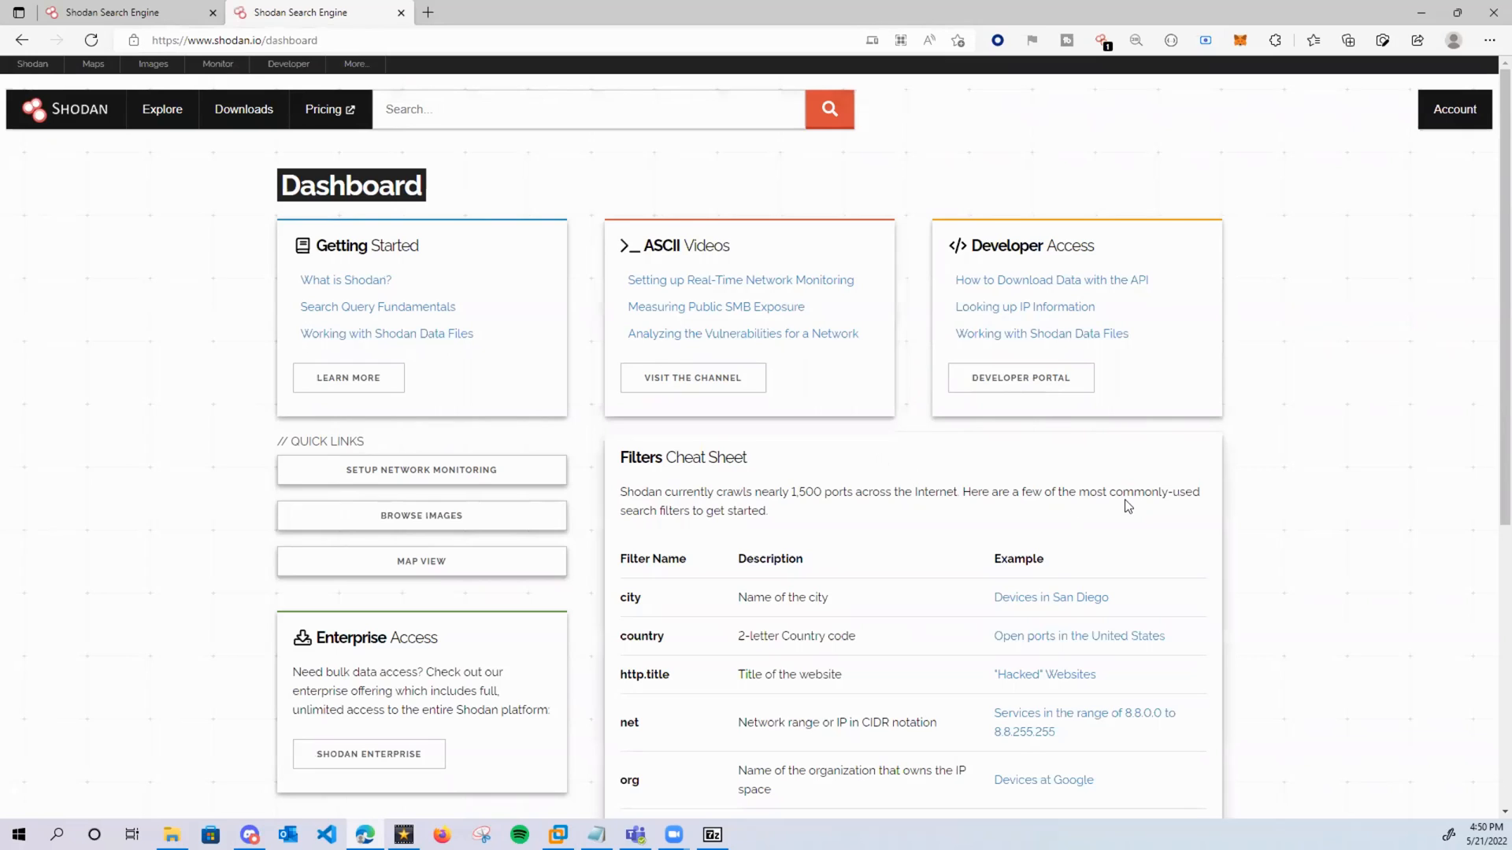
{"action": "mouse_move", "coordinate": [521, 236]}
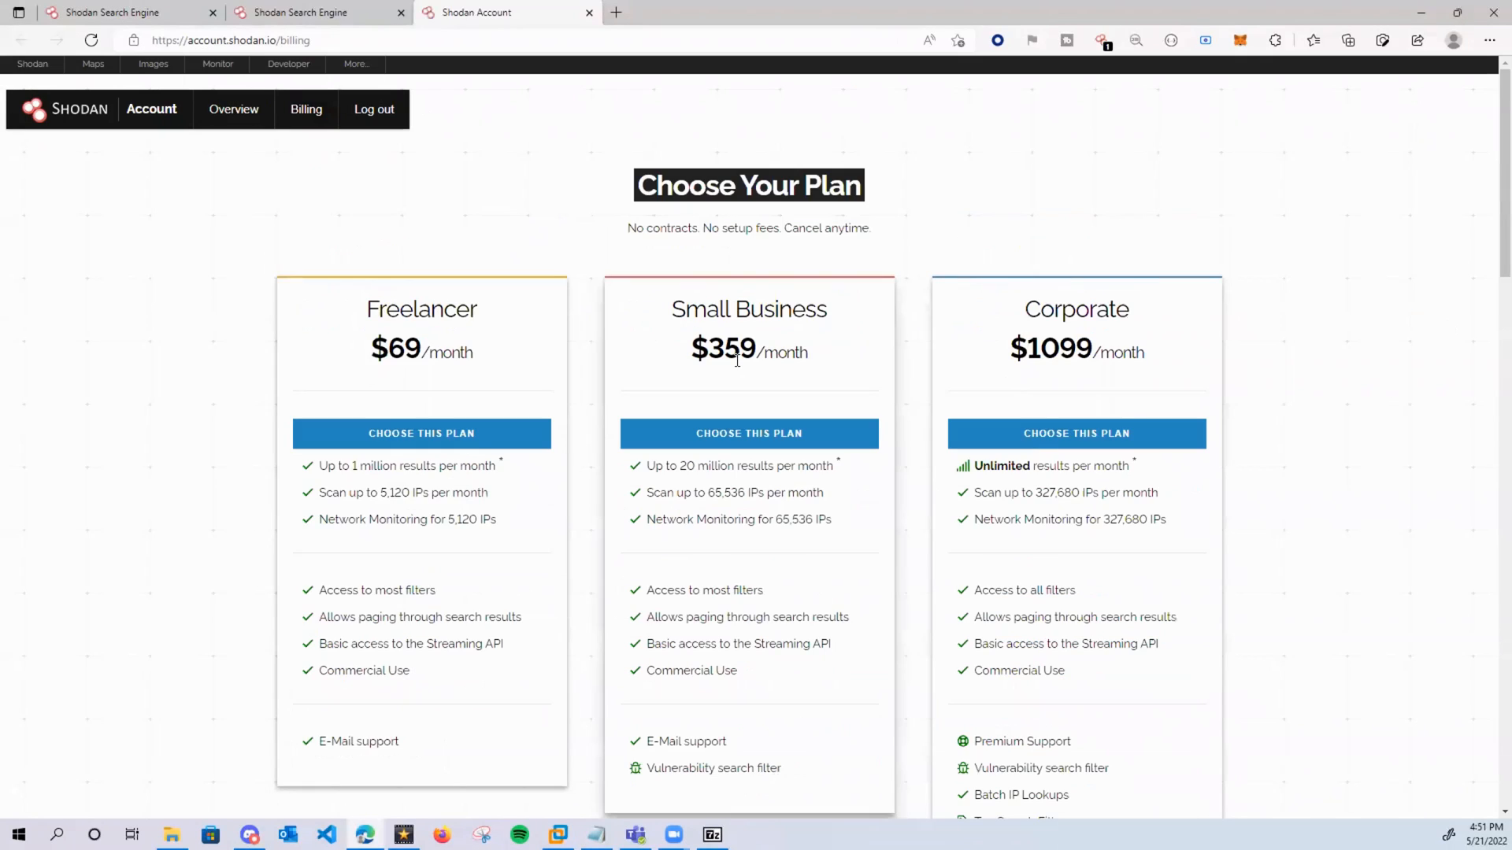
- Browse the billing page comparing Freelancer, Small Business and Corporate plan prices
{"action": "scroll", "scroll_direction": "down", "scroll_amount": 3}
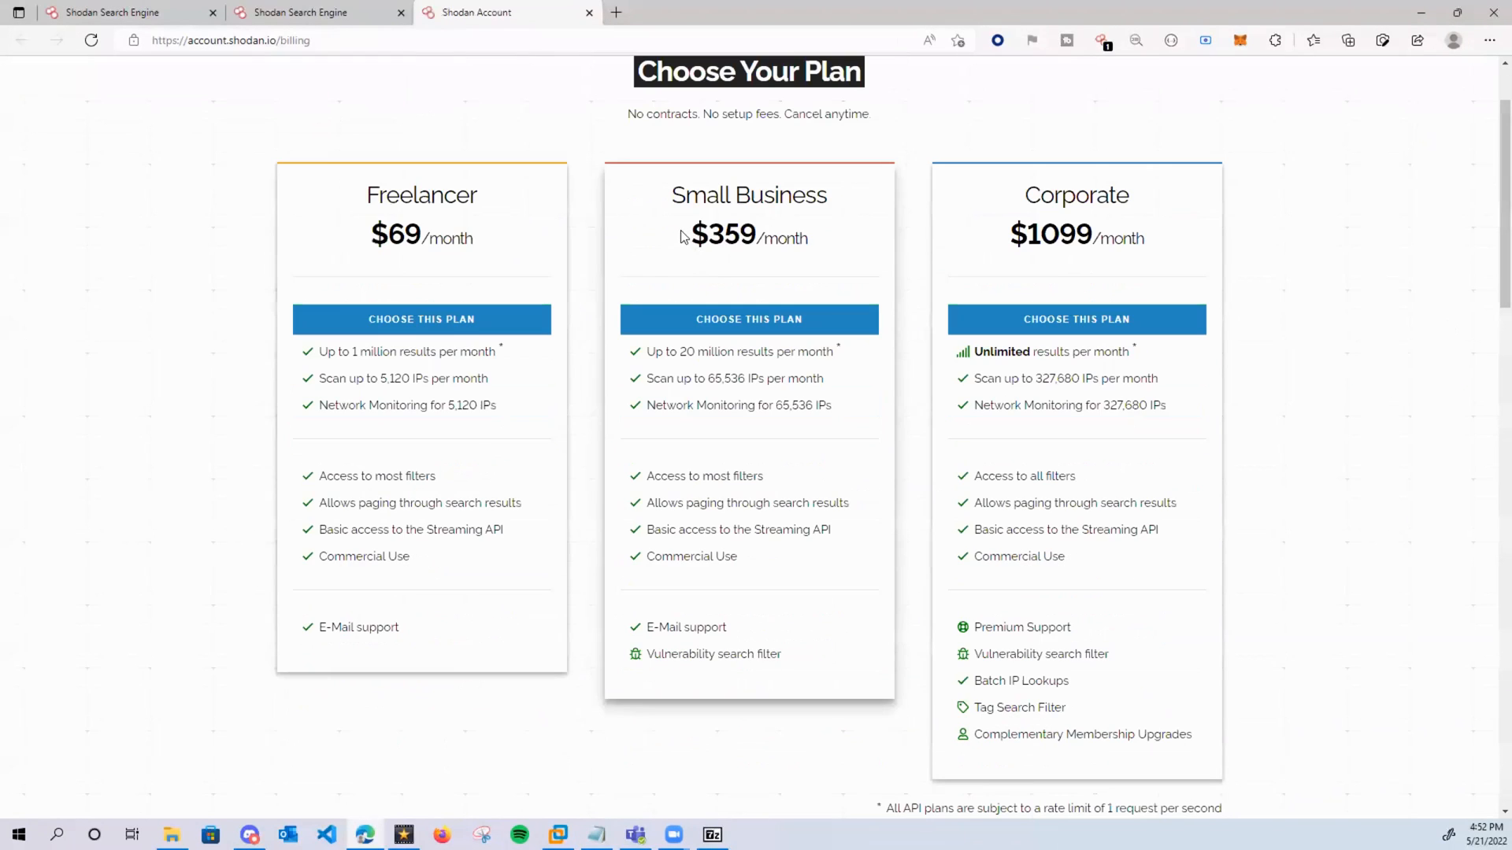
{"action": "double_click", "coordinate": [721, 236]}
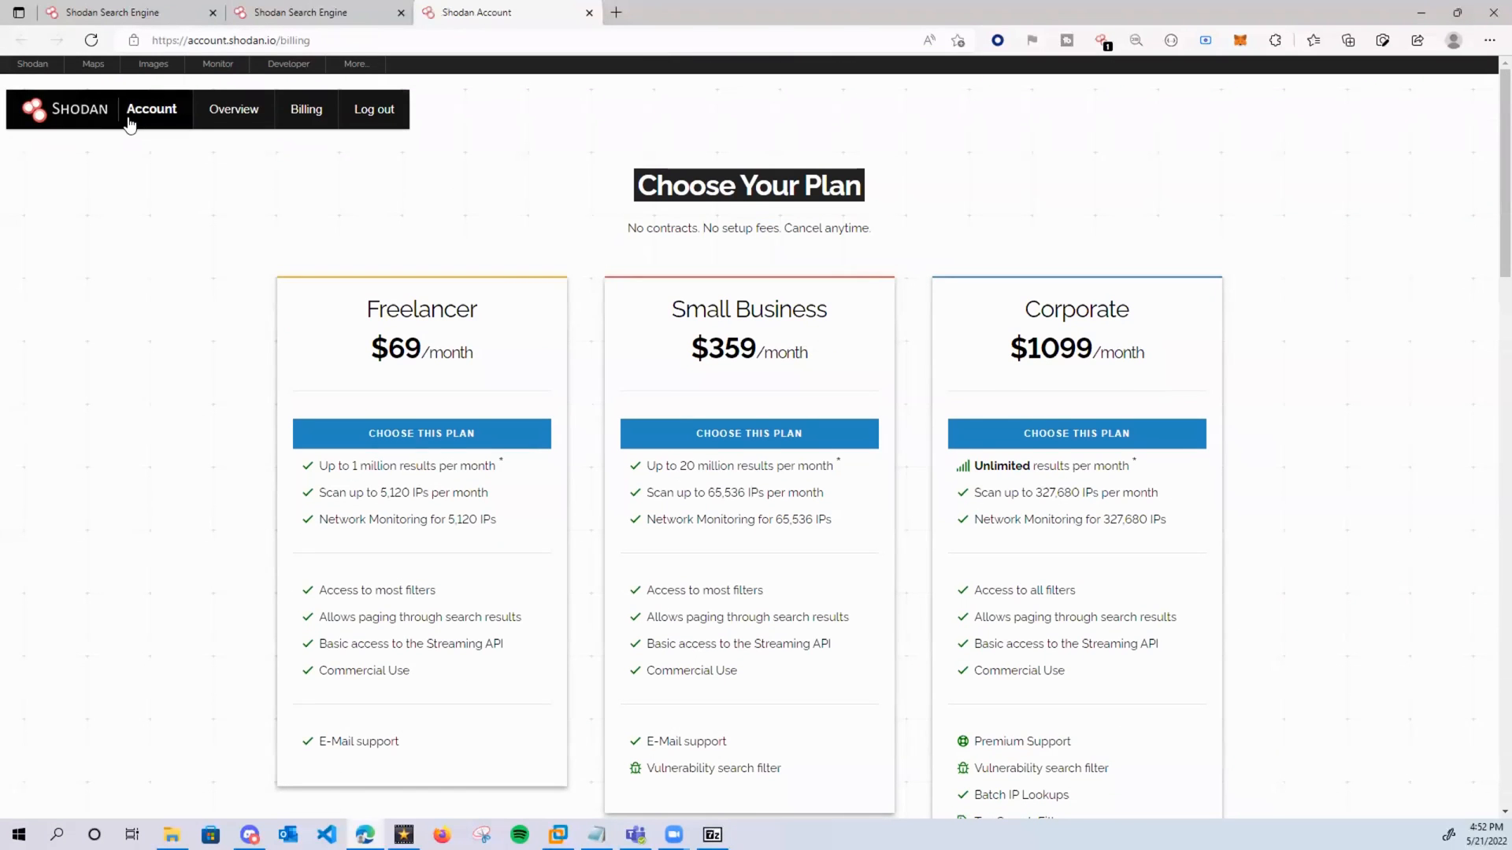
- Search Shodan for http.title:"BIG-IP&reg;- Redirect" from the dashboard, returning 13,352 results
{"action": "left_click", "coordinate": [31, 64]}
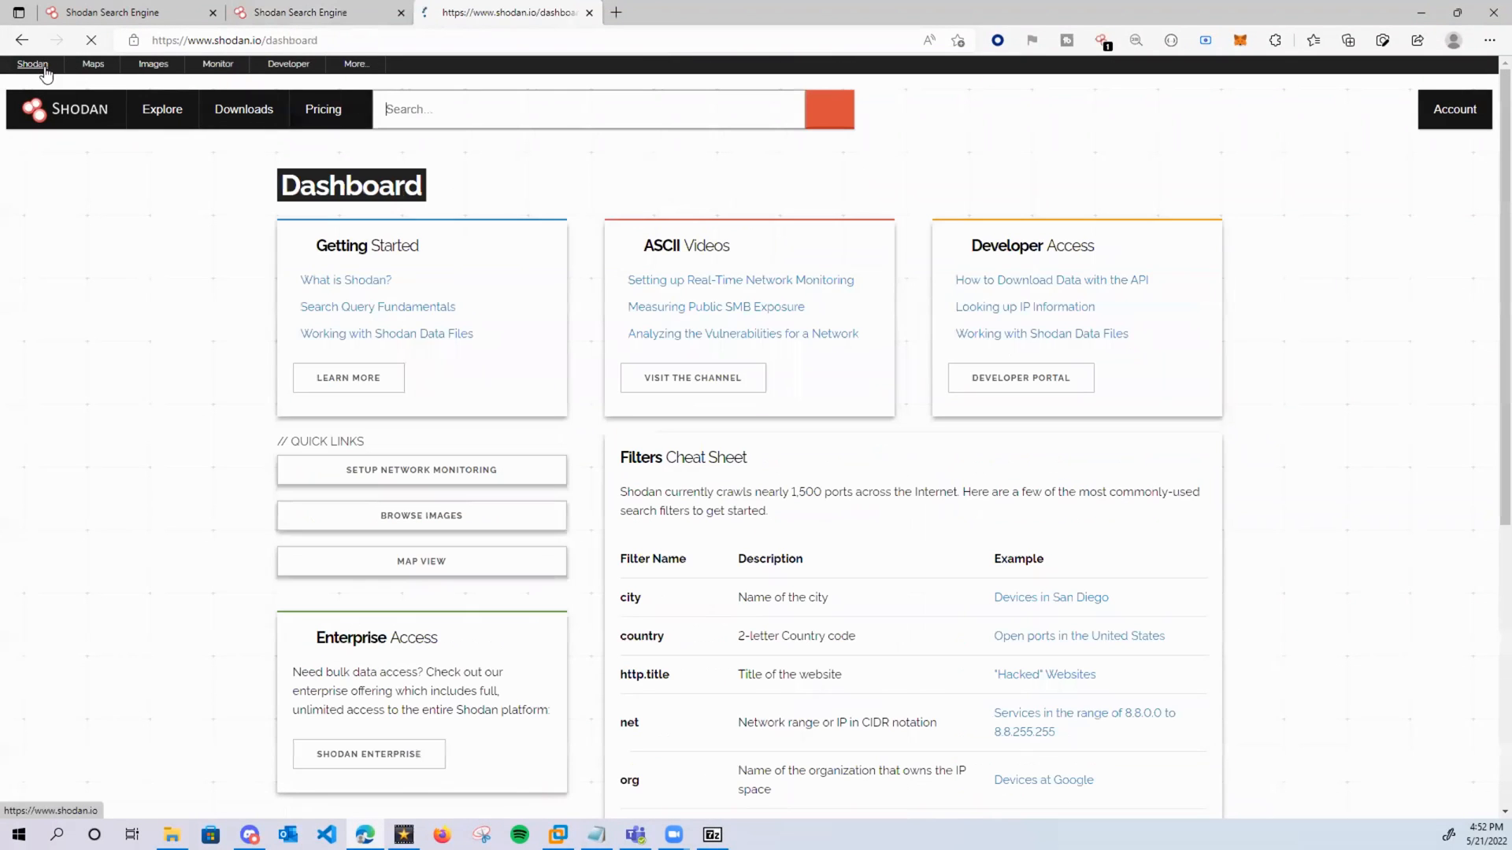
{"action": "type", "text": "http.title:\"BIG-IP&reg;- Redirect\""}
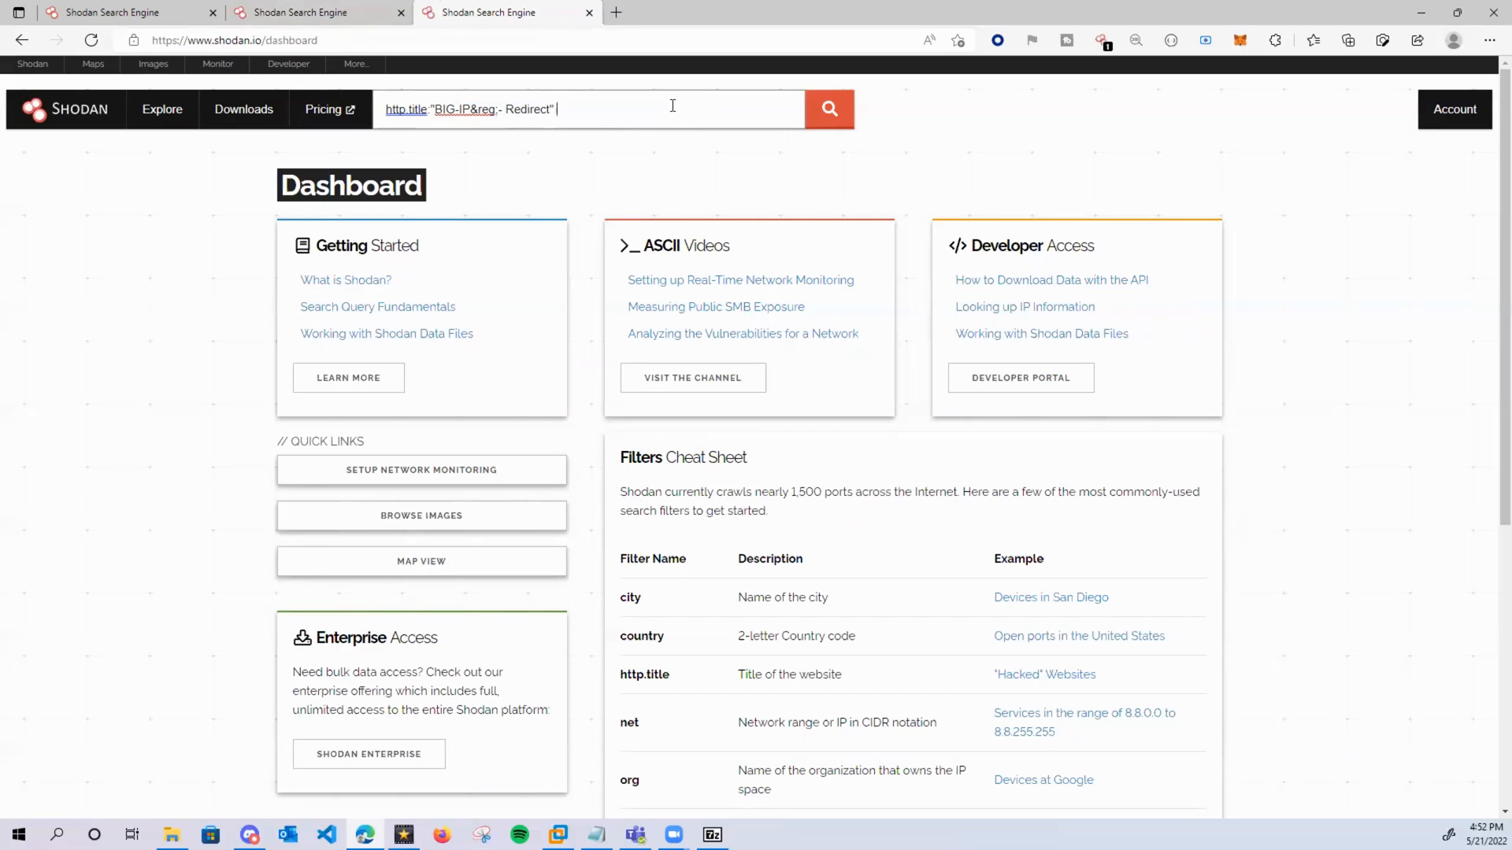
{"action": "type", "text": "org:\""}
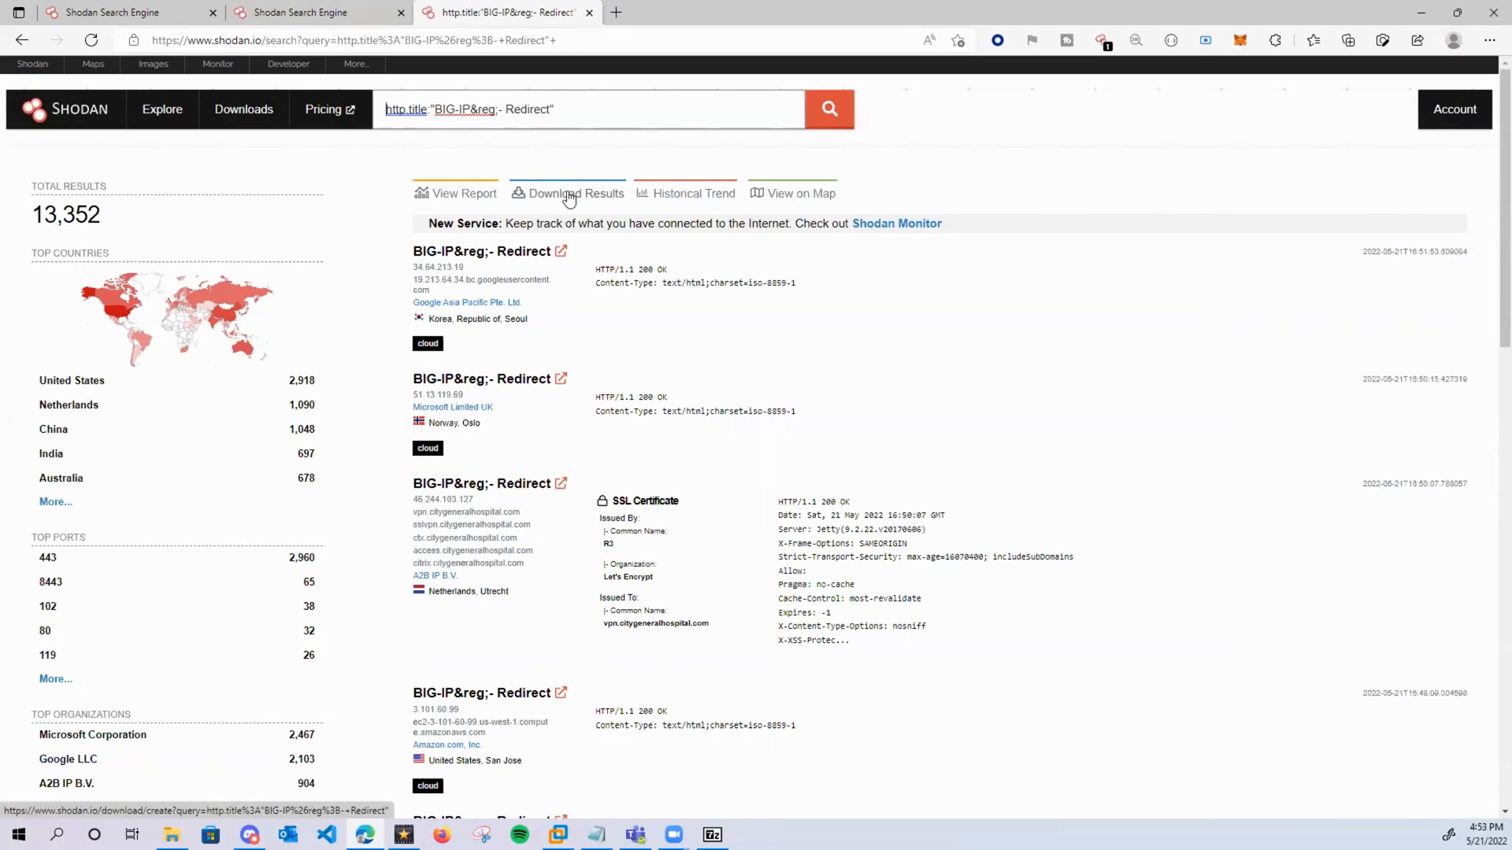
{"action": "mouse_move", "coordinate": [266, 116]}
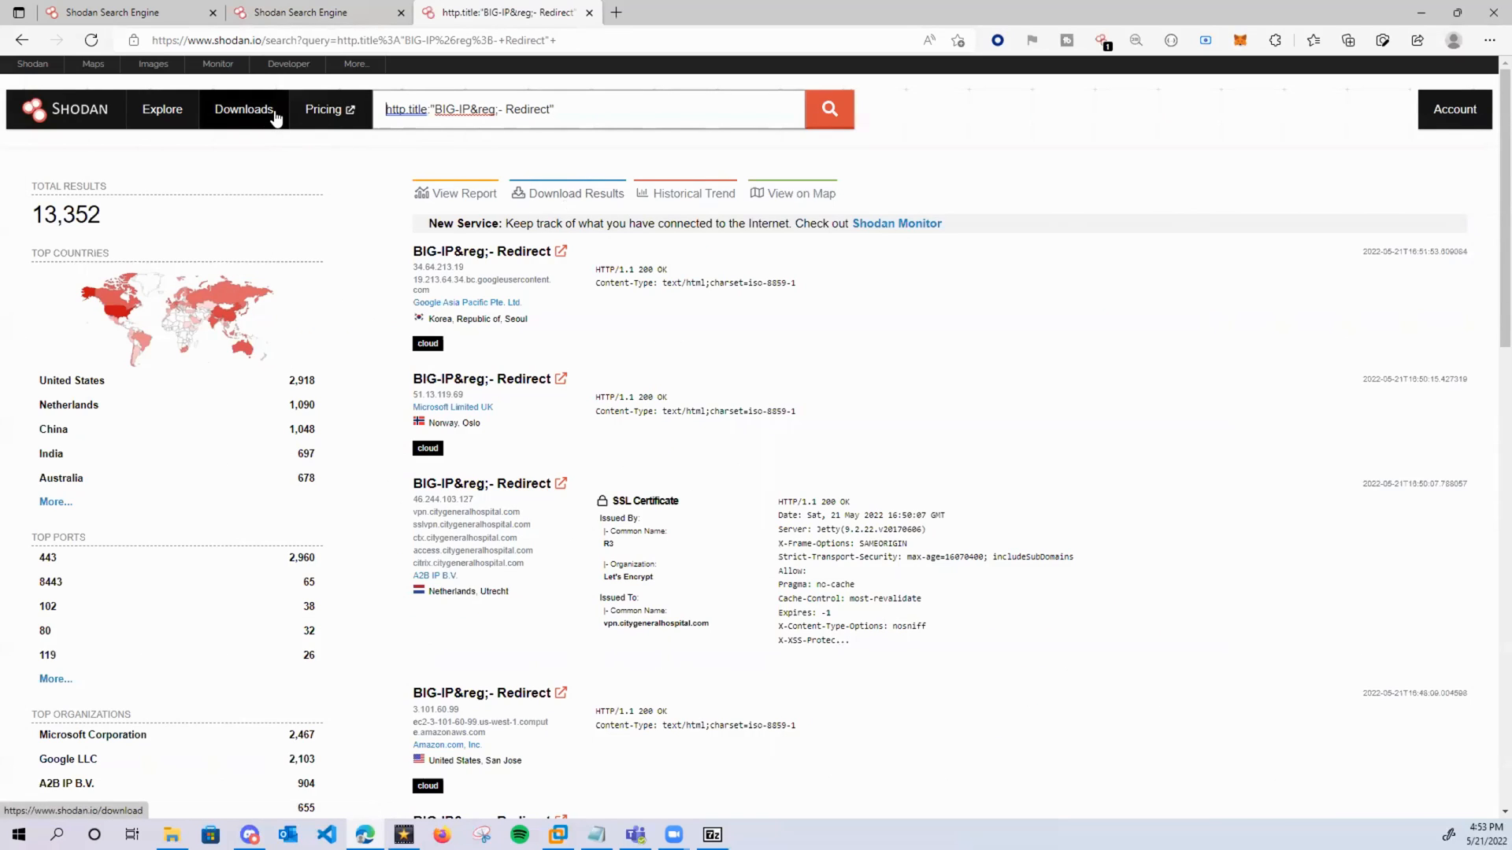
- Download the saved 8,574-record BIG-IP&reg;- Redirect results export from the Downloads list
{"action": "left_click", "coordinate": [243, 111]}
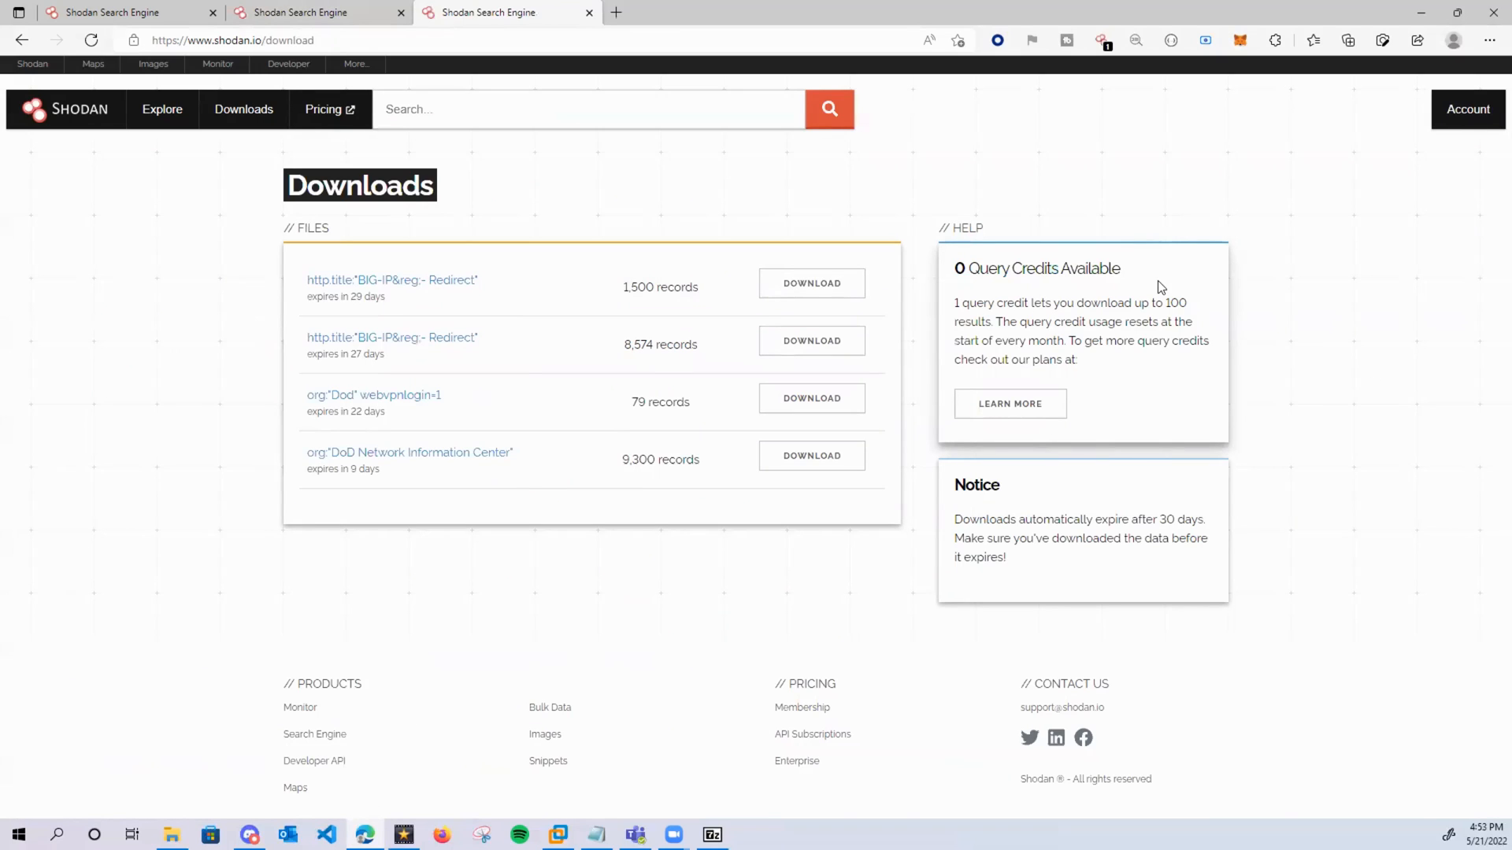
{"action": "left_click_drag", "start_coordinate": [968, 303], "coordinate": [1149, 321]}
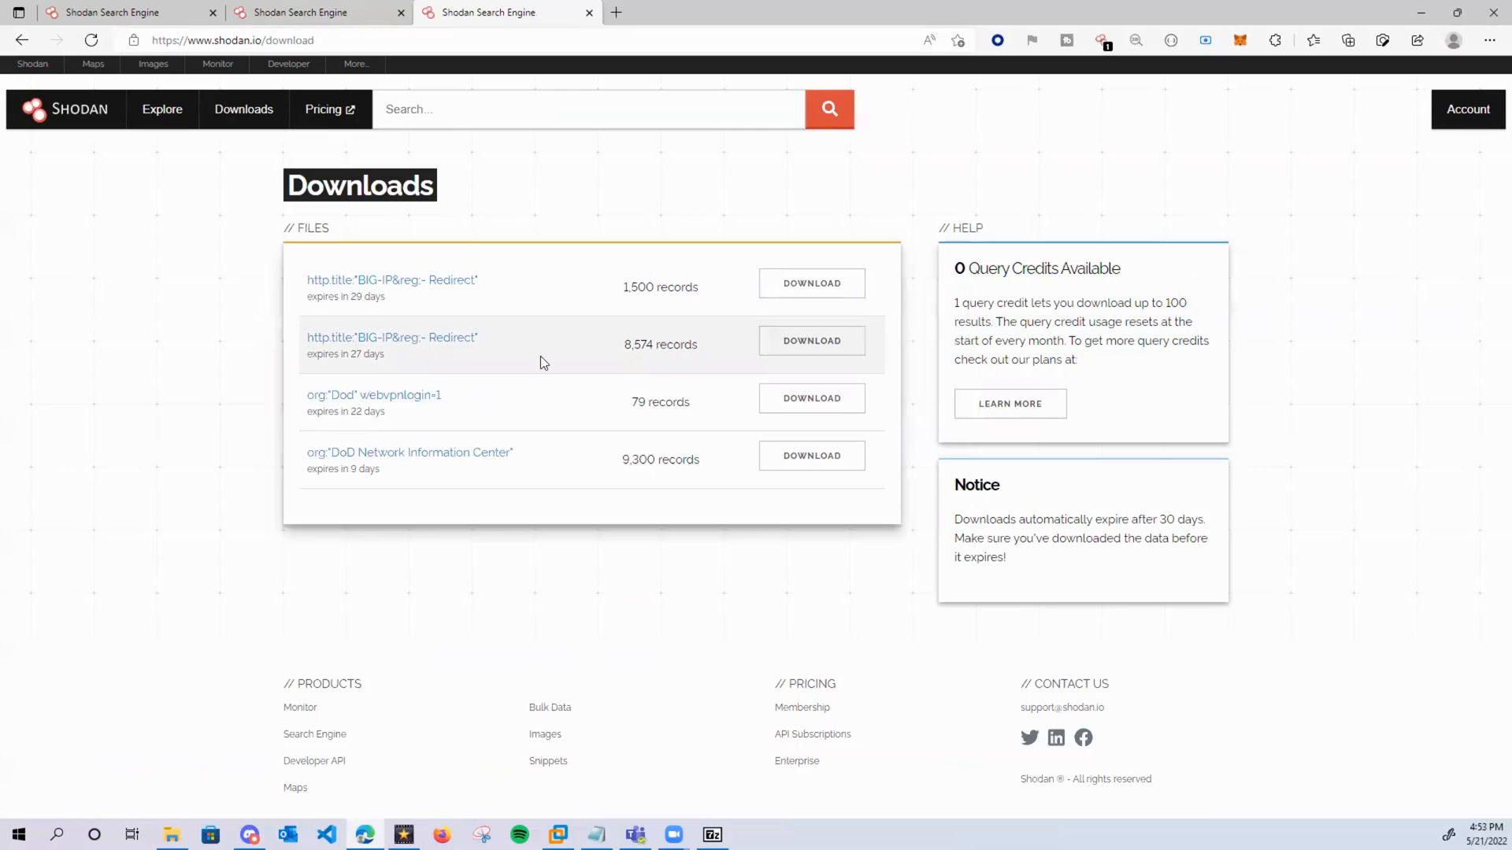
{"action": "double_click", "coordinate": [633, 345]}
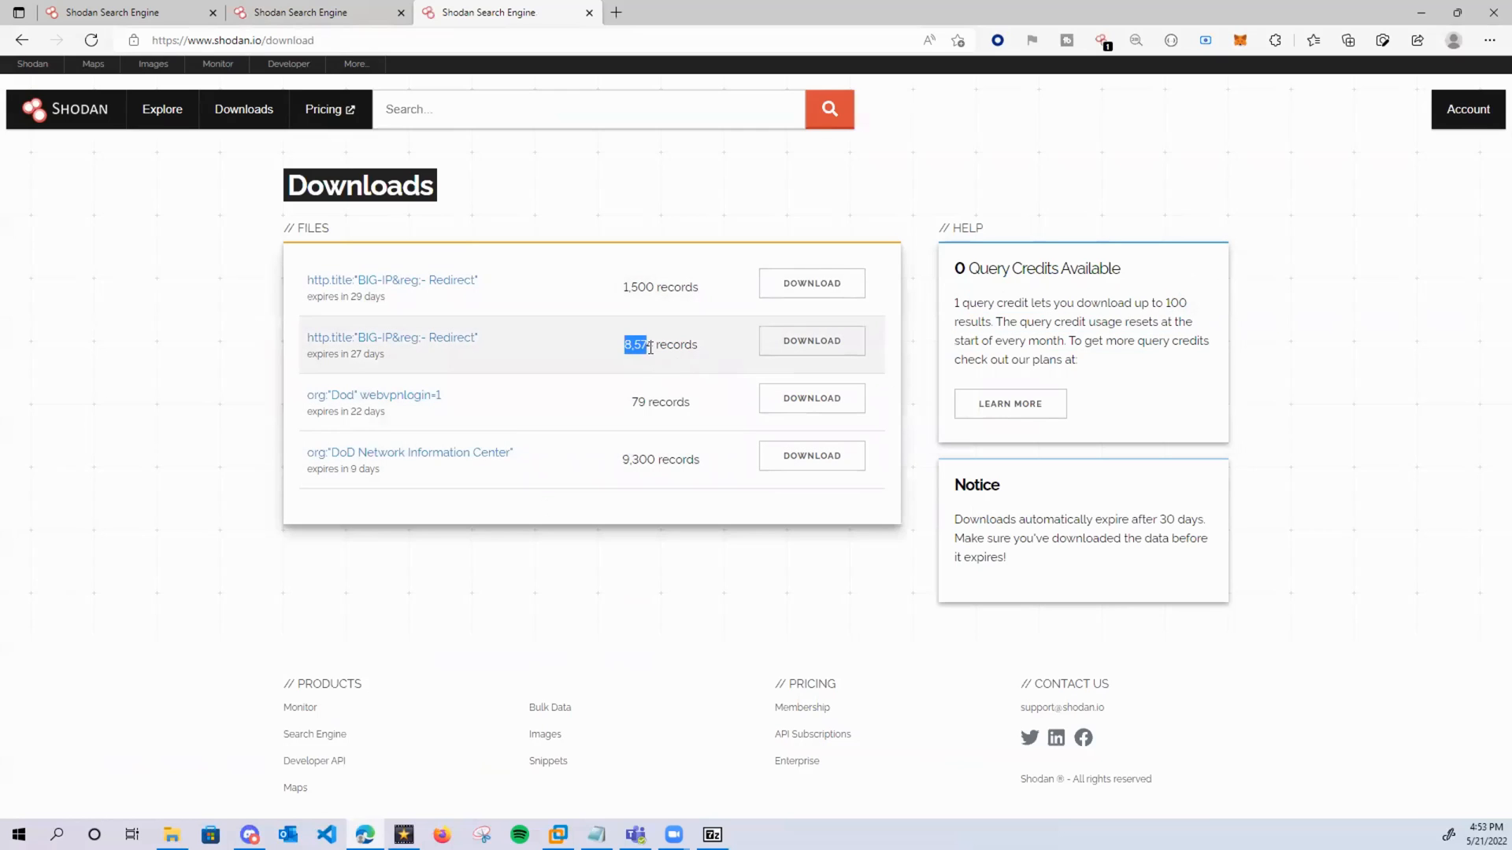
{"action": "left_click", "coordinate": [813, 341]}
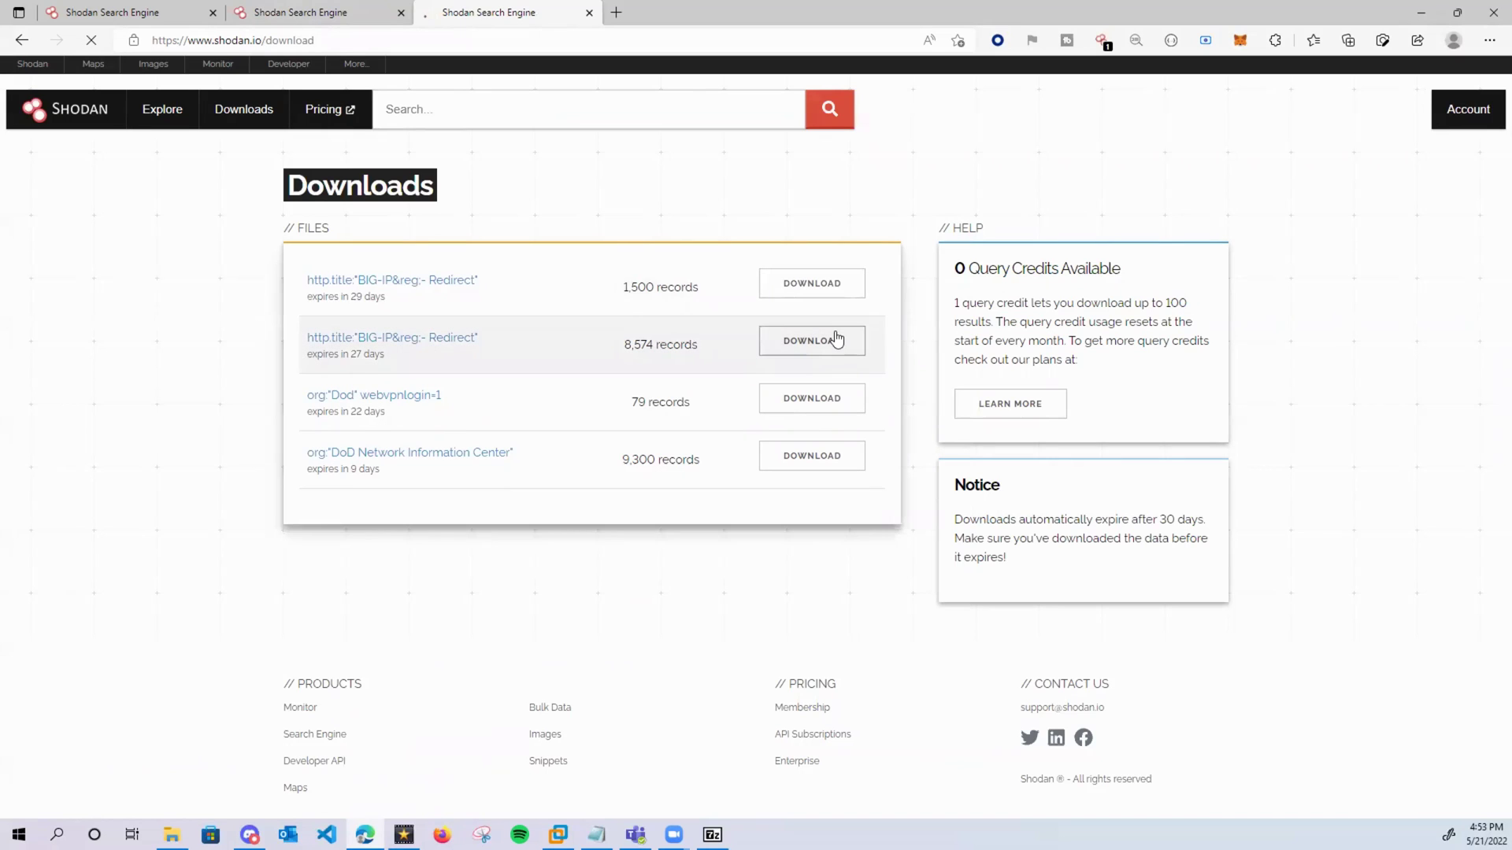
{"action": "left_click", "coordinate": [812, 341]}
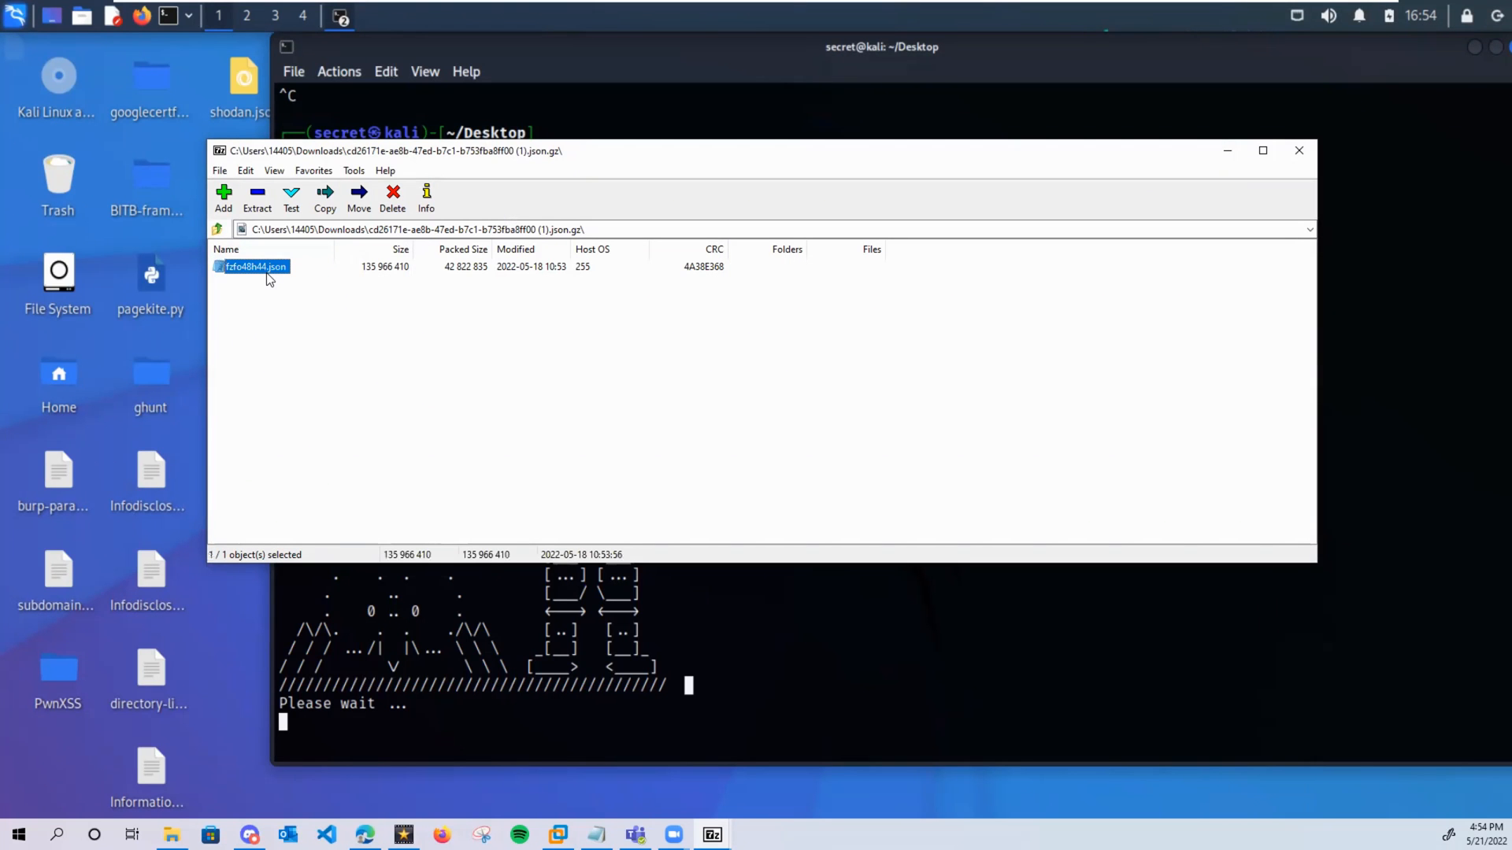
{"action": "mouse_move", "coordinate": [276, 305]}
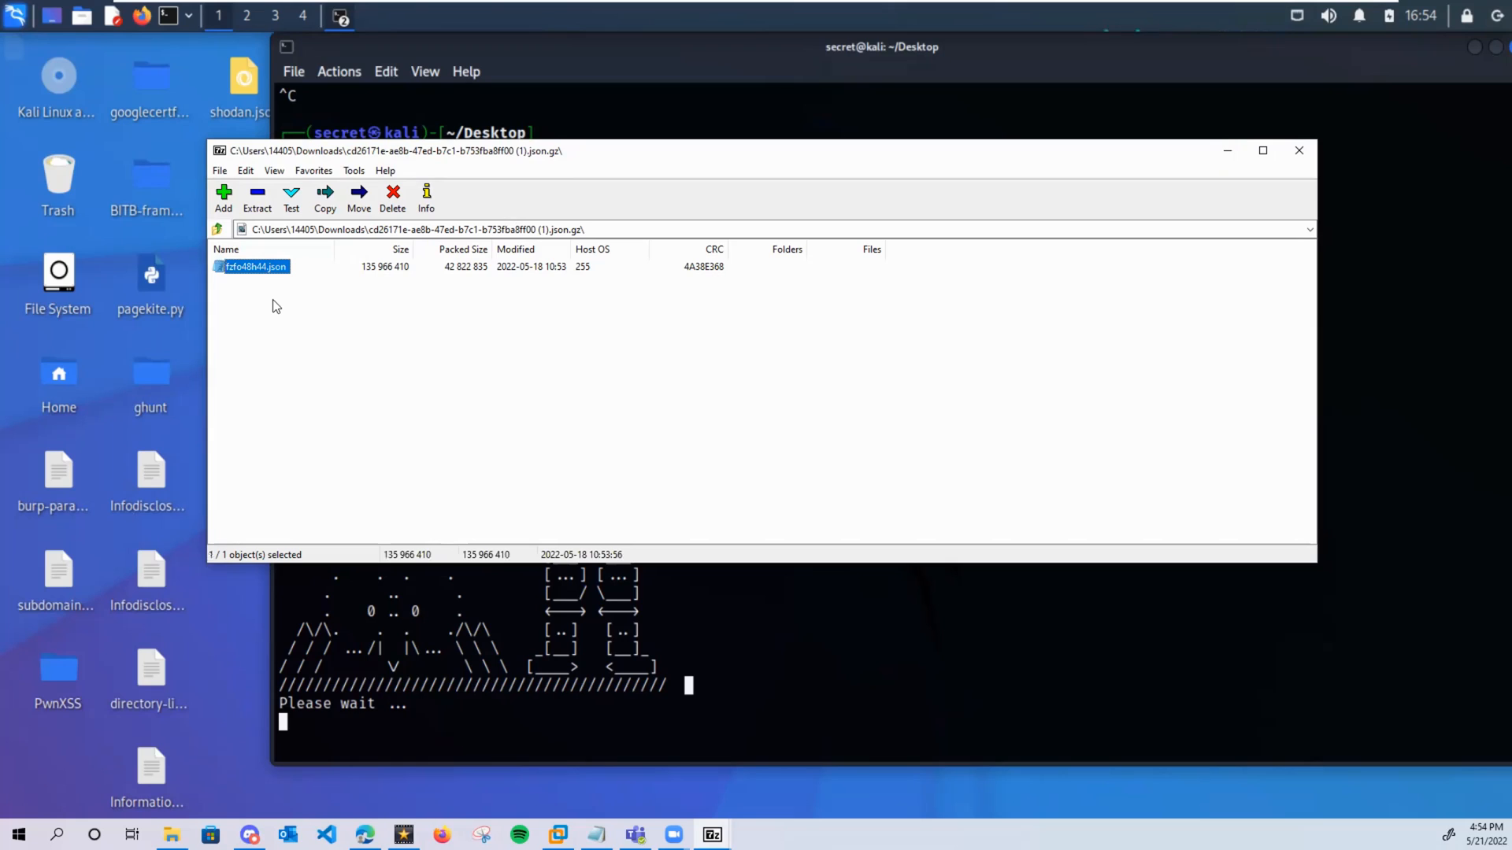
- Rename the extracted Shodan results JSON file in 7-Zip
{"action": "right_click", "coordinate": [252, 266]}
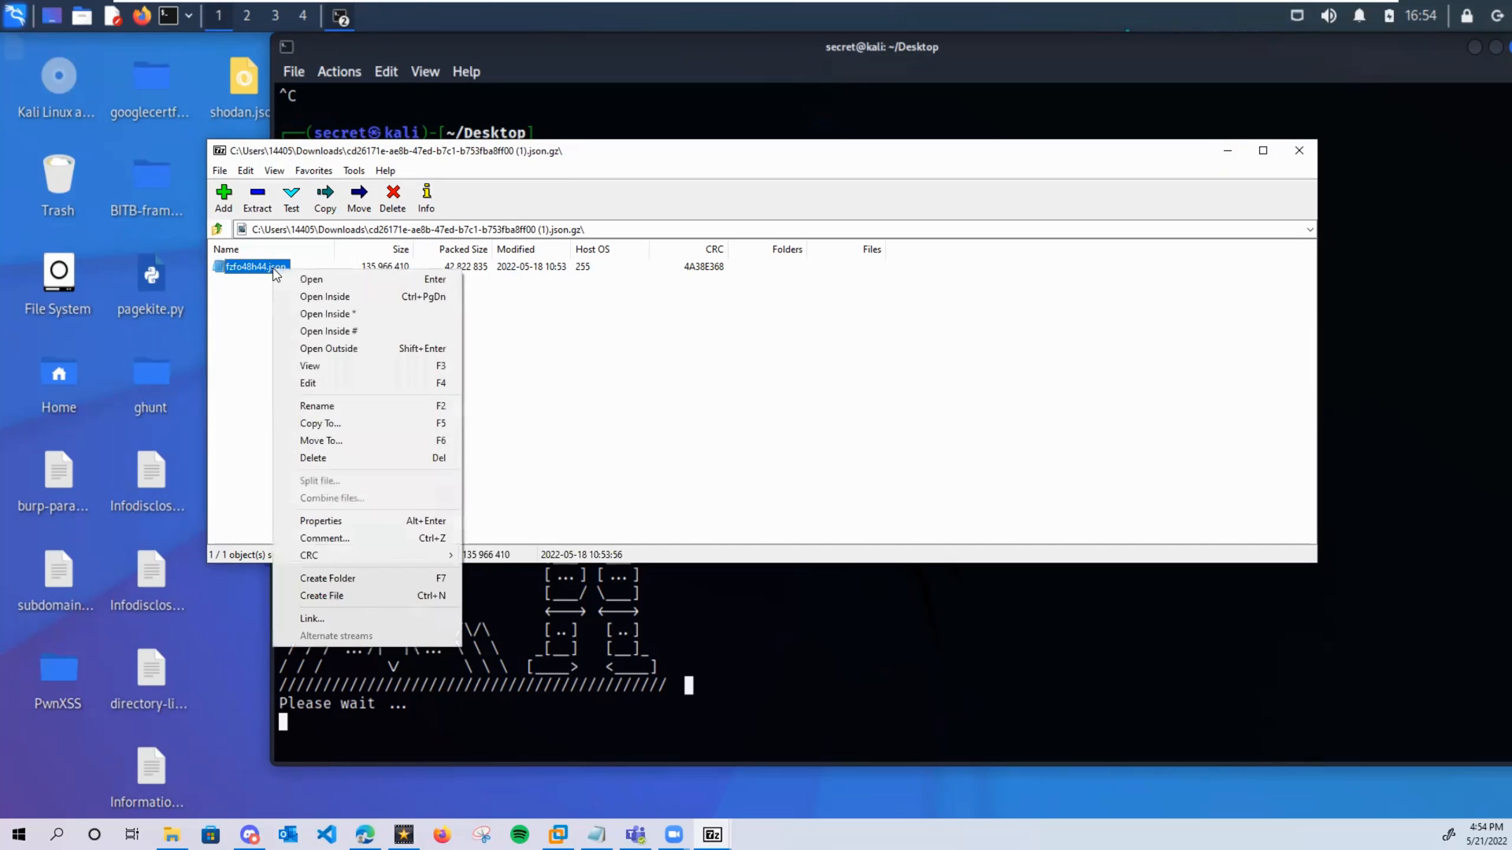
{"action": "mouse_move", "coordinate": [328, 407]}
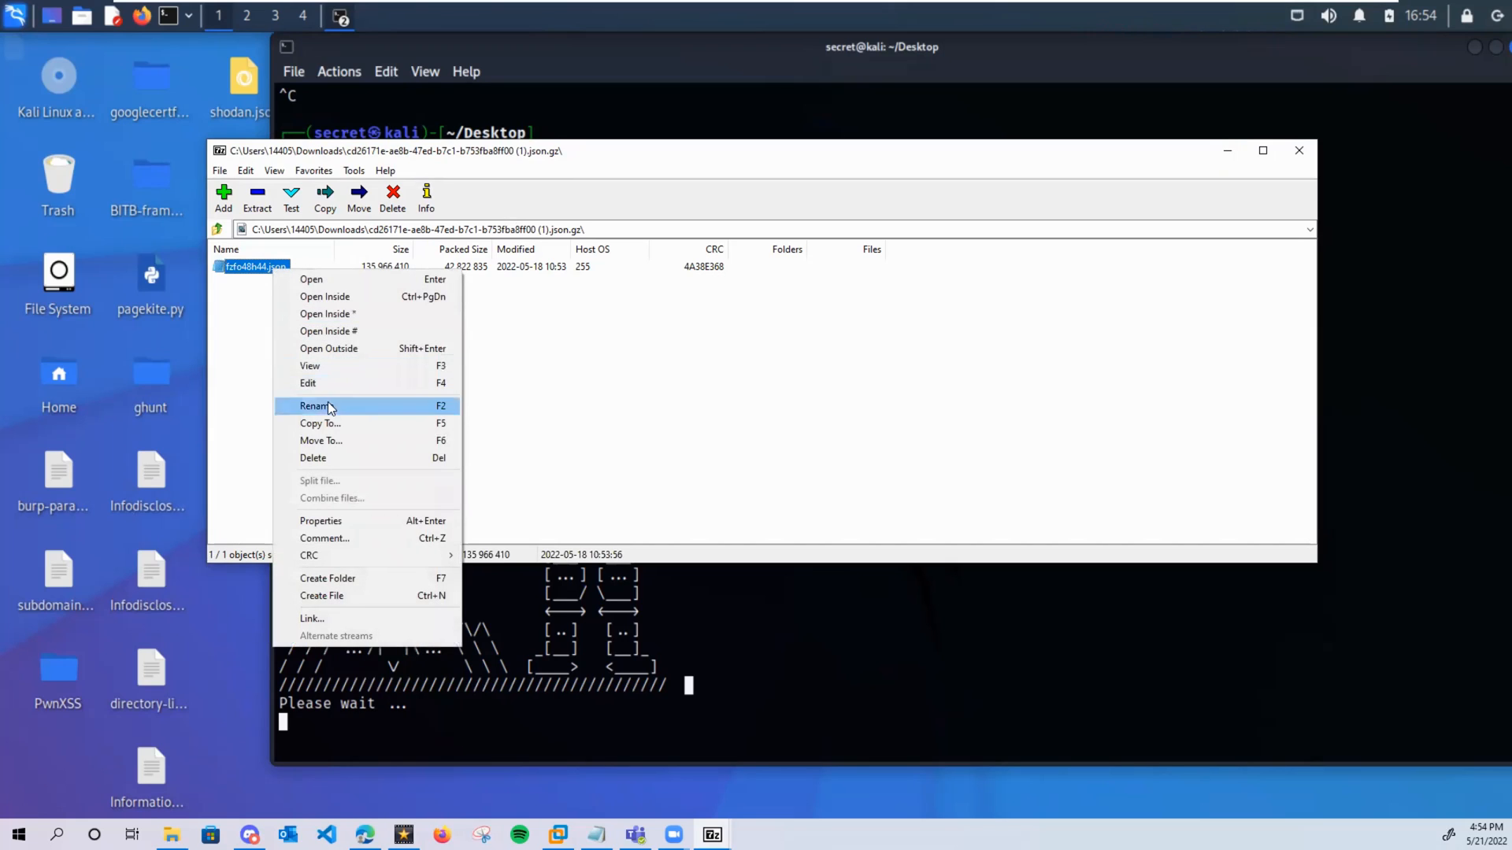
{"action": "left_click", "coordinate": [315, 407]}
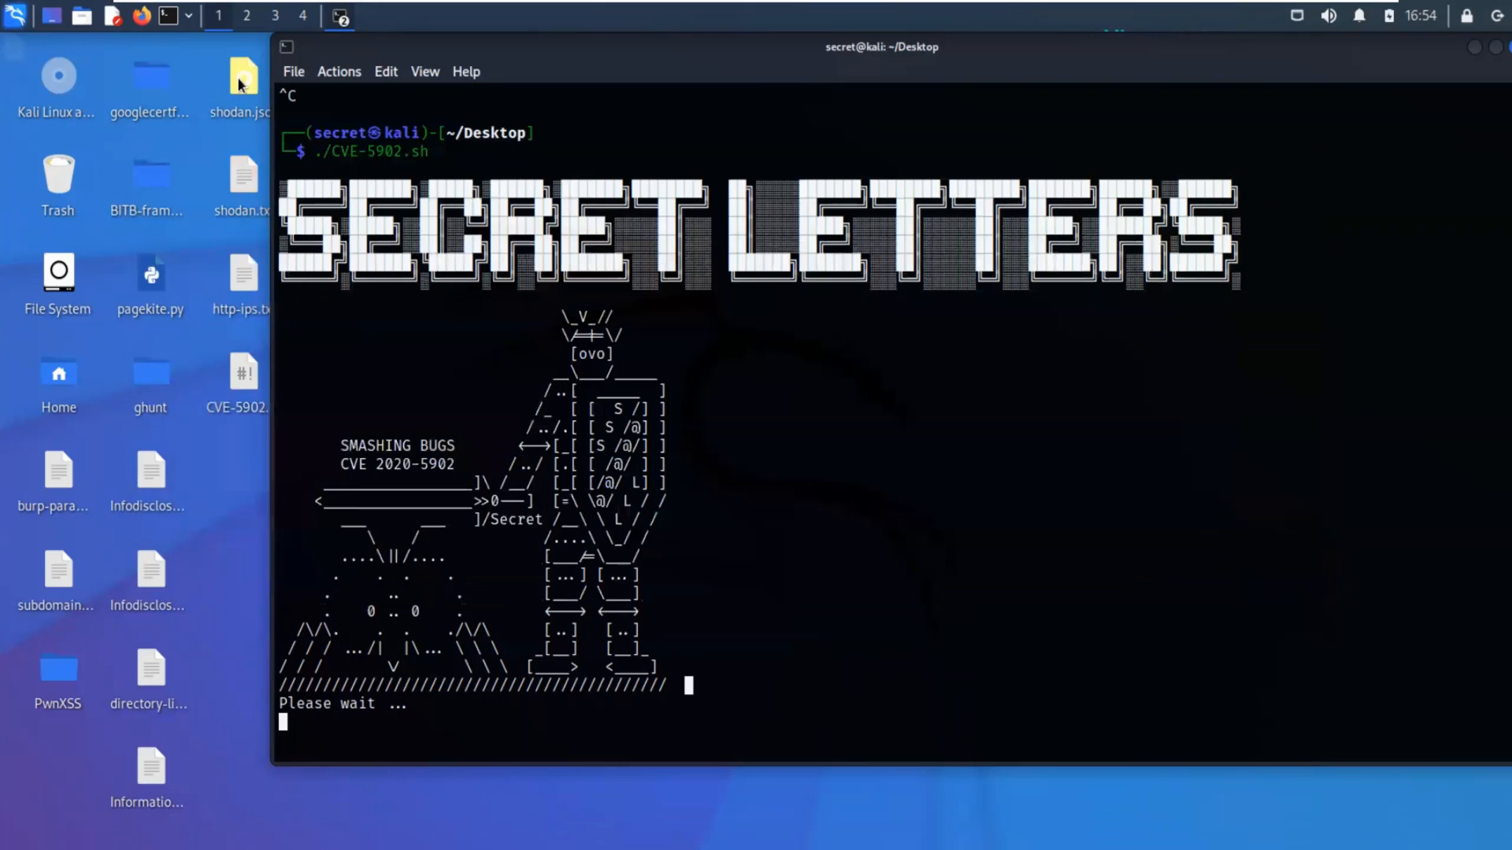
- Open shodan.json with Leafpad and read through its host records
{"action": "right_click", "coordinate": [240, 82]}
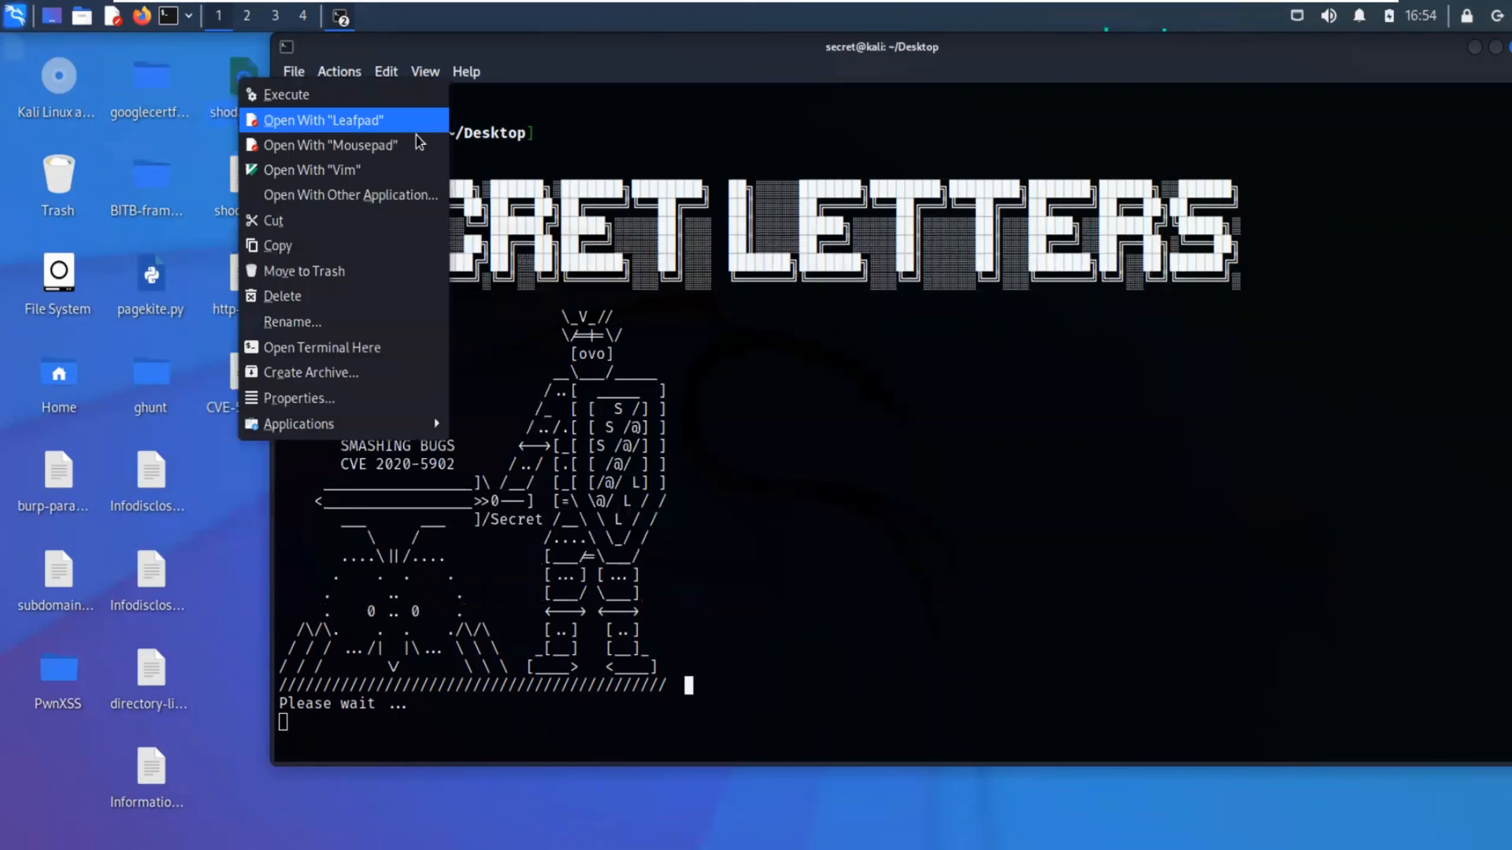
{"action": "mouse_move", "coordinate": [401, 133]}
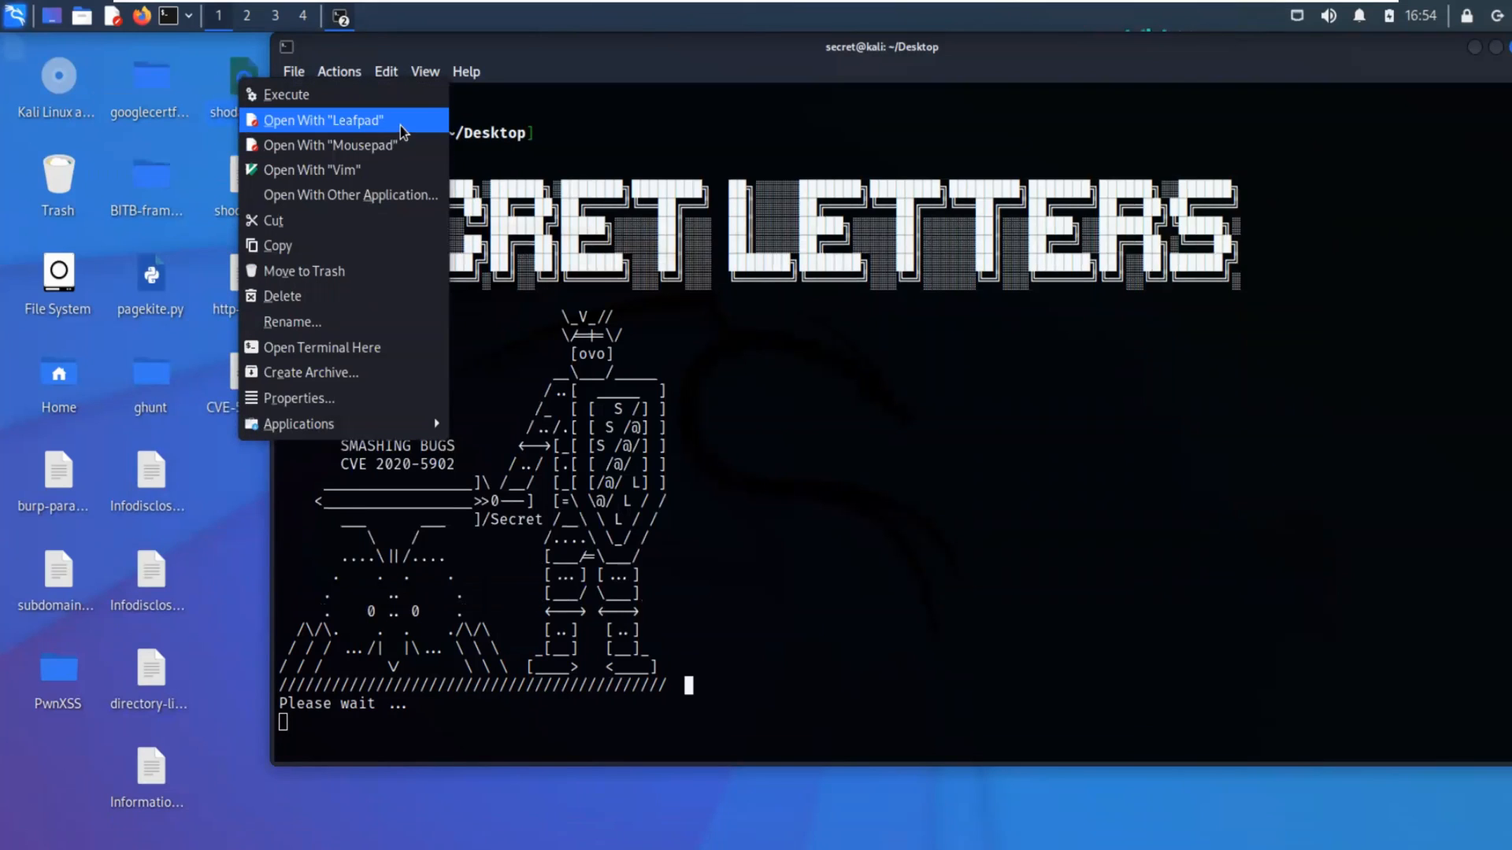
{"action": "left_click", "coordinate": [324, 120]}
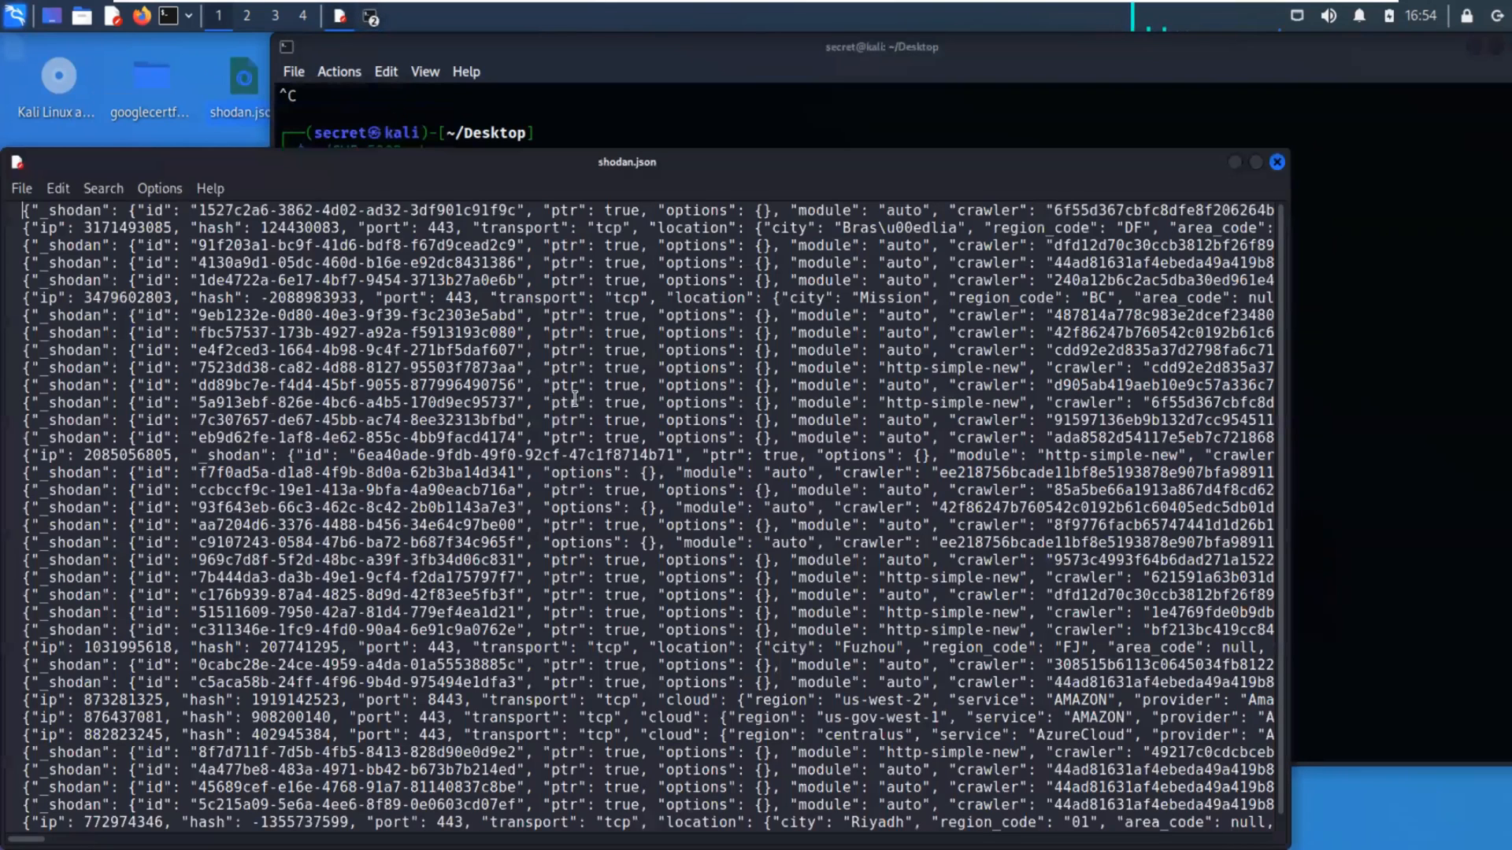
{"action": "mouse_move", "coordinate": [608, 441]}
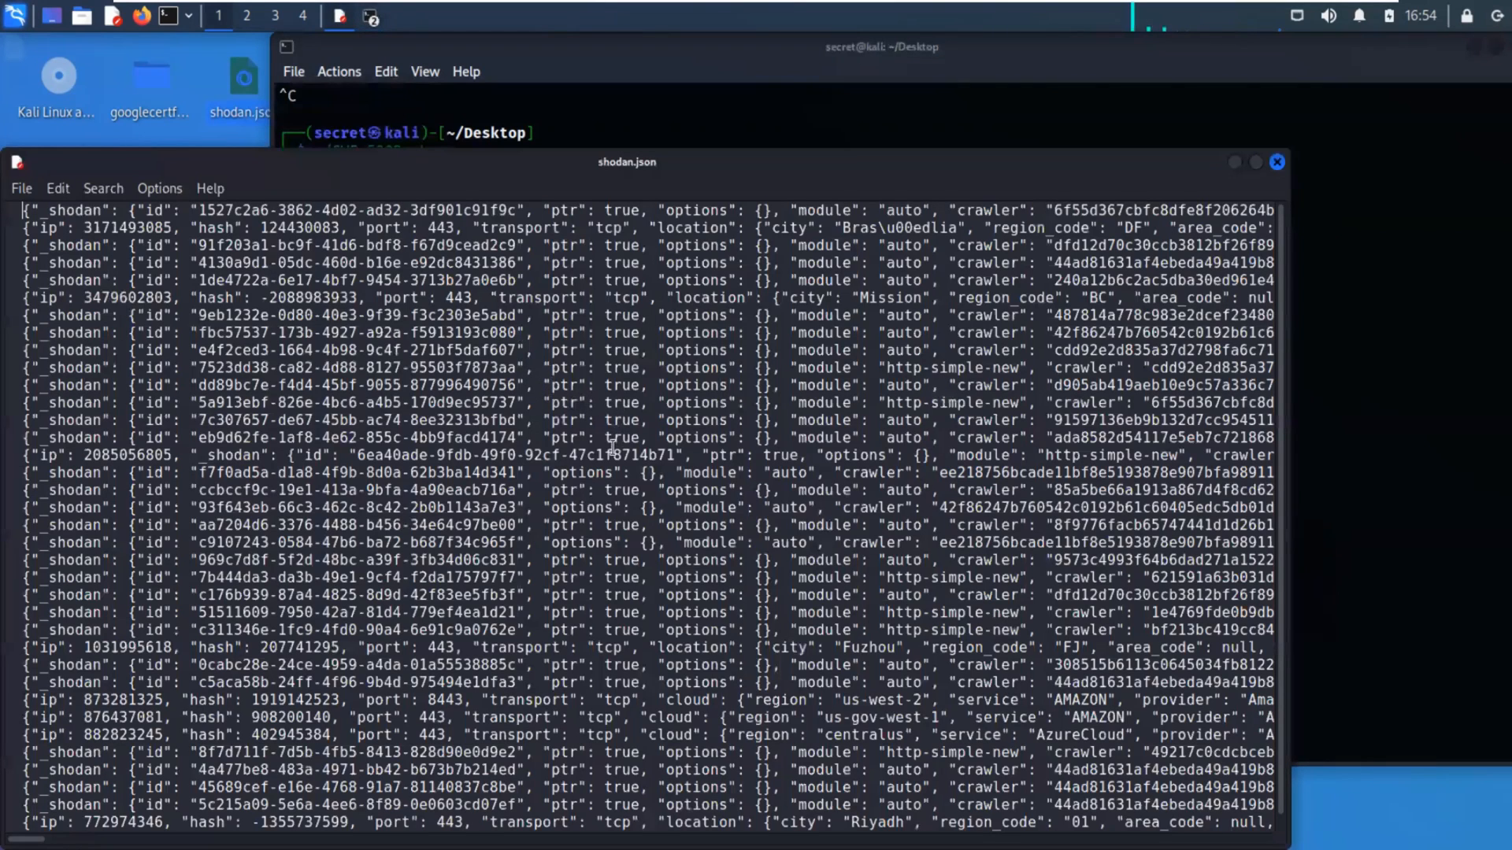
{"action": "scroll", "scroll_direction": "down", "scroll_amount": 3}
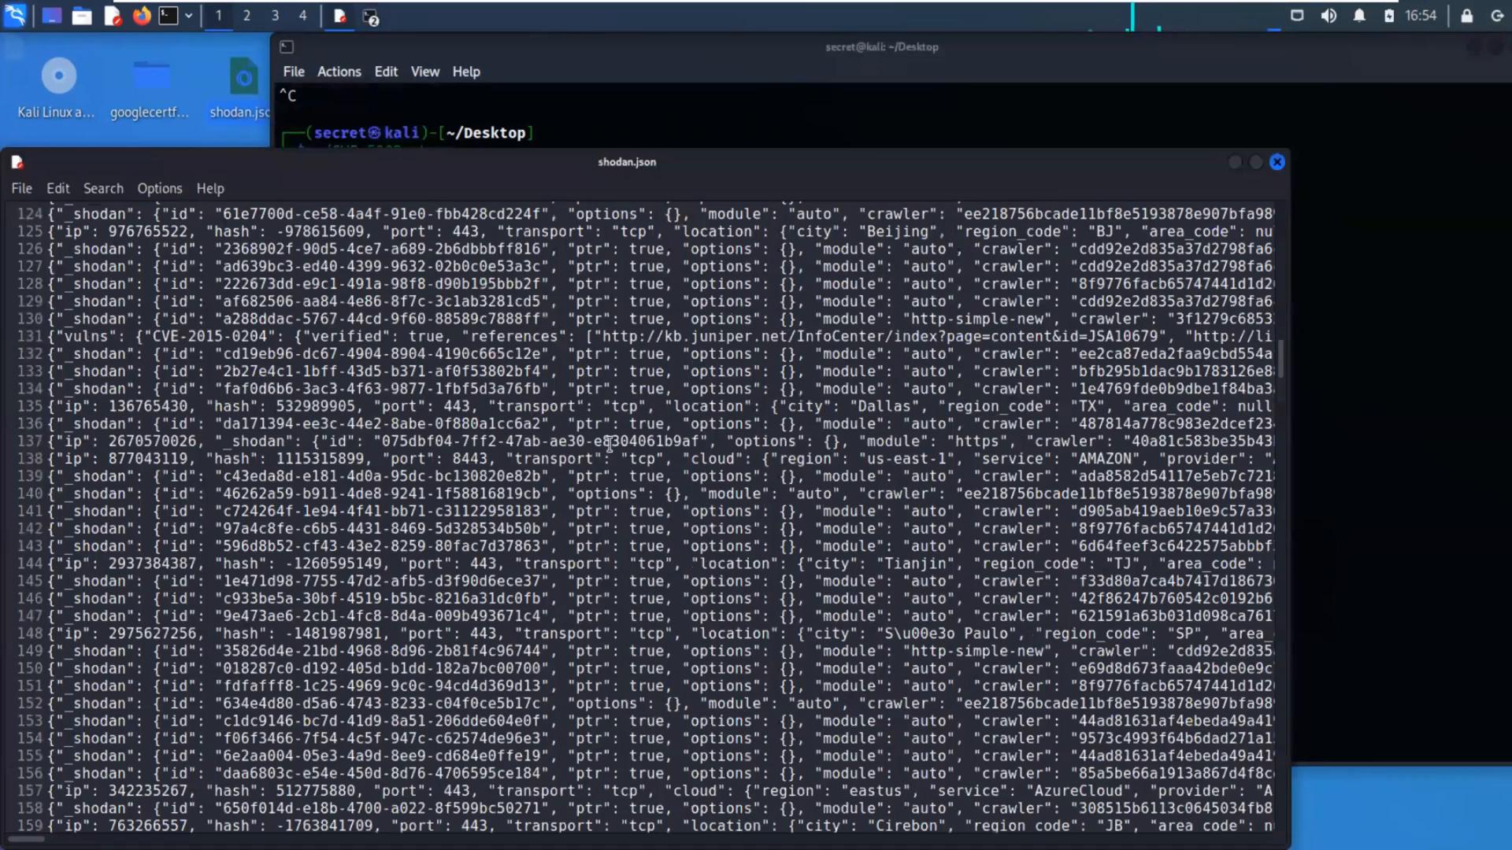
{"action": "scroll", "scroll_direction": "down", "scroll_amount": 3}
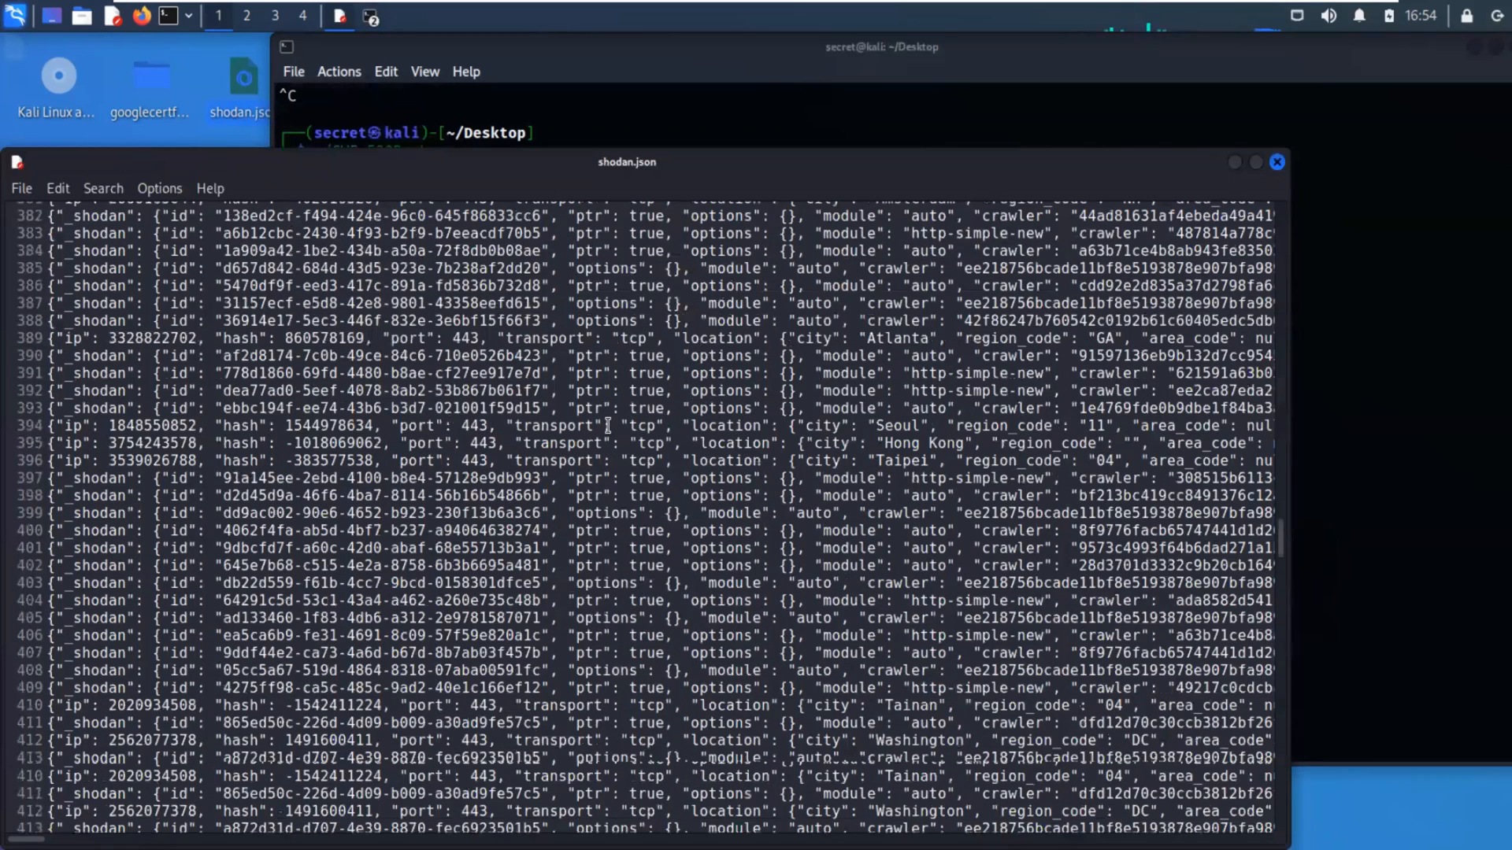
{"action": "scroll", "scroll_direction": "down", "scroll_amount": 3}
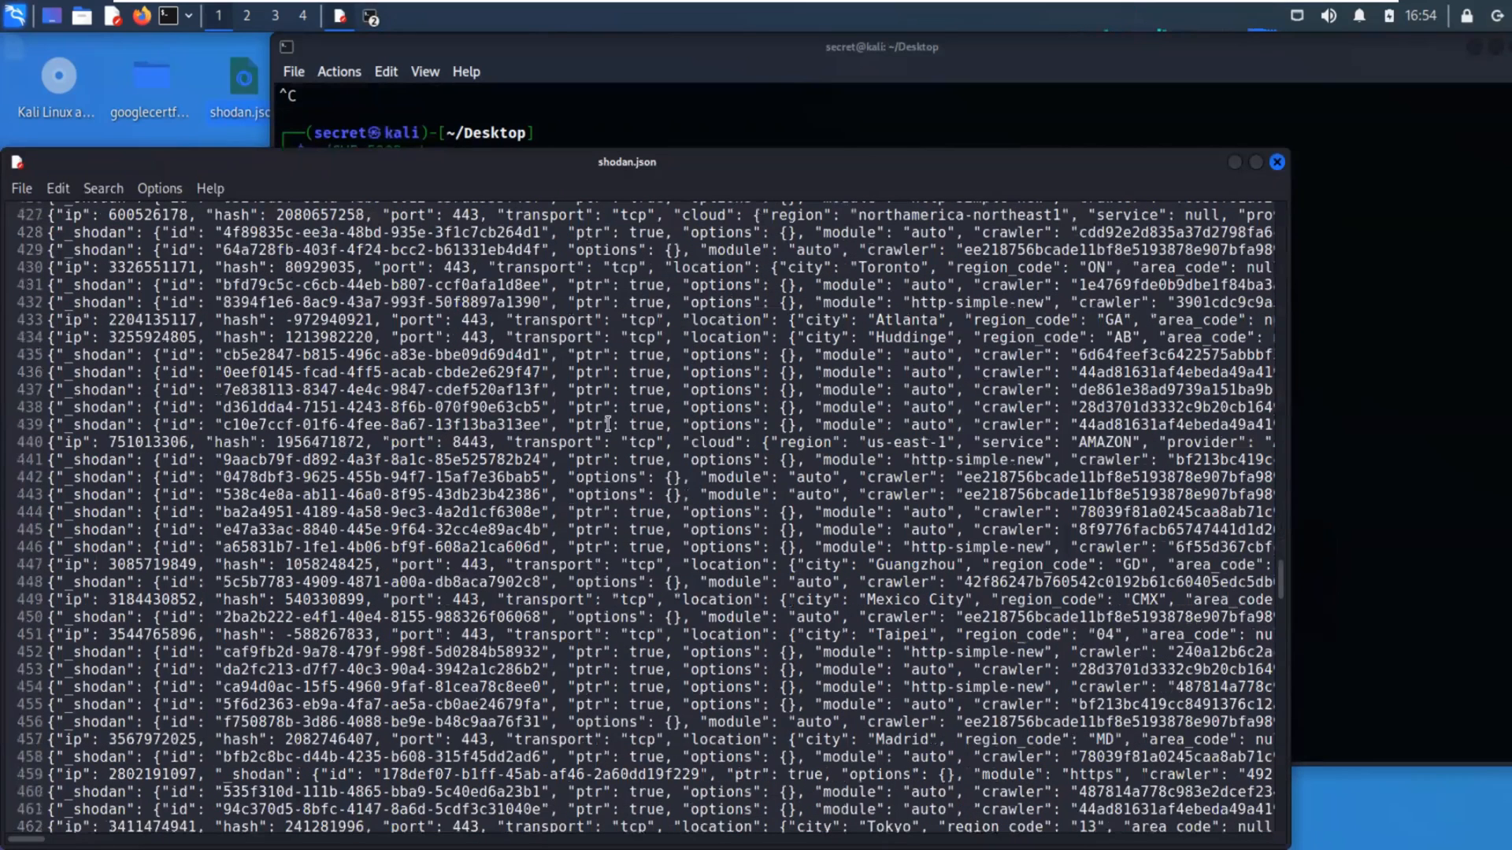
{"action": "scroll", "scroll_direction": "down", "scroll_amount": 3}
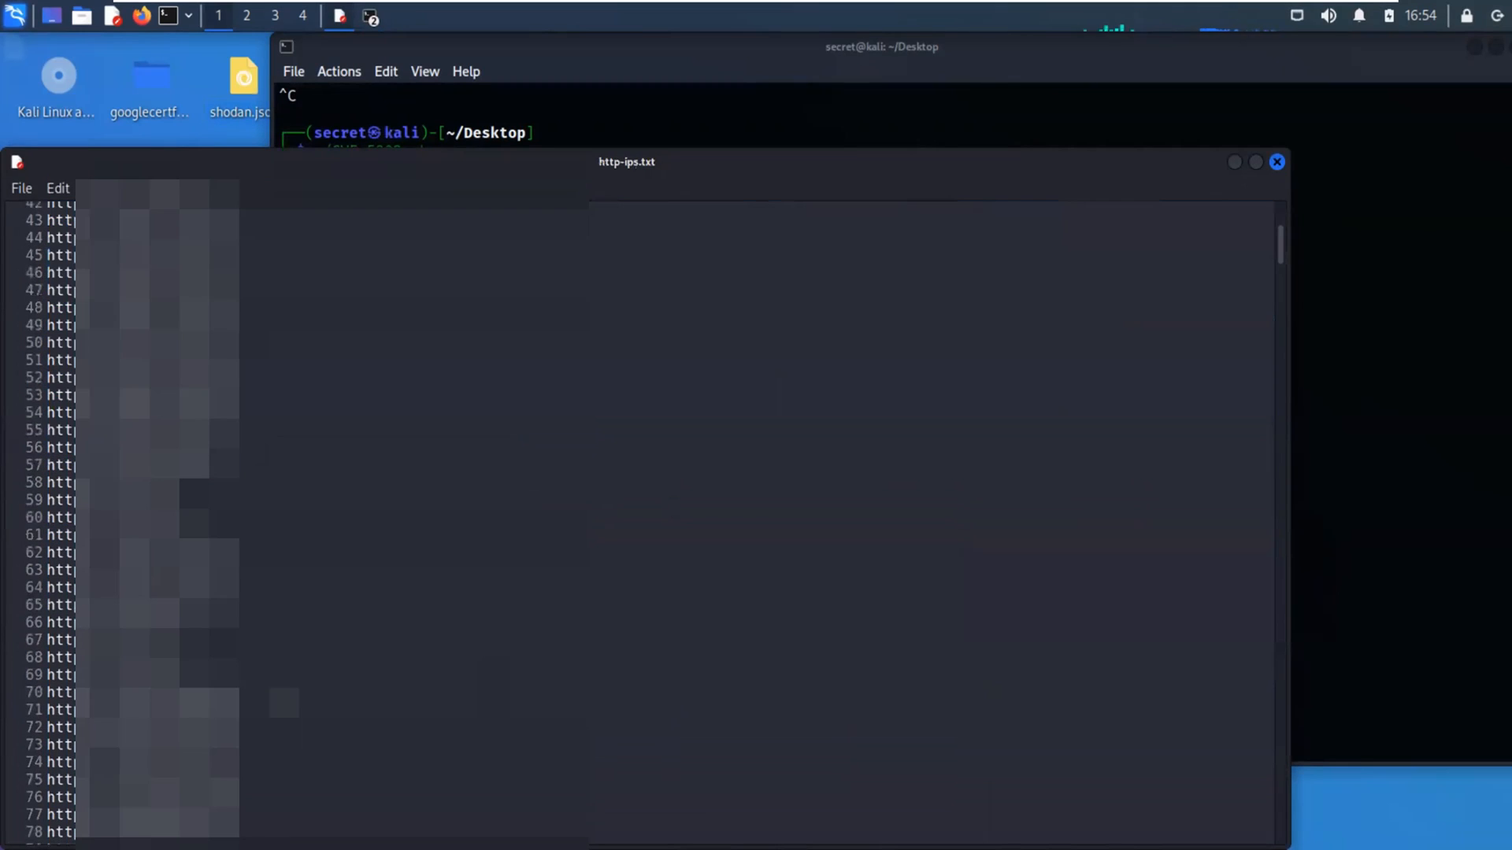
- Read through the http-ips.txt host list in Leafpad
{"action": "scroll", "scroll_direction": "down", "scroll_amount": 3}
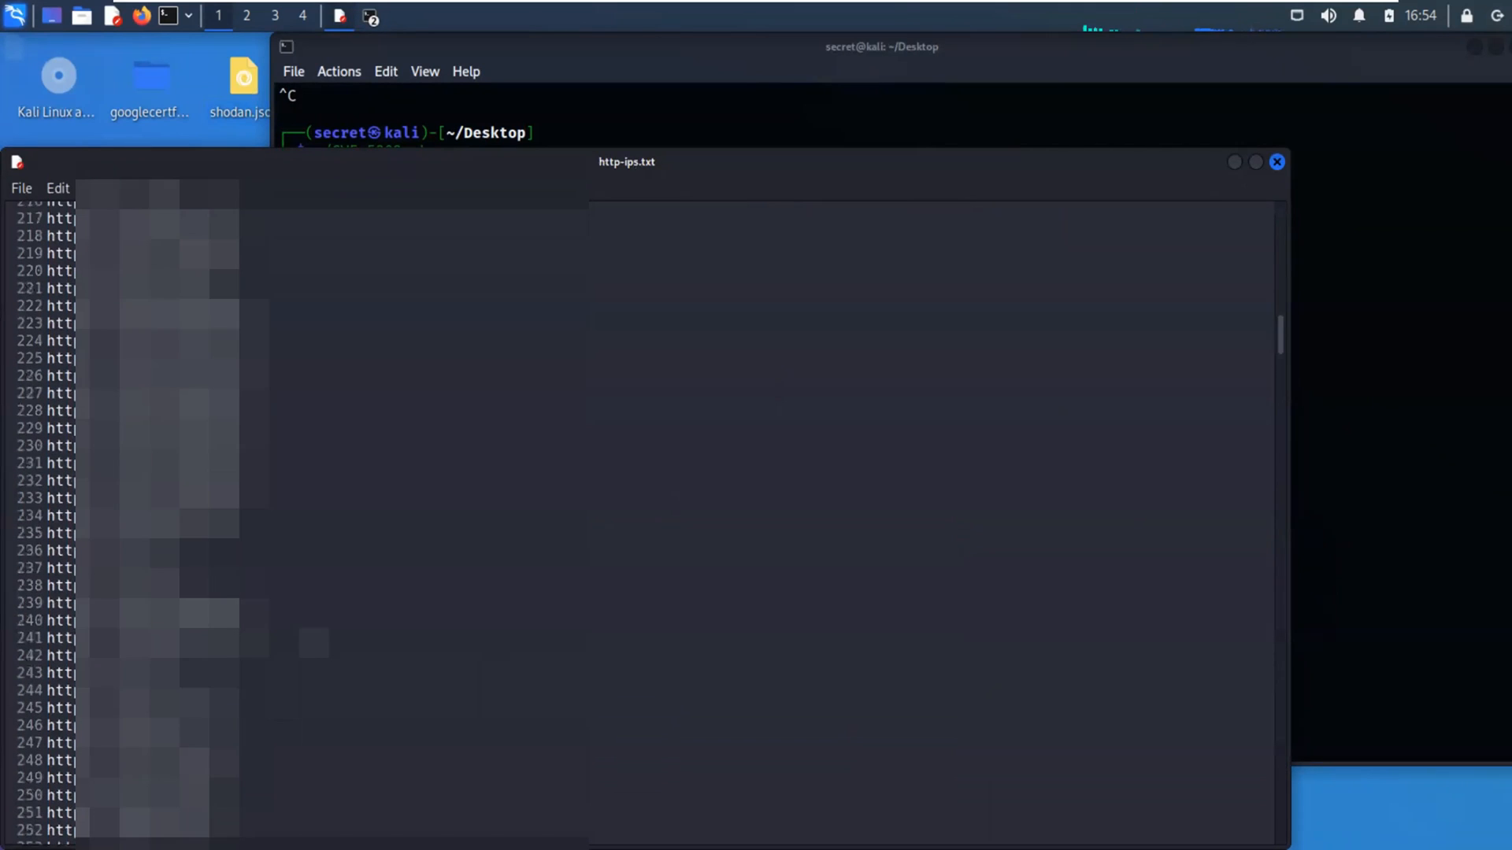
{"action": "scroll", "scroll_direction": "down", "scroll_amount": 3}
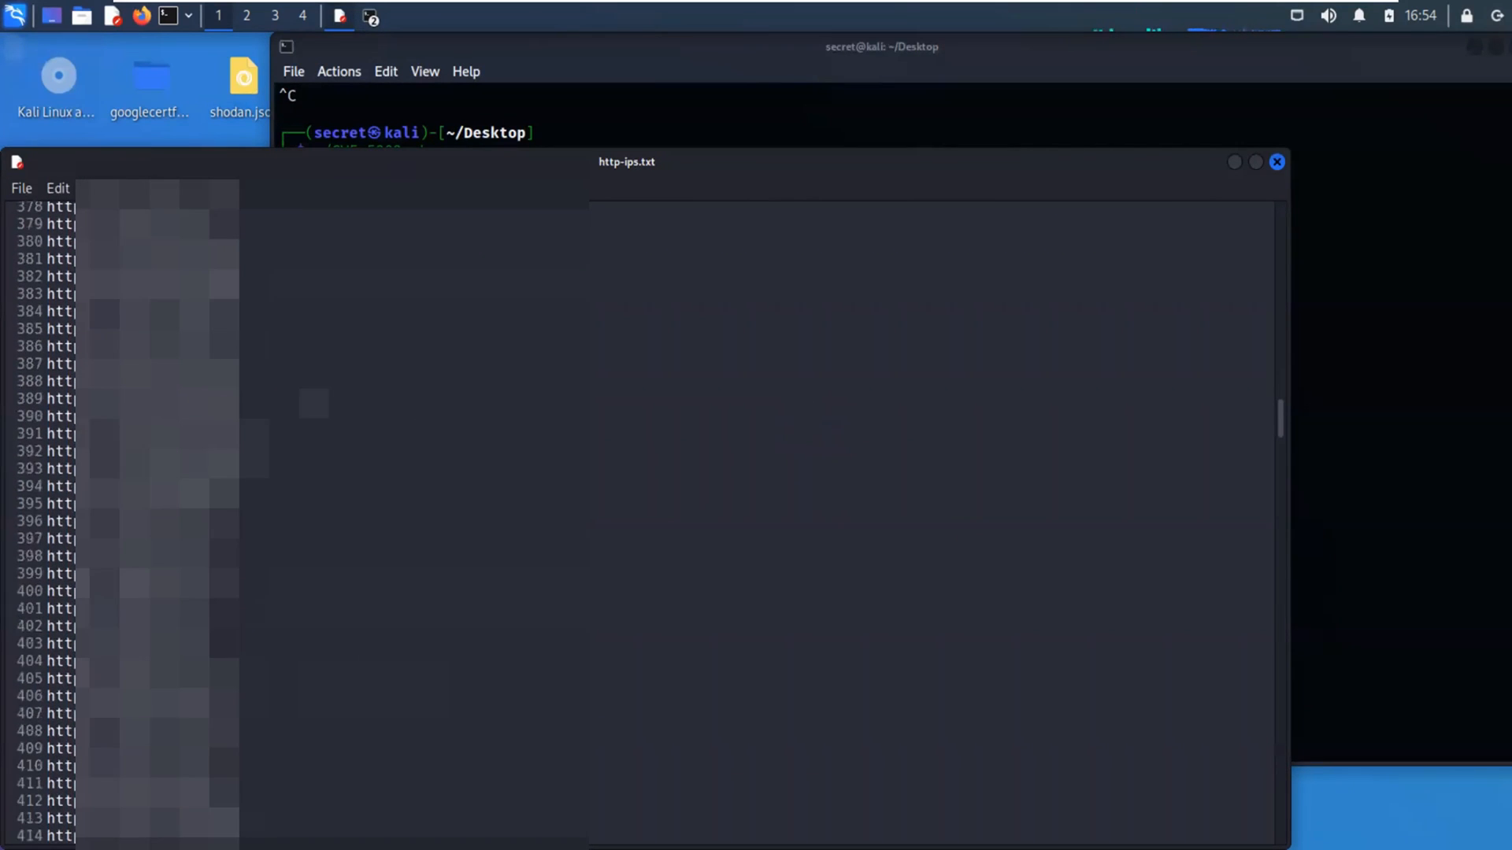
{"action": "scroll", "scroll_direction": "down", "scroll_amount": 3}
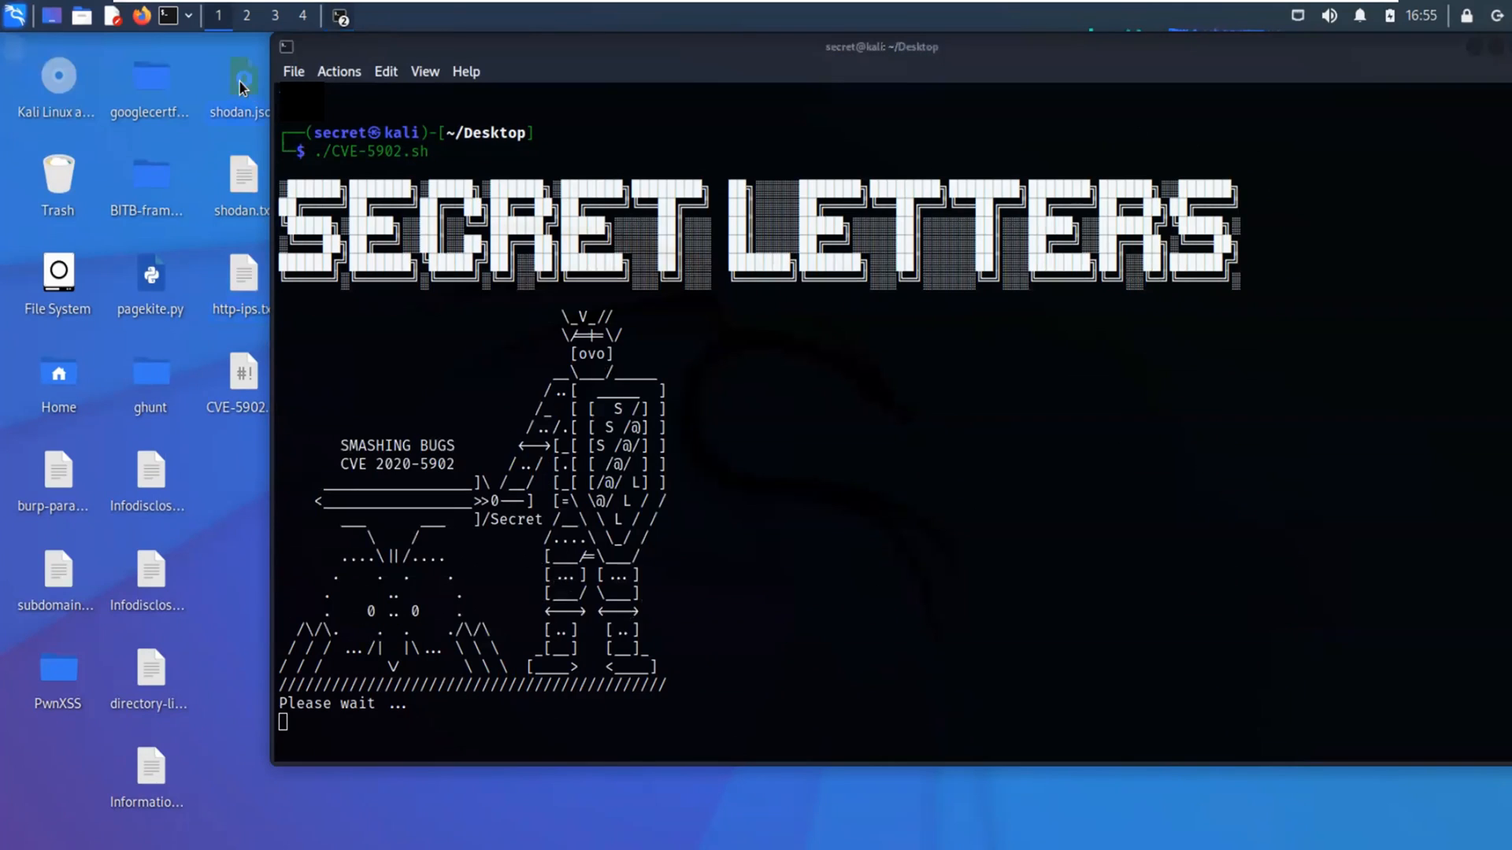
{"action": "mouse_move", "coordinate": [251, 79]}
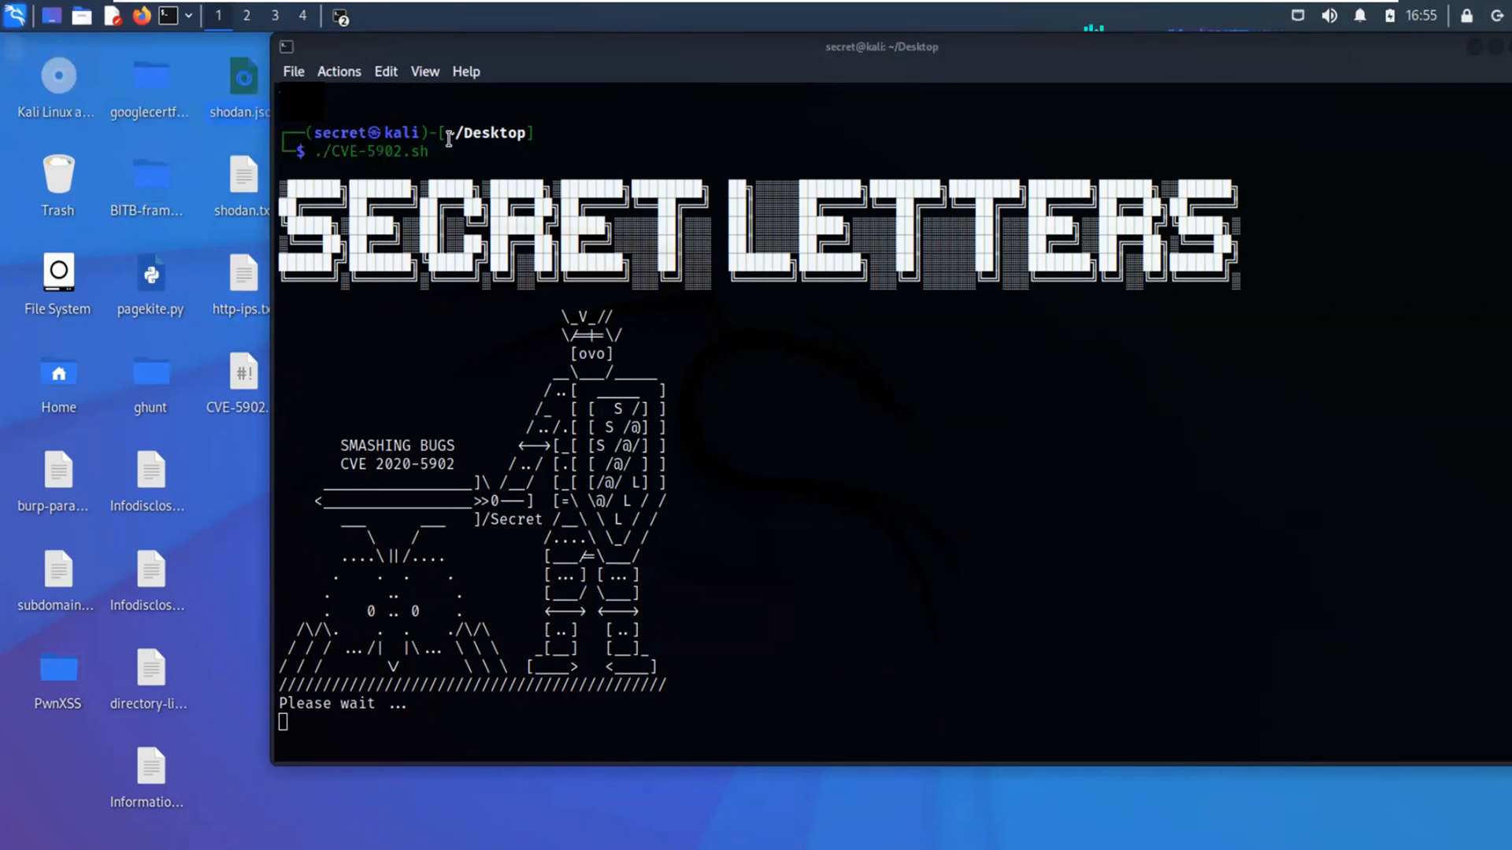
{"action": "mouse_move", "coordinate": [253, 192]}
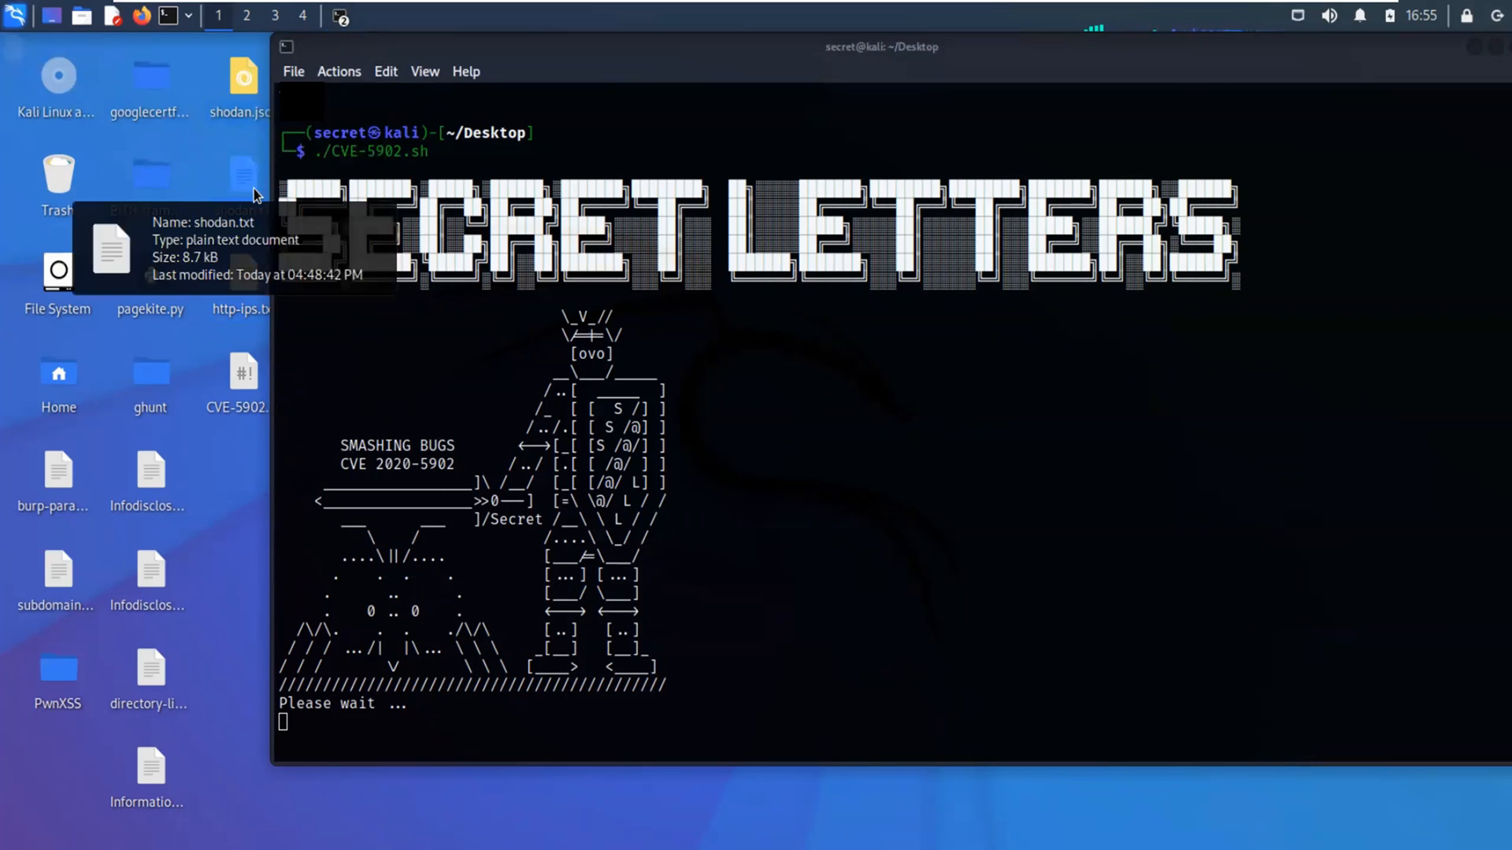
{"action": "key", "text": "ctrl+c"}
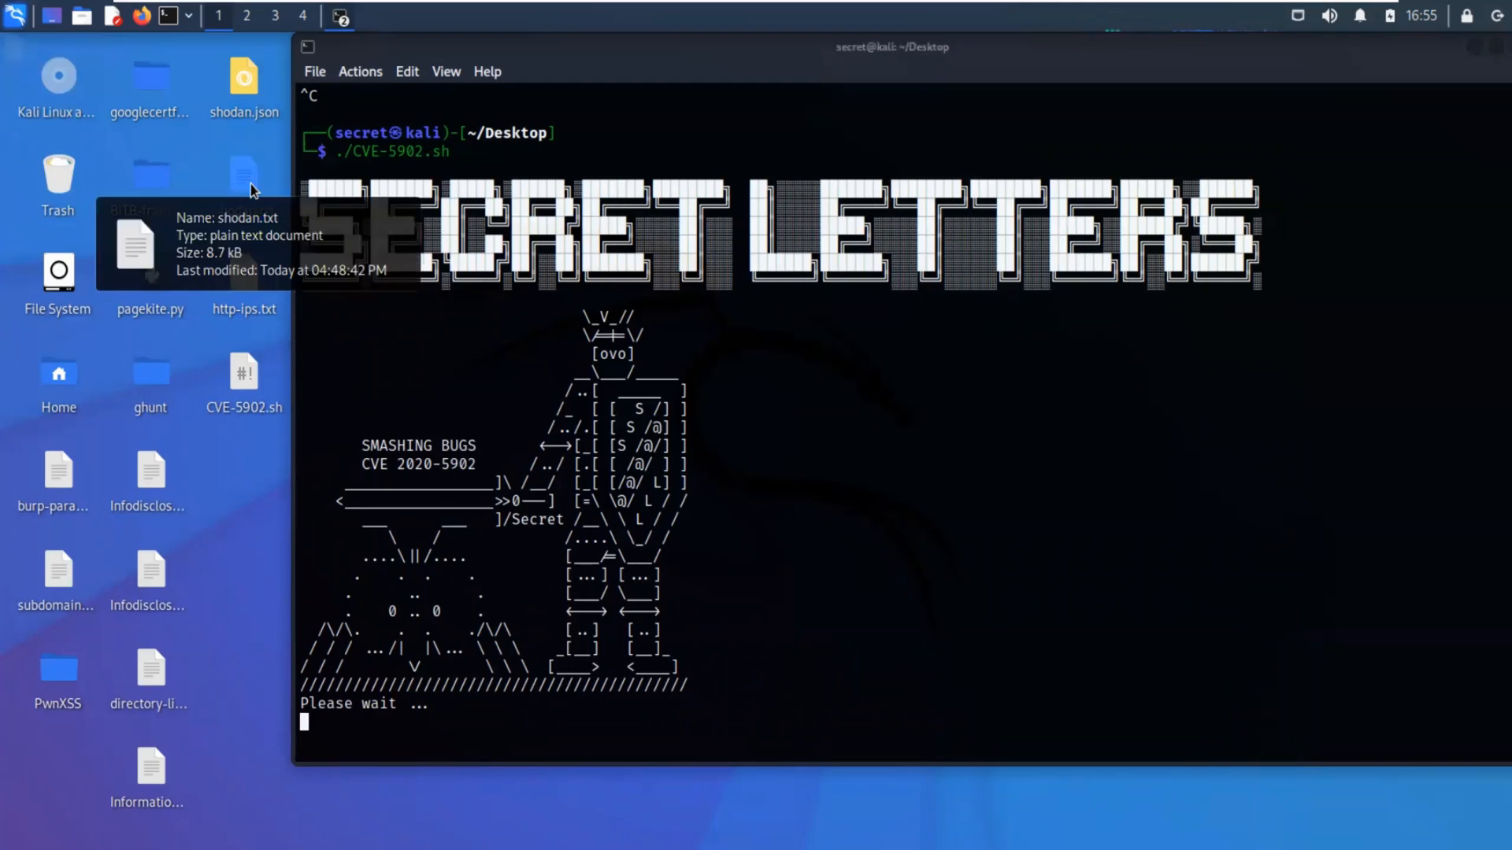
{"action": "mouse_move", "coordinate": [161, 261]}
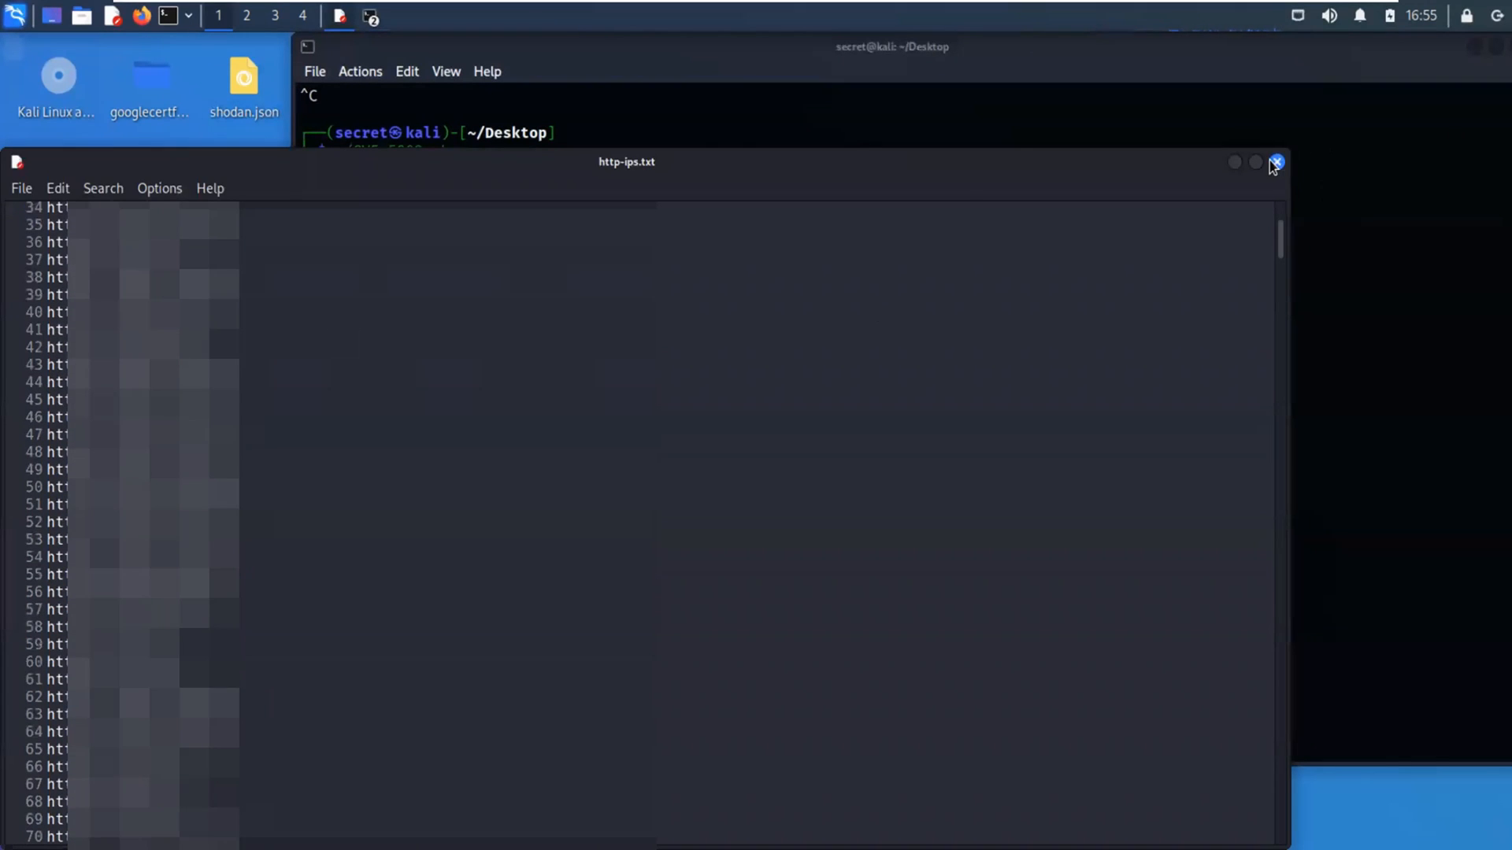
- Close http-ips.txt and bring up the desktop options for the CVE-5902.sh script
{"action": "left_click", "coordinate": [1273, 160]}
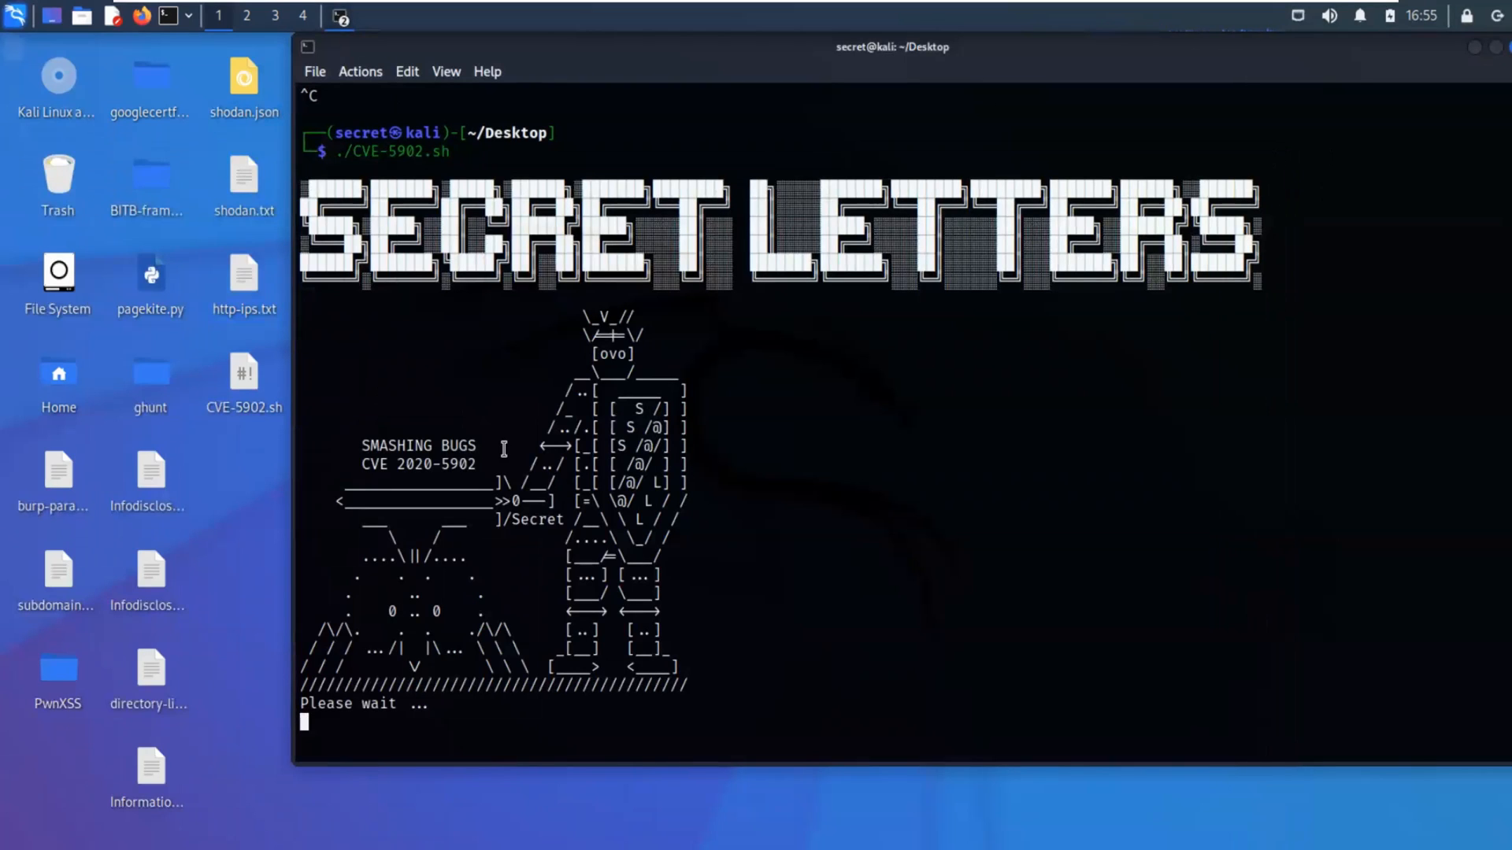
{"action": "right_click", "coordinate": [243, 372]}
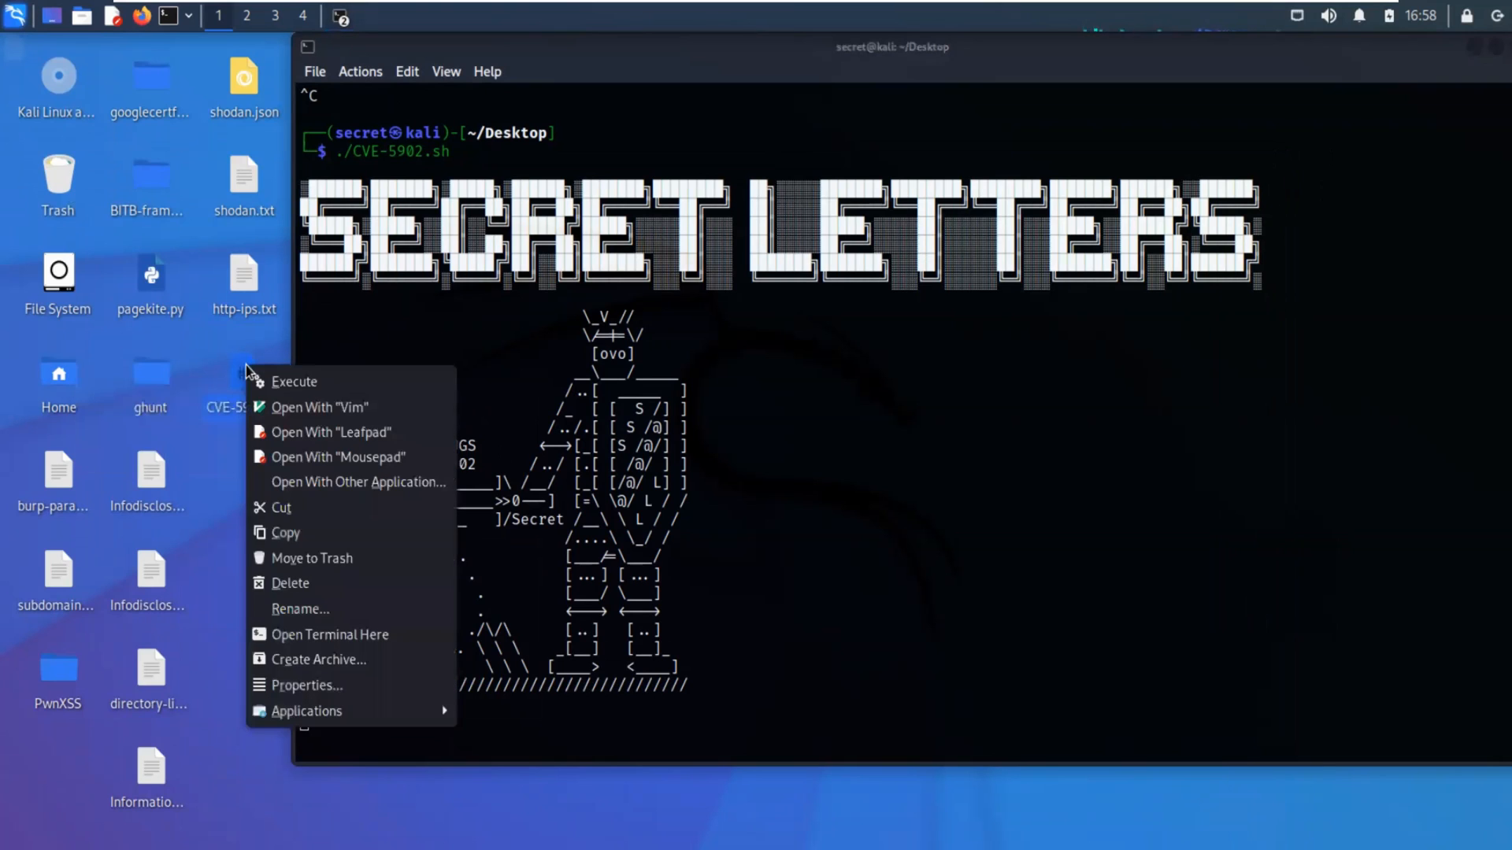
{"action": "mouse_move", "coordinate": [313, 445]}
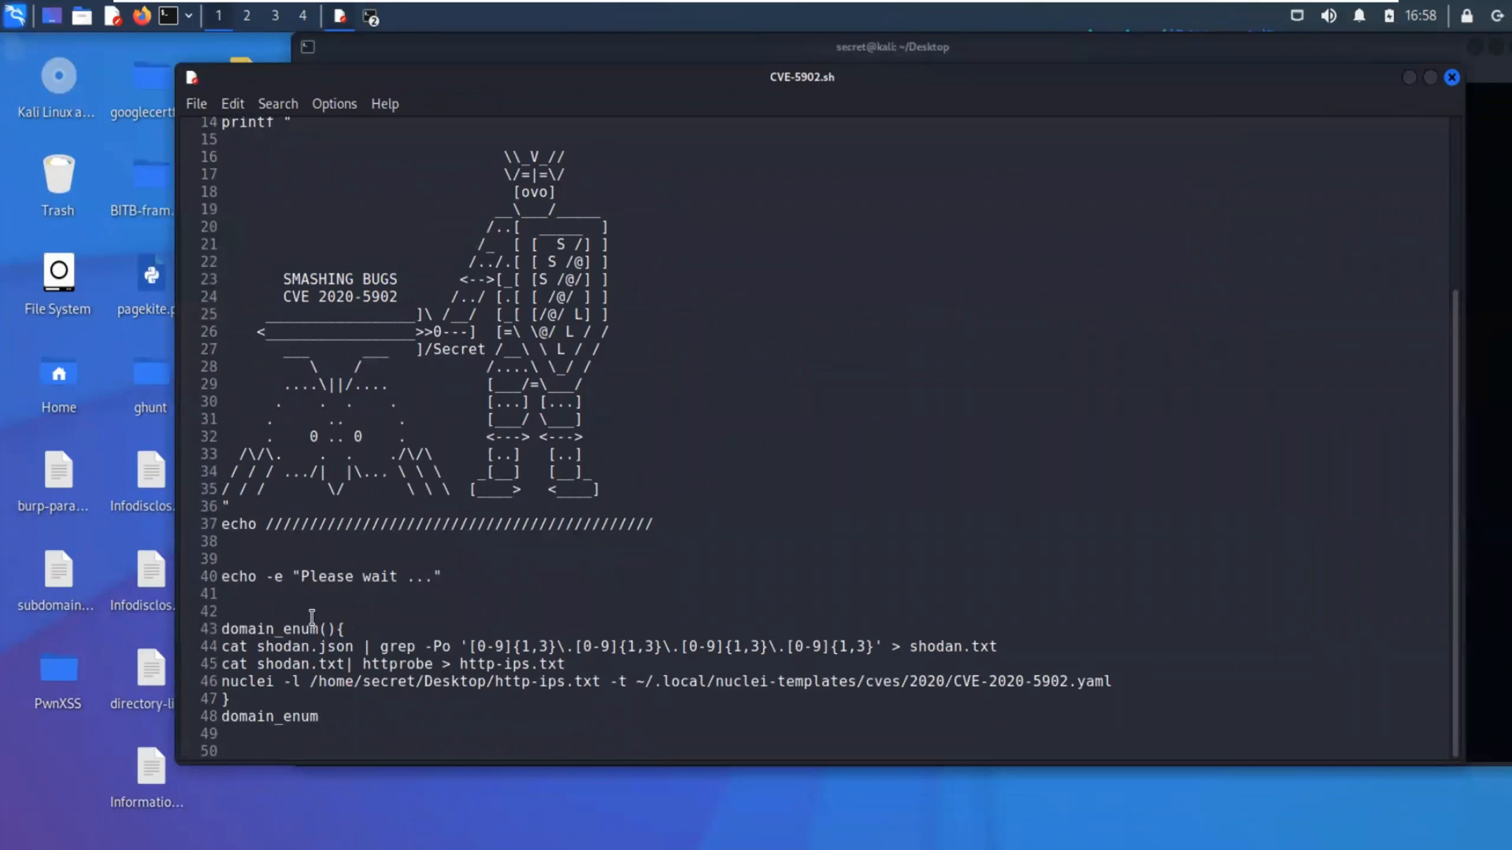
{"action": "double_click", "coordinate": [233, 646]}
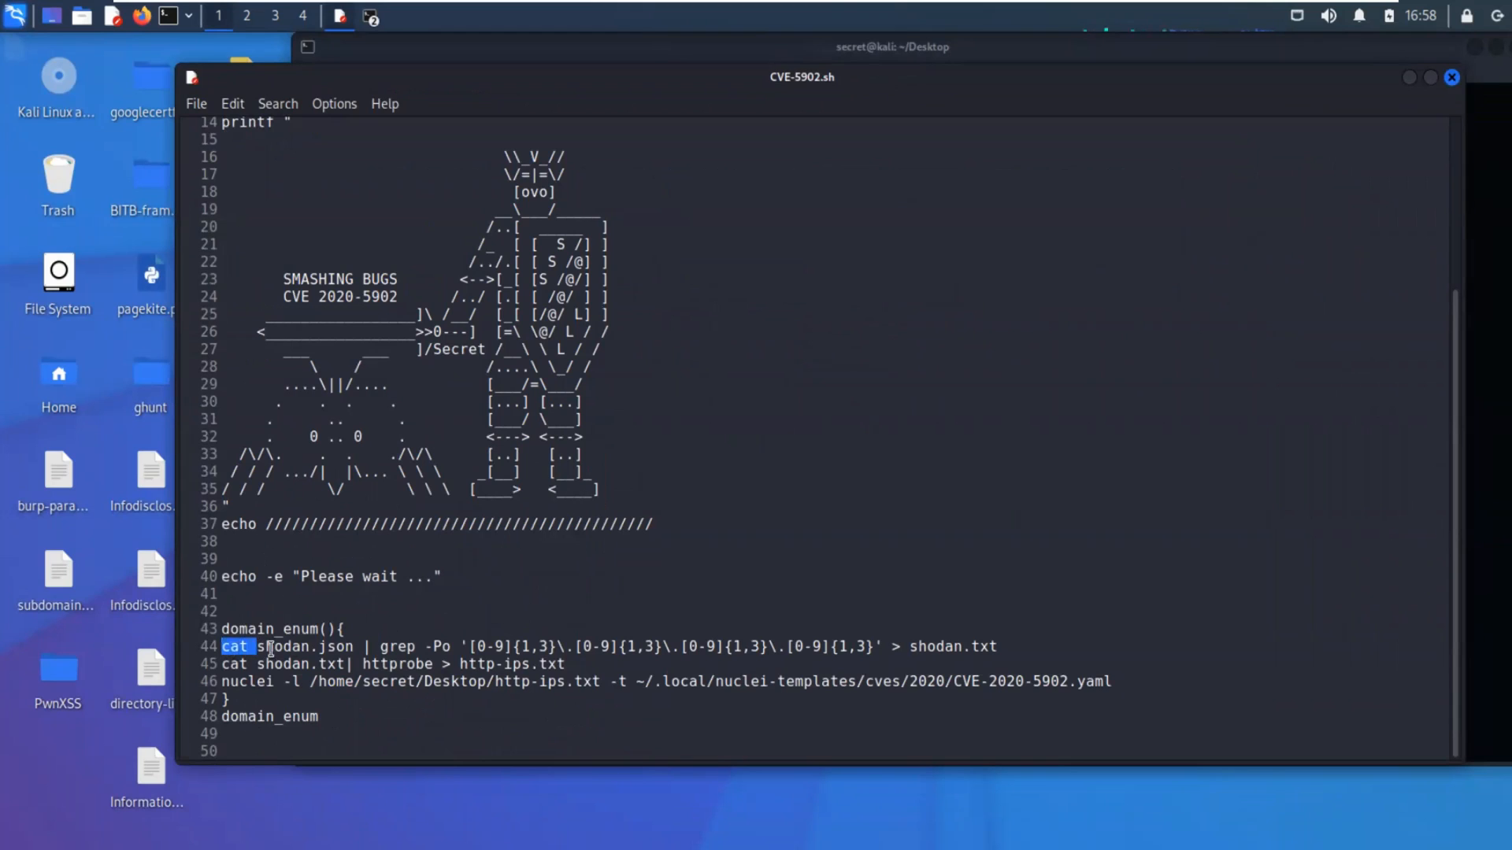
{"action": "left_click_drag", "start_coordinate": [222, 646], "coordinate": [337, 646]}
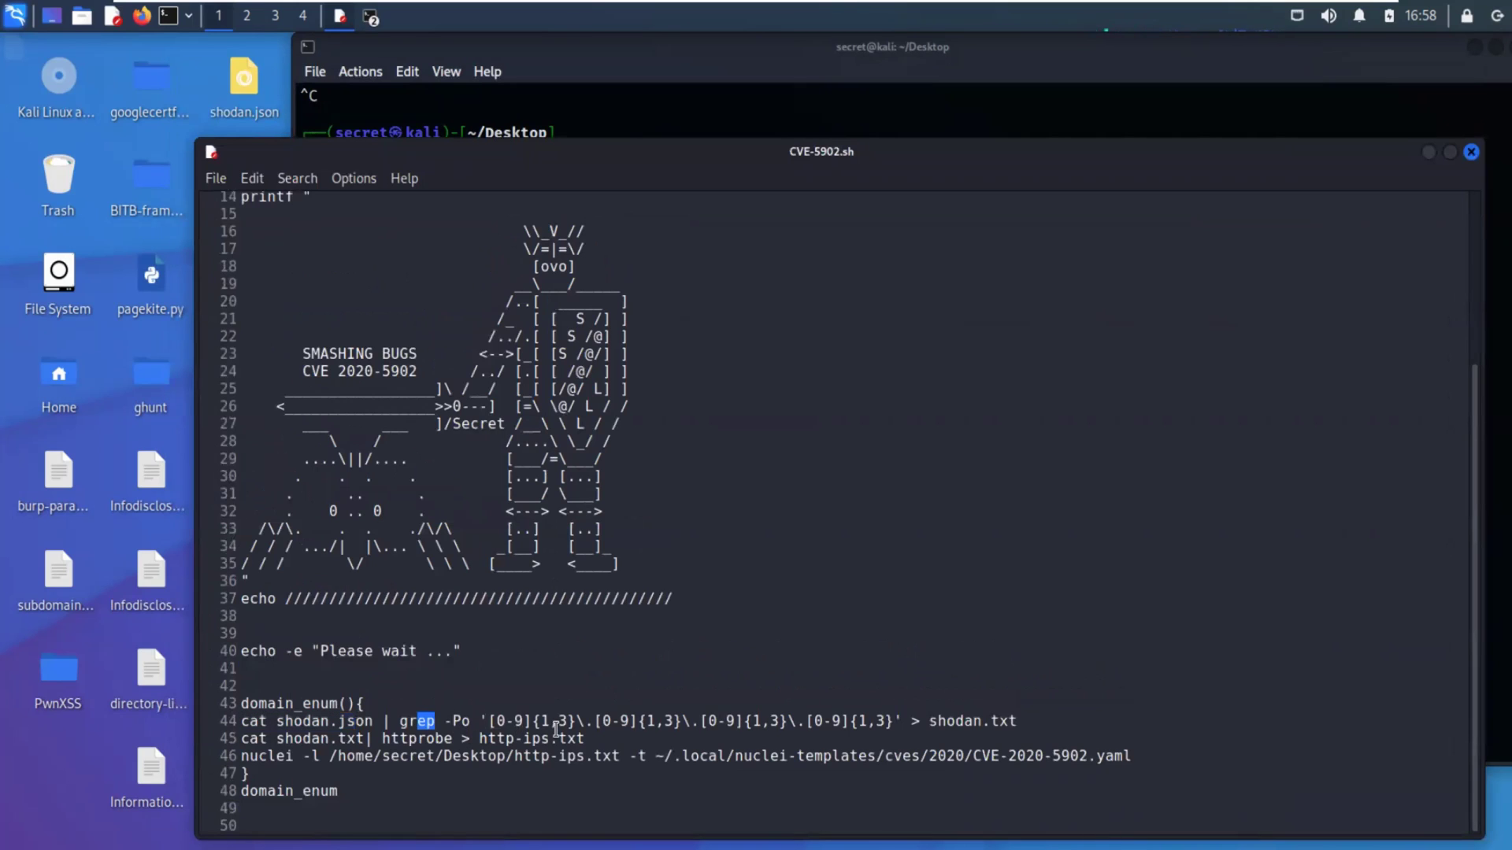
{"action": "left_click_drag", "start_coordinate": [438, 721], "coordinate": [896, 722]}
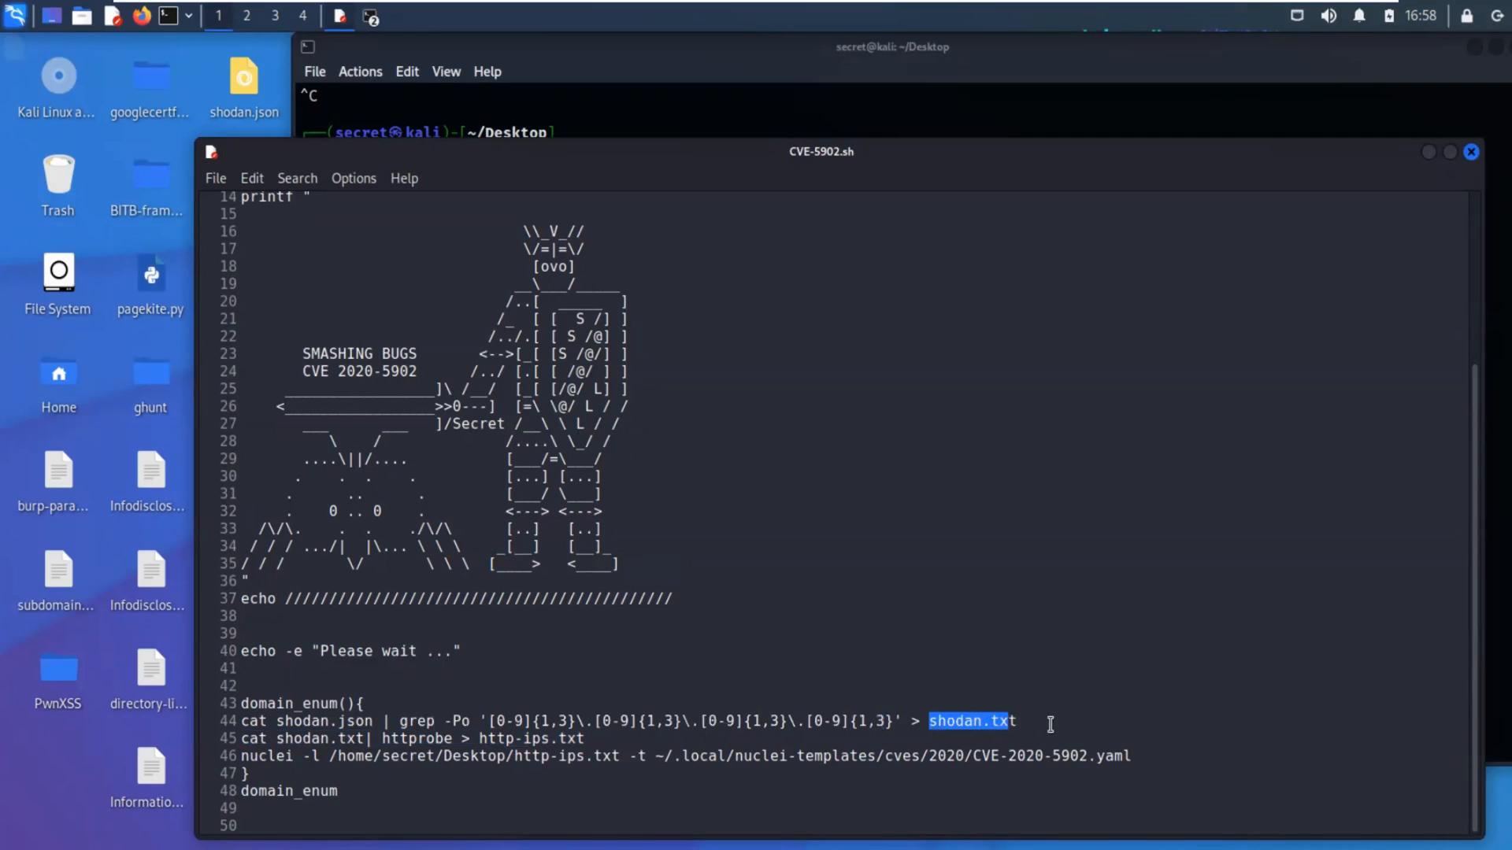
{"action": "double_click", "coordinate": [412, 738]}
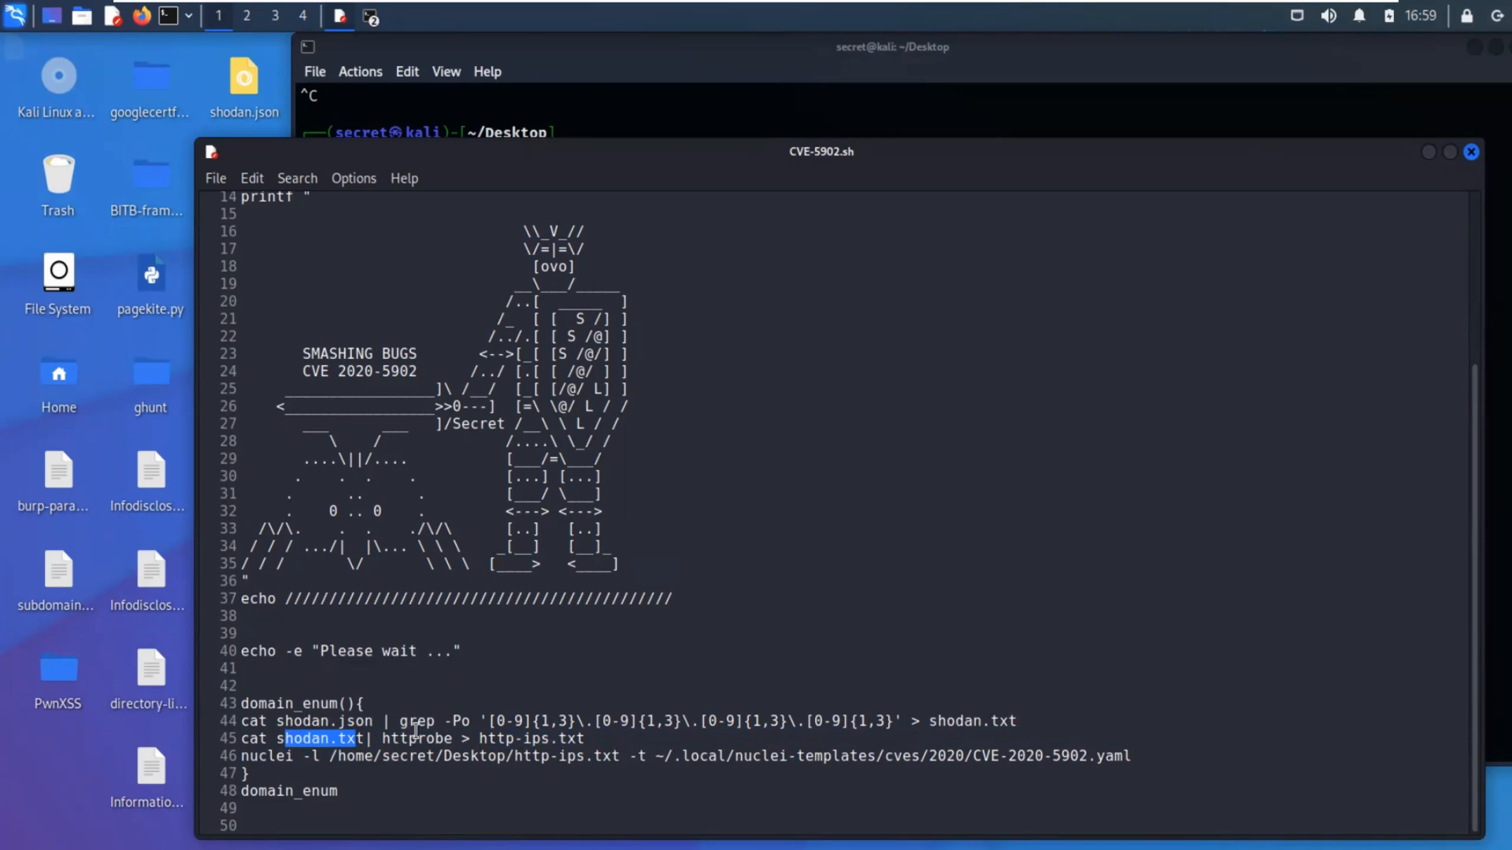
{"action": "double_click", "coordinate": [434, 738]}
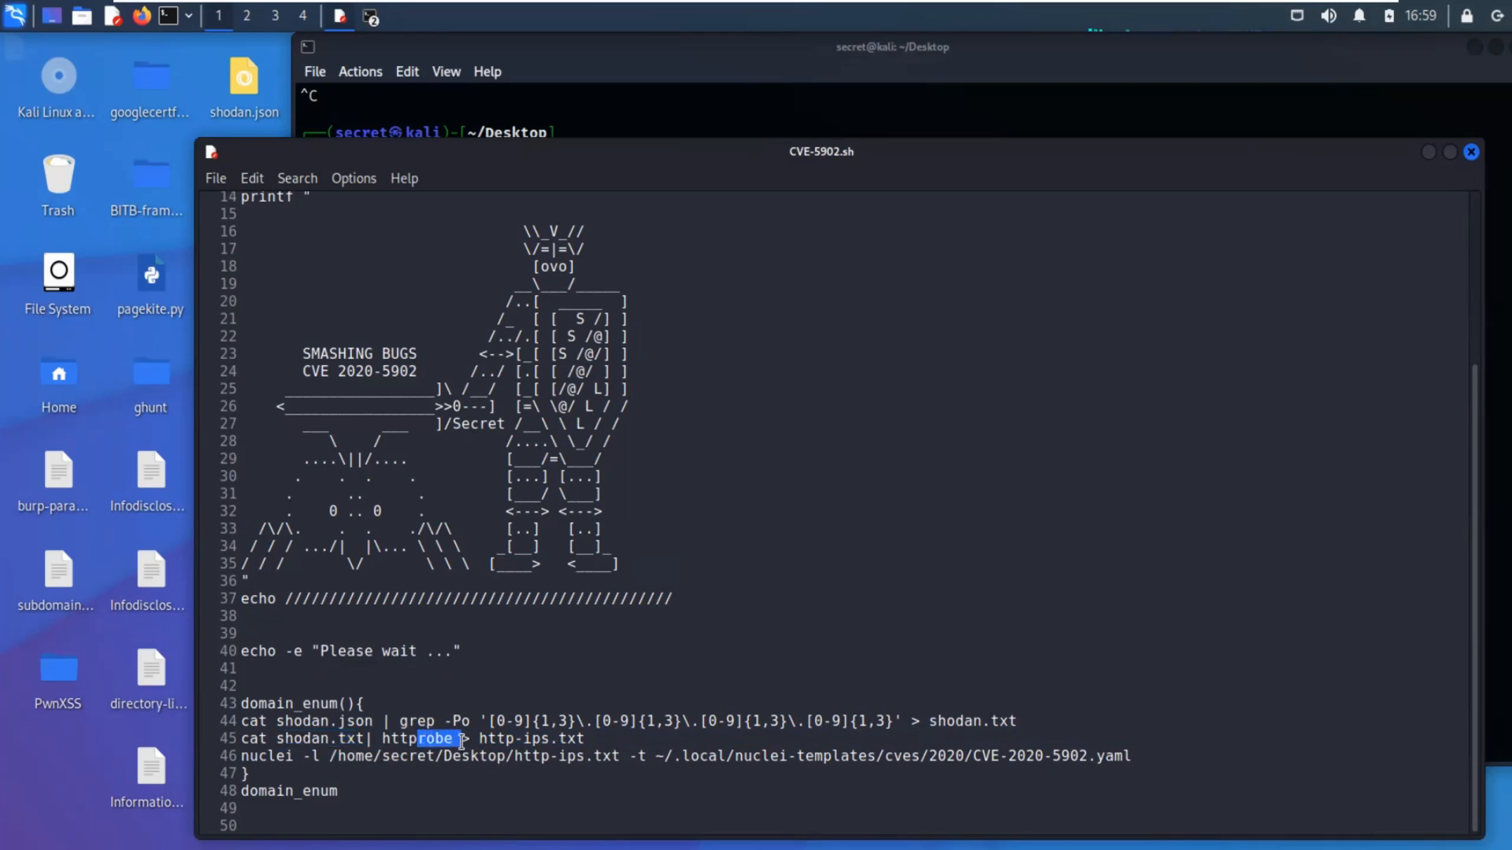
{"action": "left_click", "coordinate": [529, 739]}
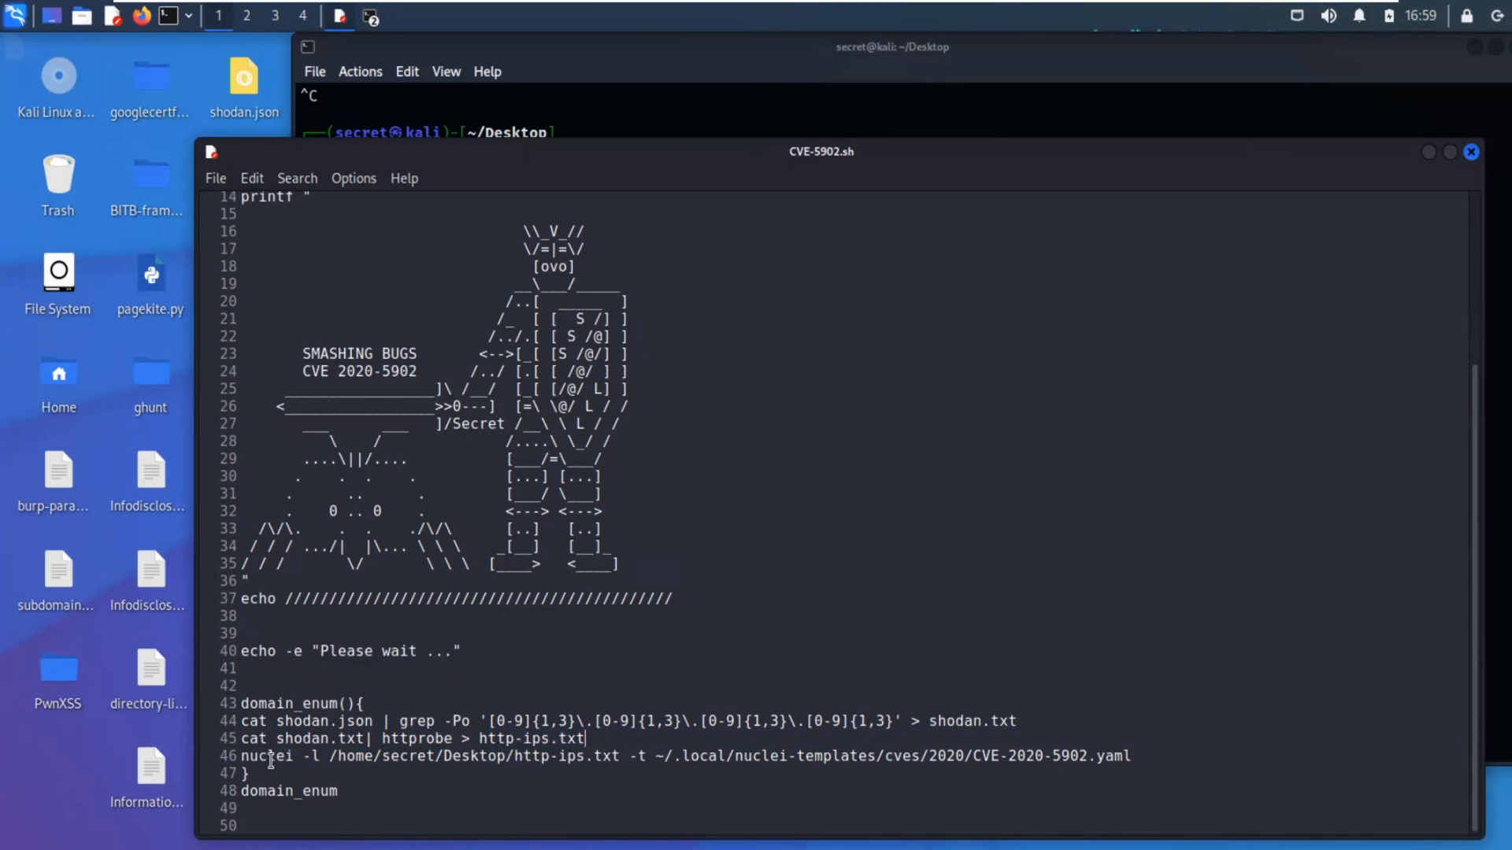
{"action": "double_click", "coordinate": [268, 756]}
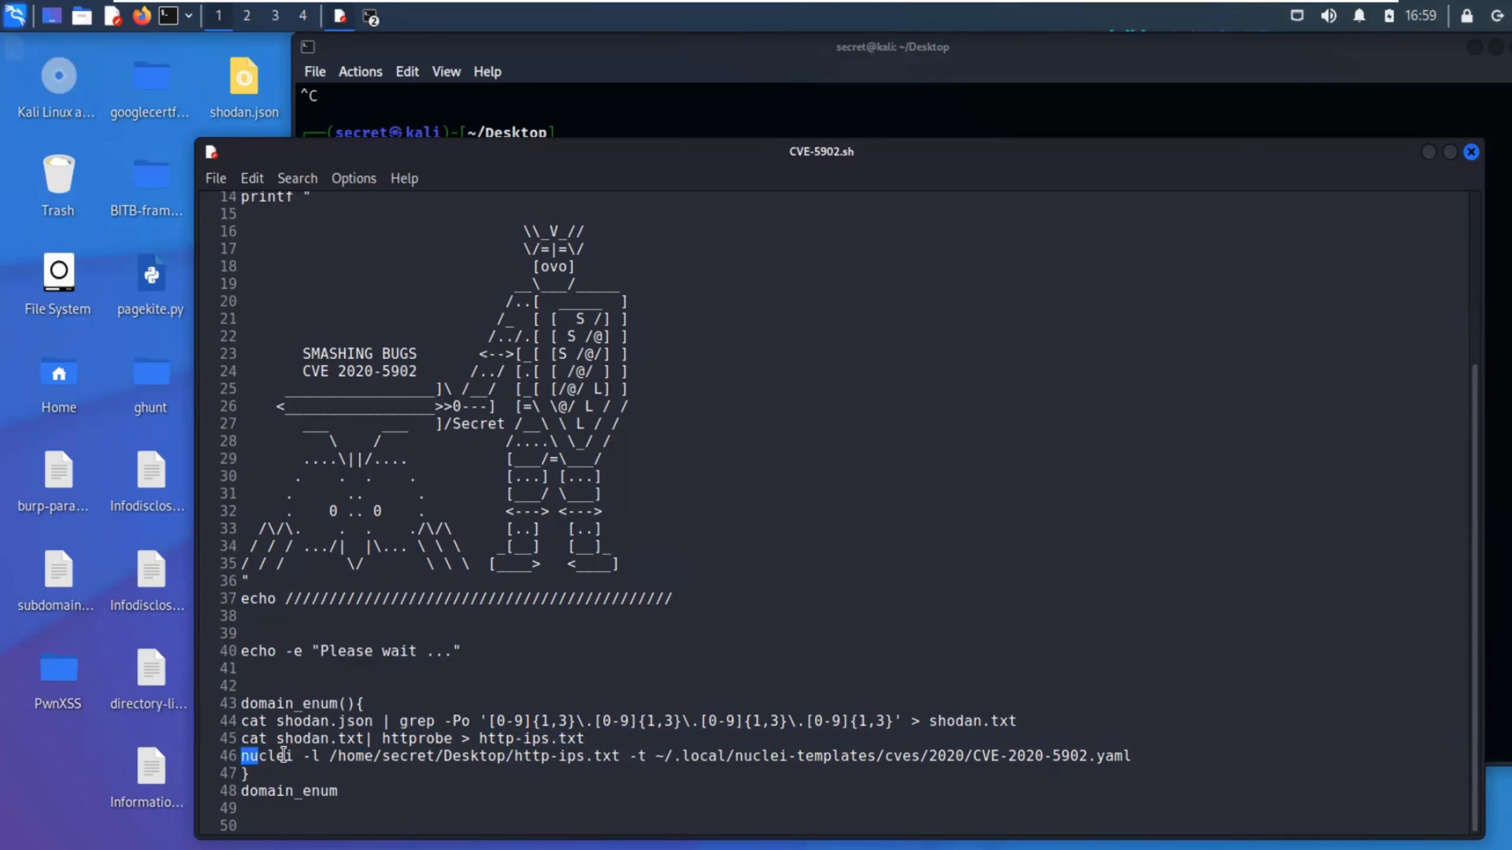
{"action": "left_click_drag", "start_coordinate": [244, 756], "coordinate": [603, 755]}
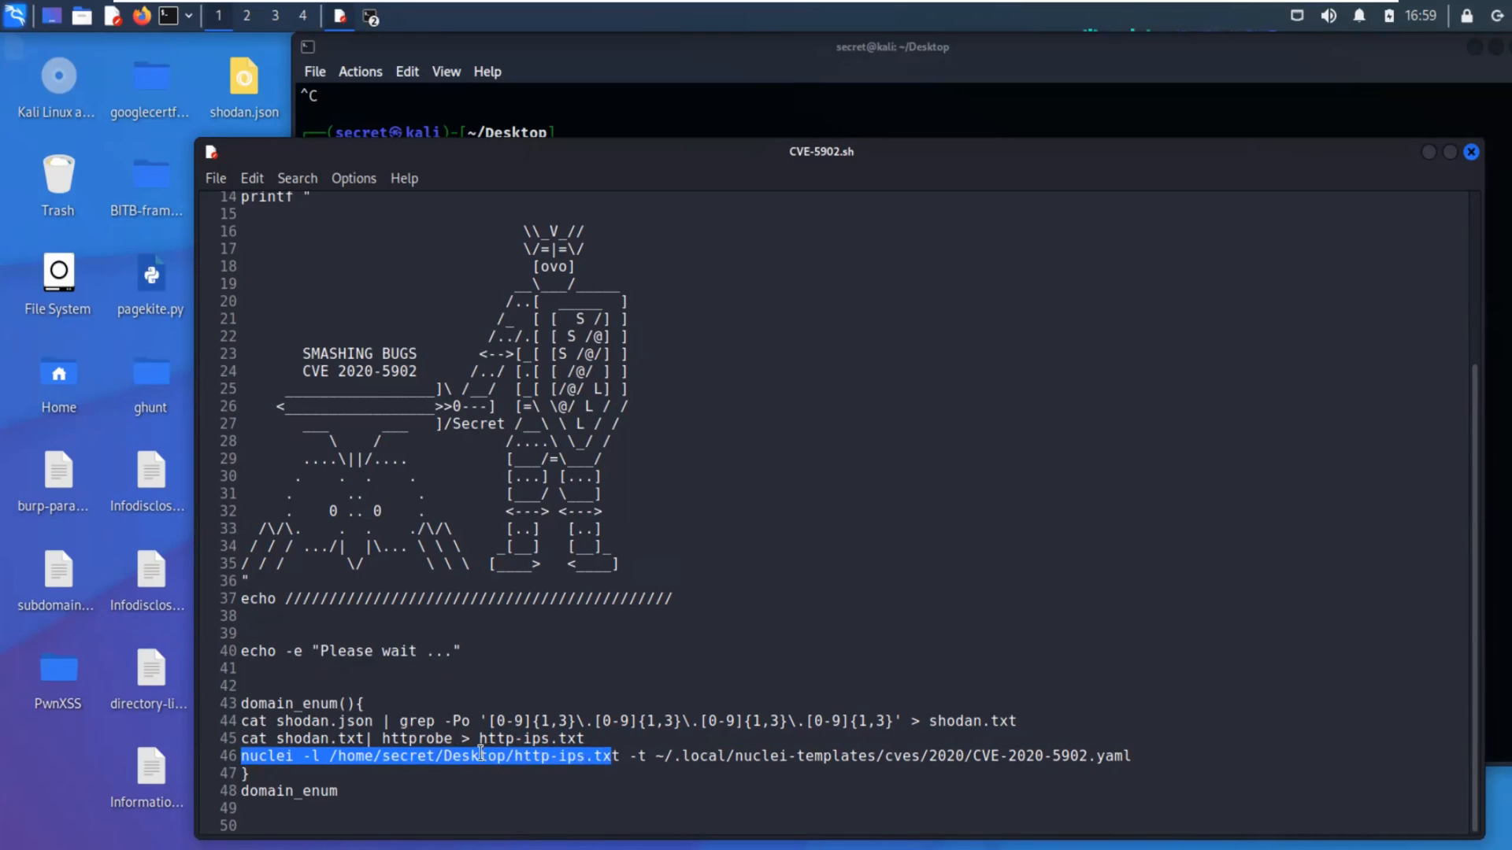
{"action": "left_click", "coordinate": [662, 758]}
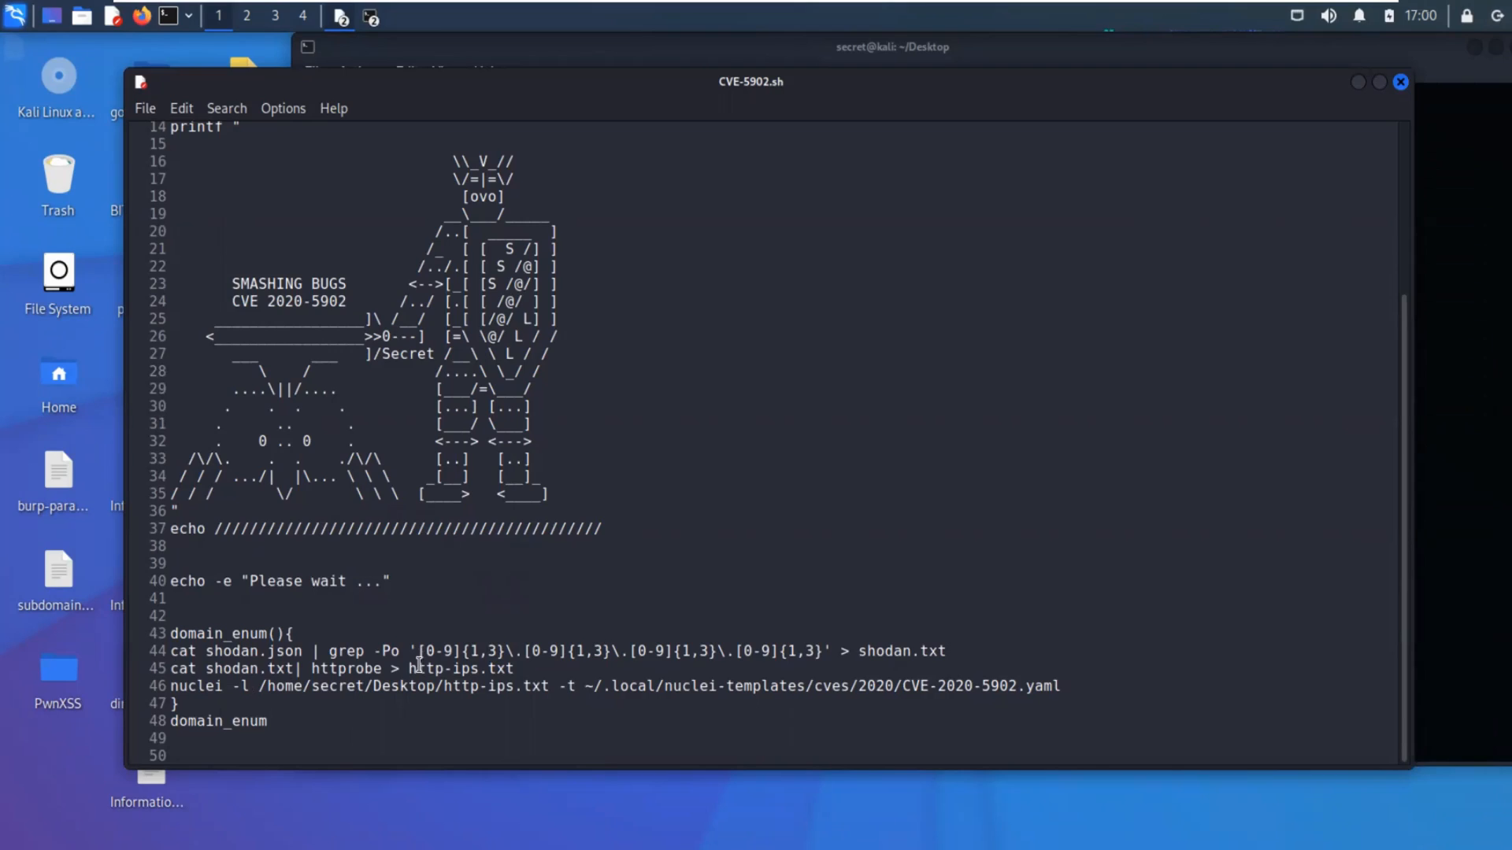
{"action": "left_click_drag", "start_coordinate": [268, 685], "coordinate": [364, 685]}
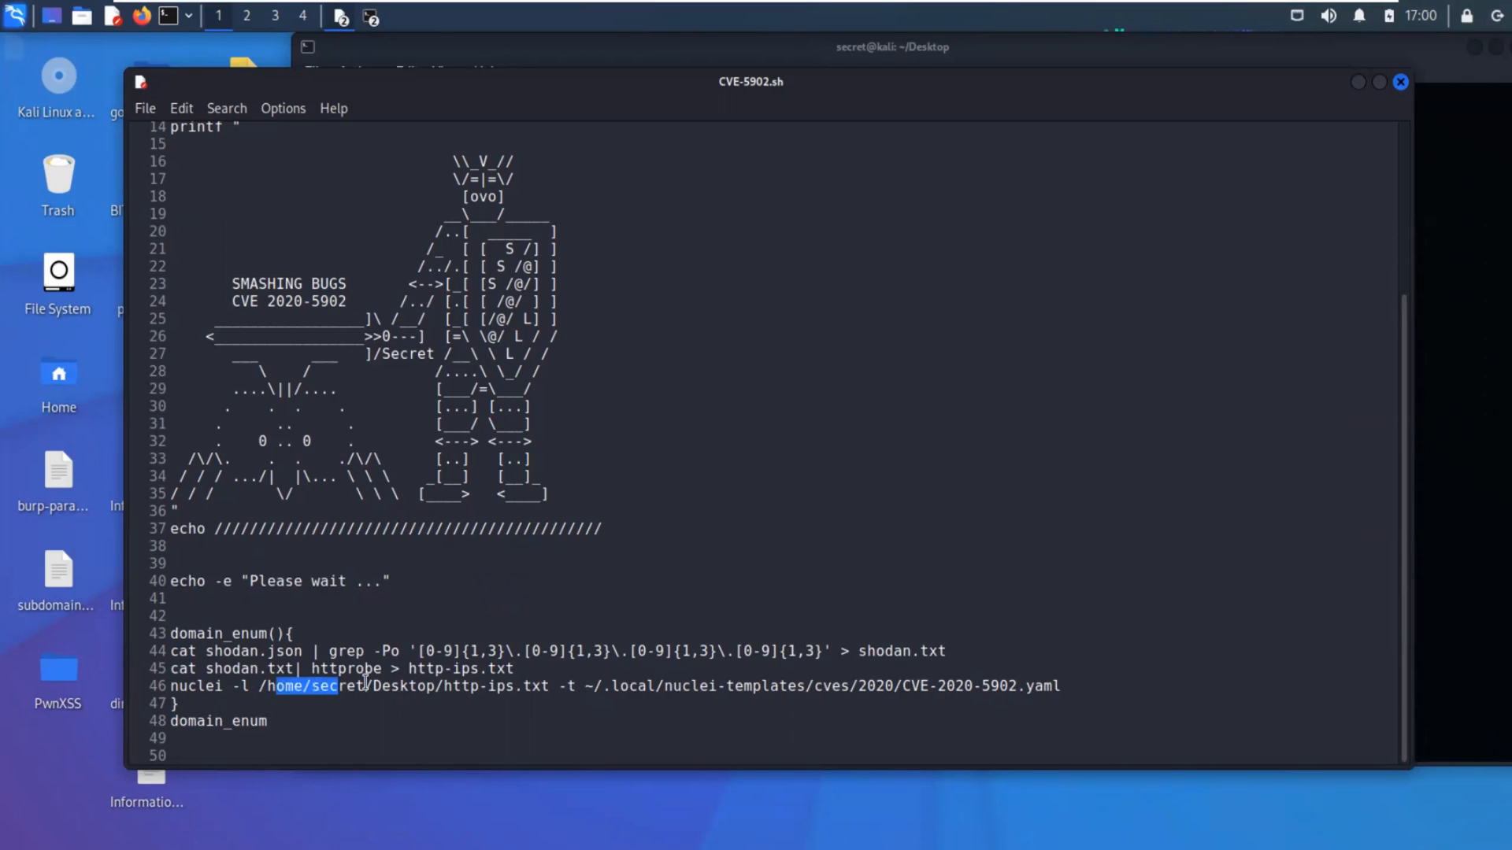
{"action": "left_click_drag", "start_coordinate": [273, 685], "coordinate": [444, 686]}
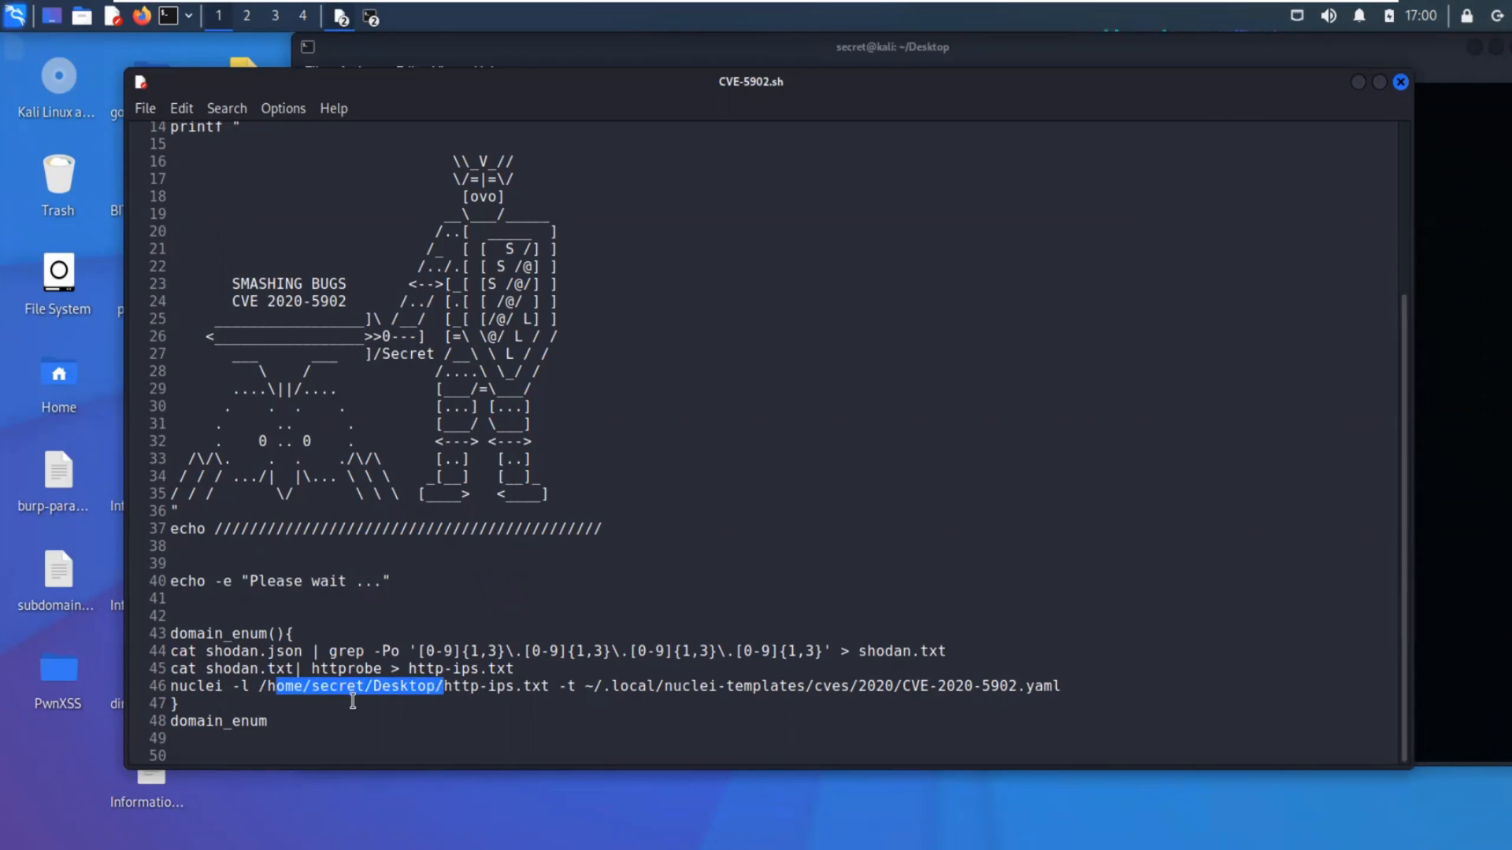
{"action": "double_click", "coordinate": [337, 687]}
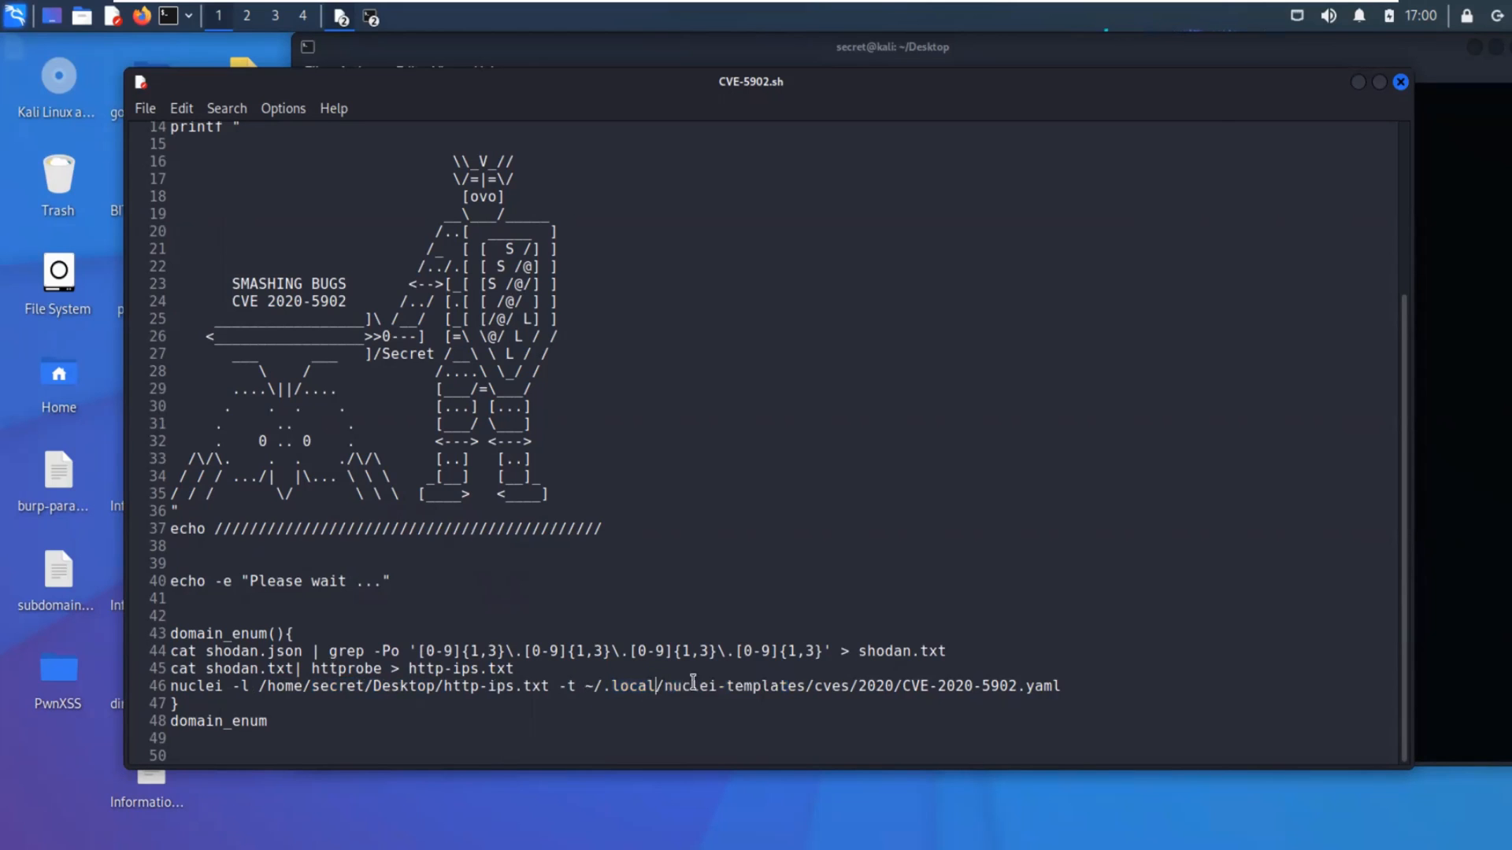
{"action": "left_click_drag", "start_coordinate": [655, 685], "coordinate": [884, 685]}
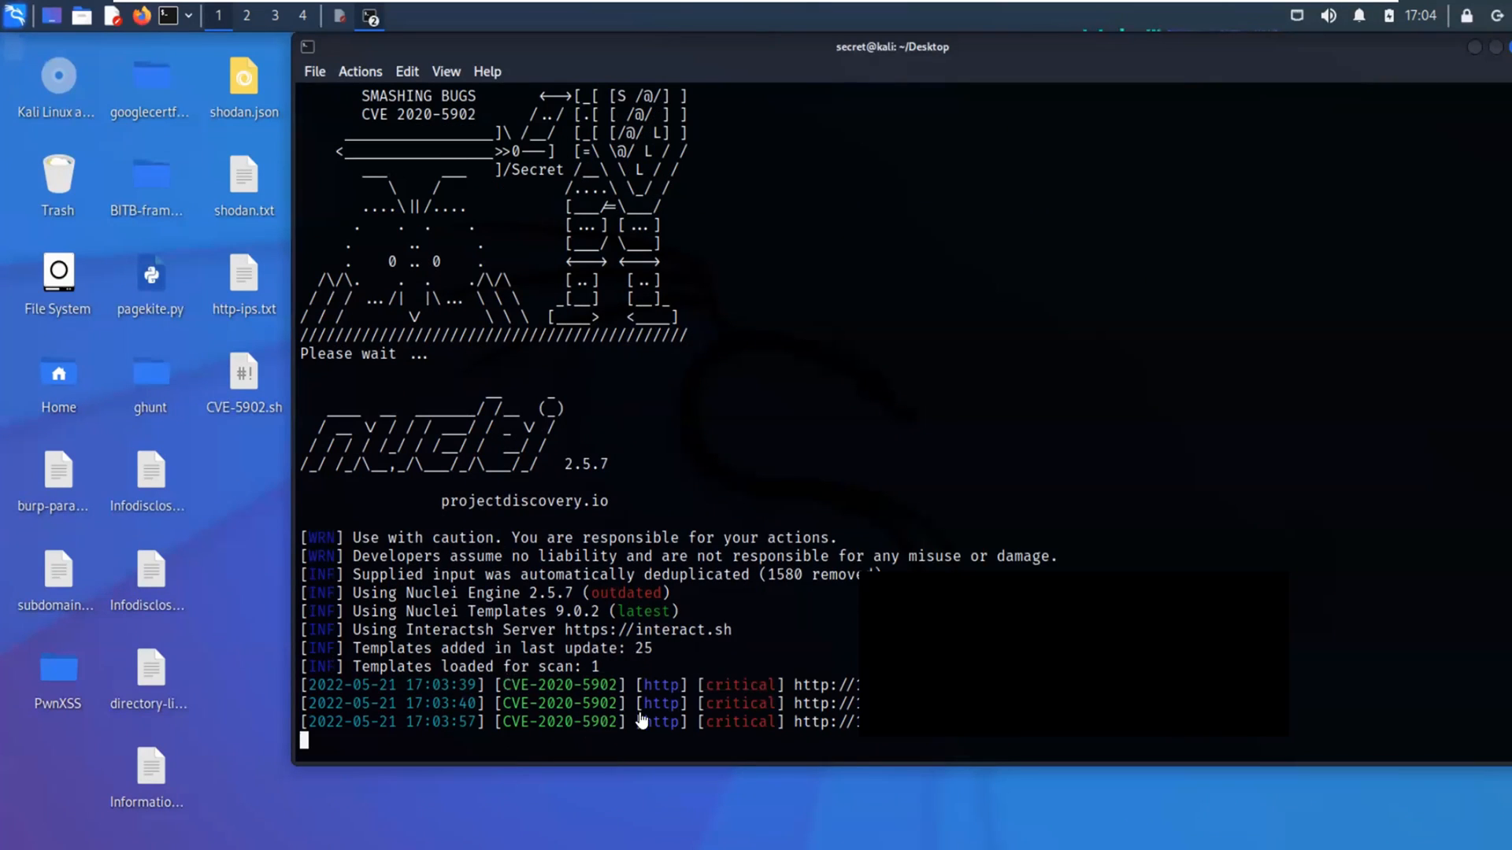
- Run ./CVE-5902.sh so nuclei prints twelve critical CVE-2020-5902 findings
{"action": "double_click", "coordinate": [541, 685]}
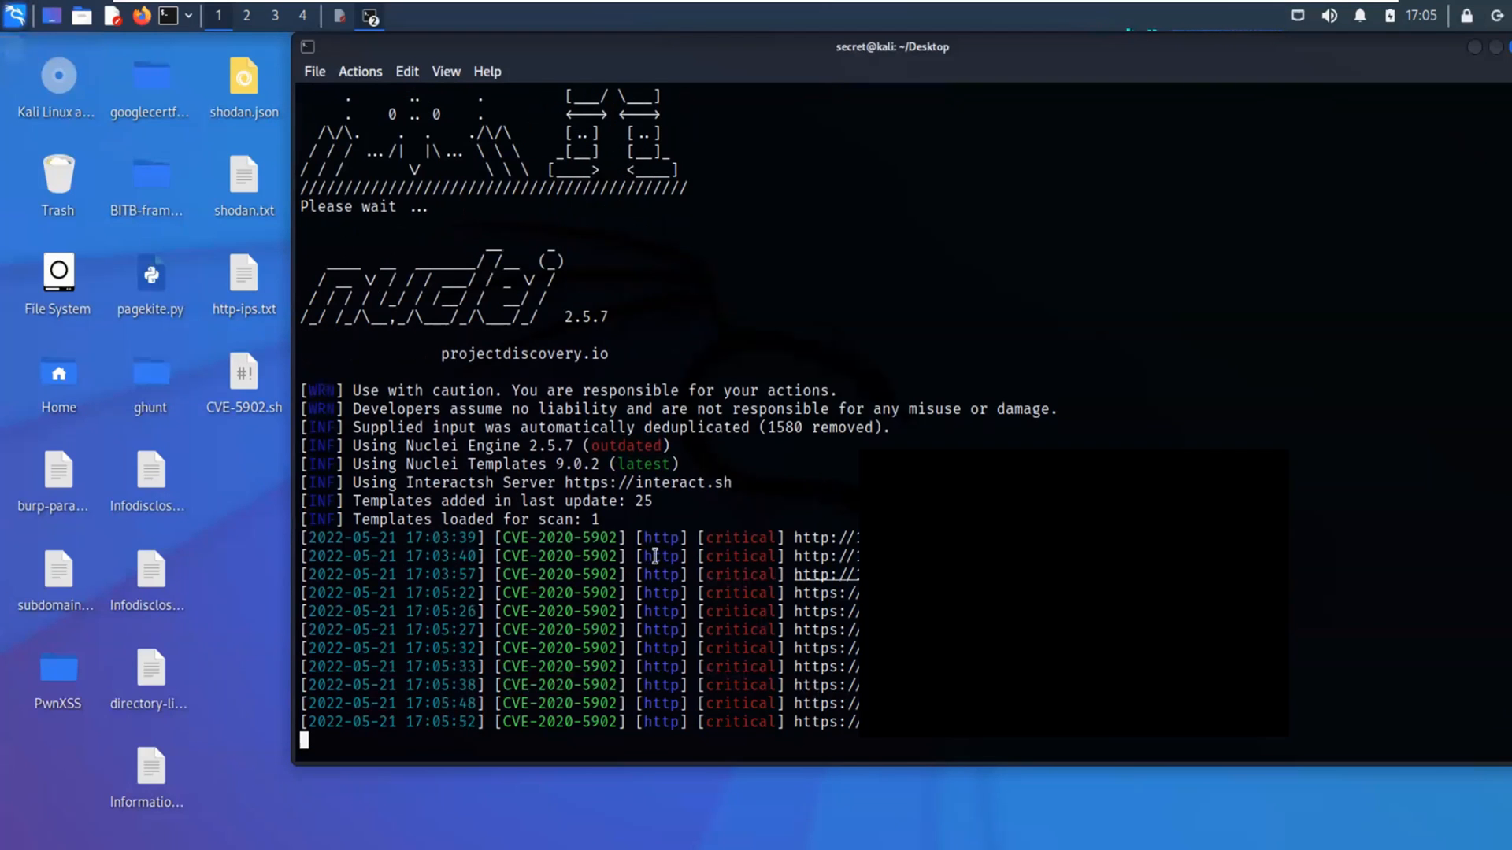
{"action": "mouse_move", "coordinate": [607, 282]}
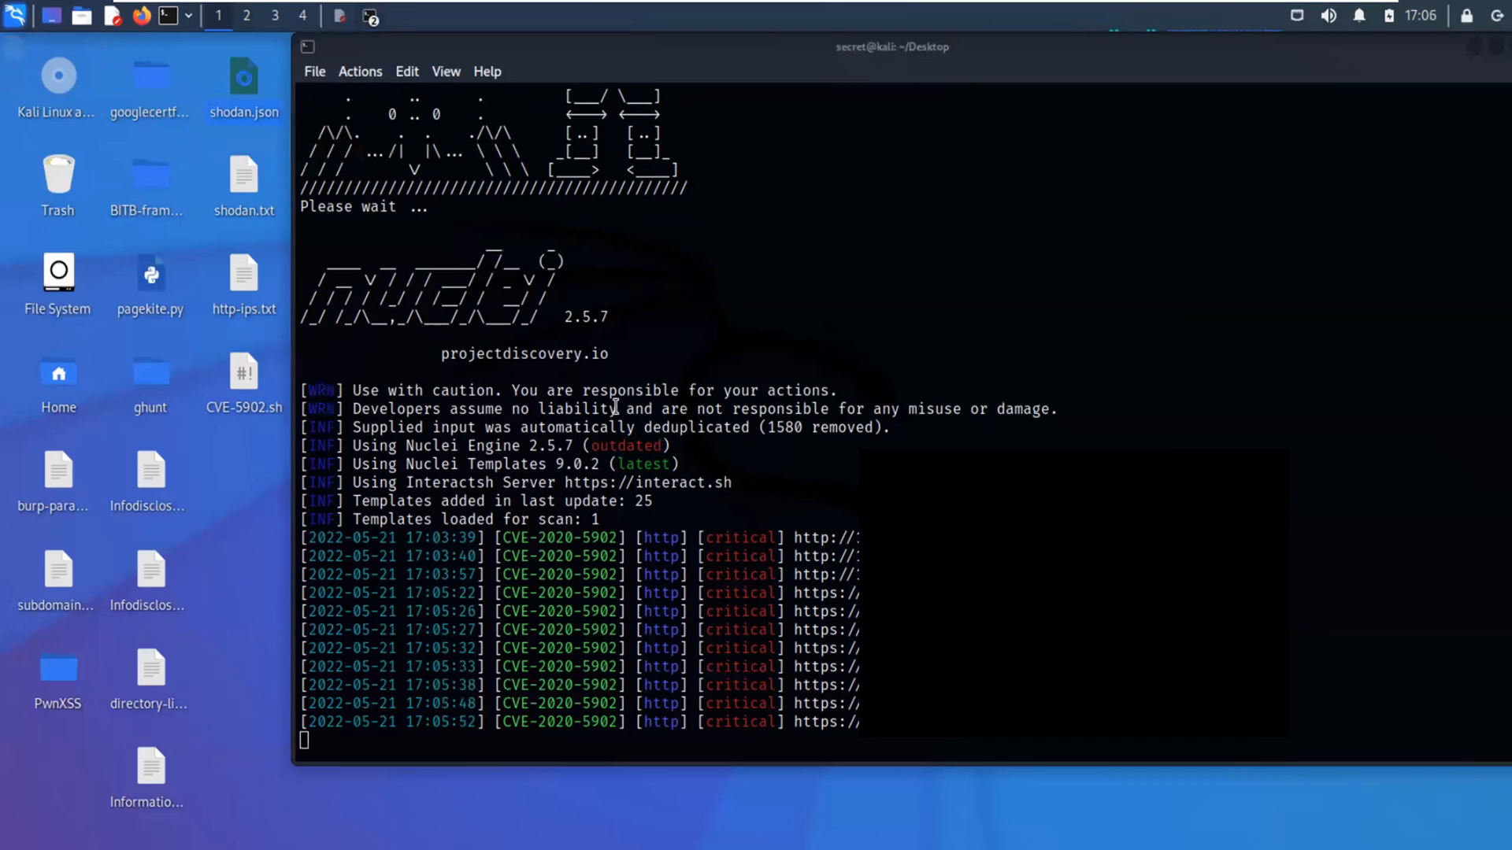
{"action": "mouse_move", "coordinate": [583, 426]}
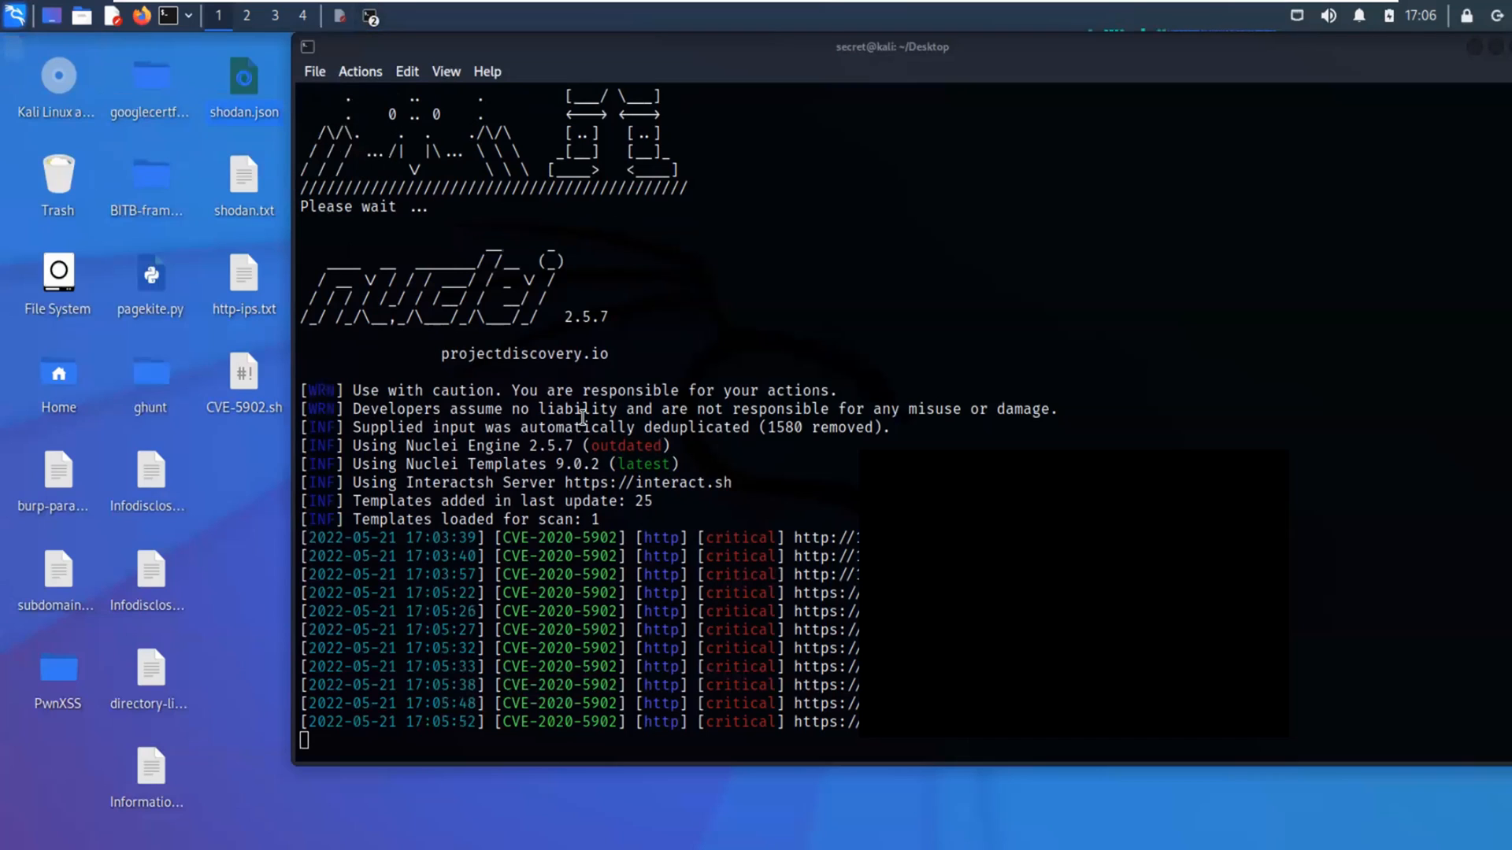
{"action": "mouse_move", "coordinate": [757, 502]}
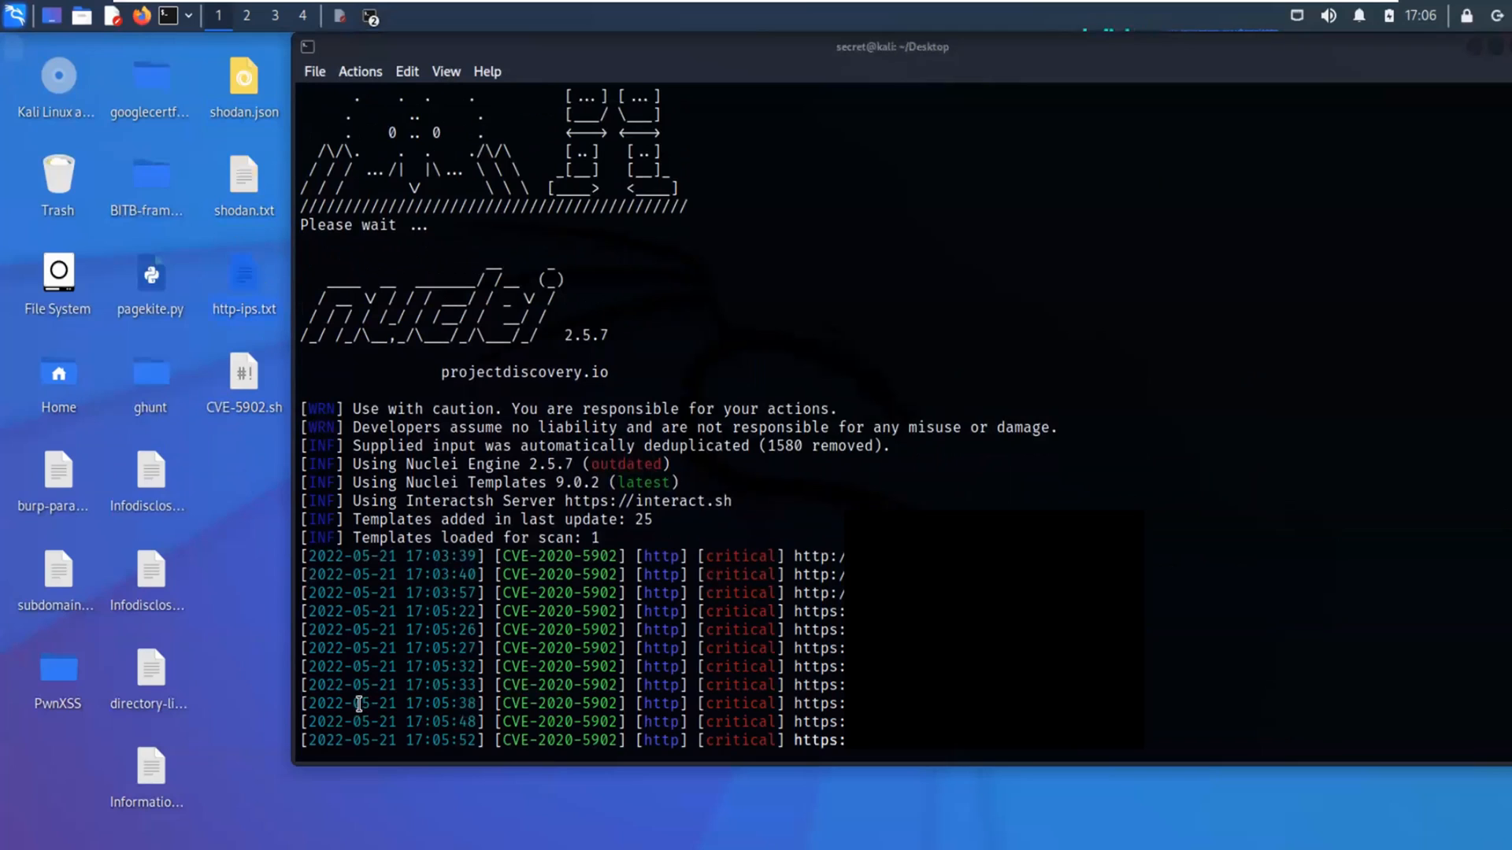
{"action": "mouse_move", "coordinate": [707, 575]}
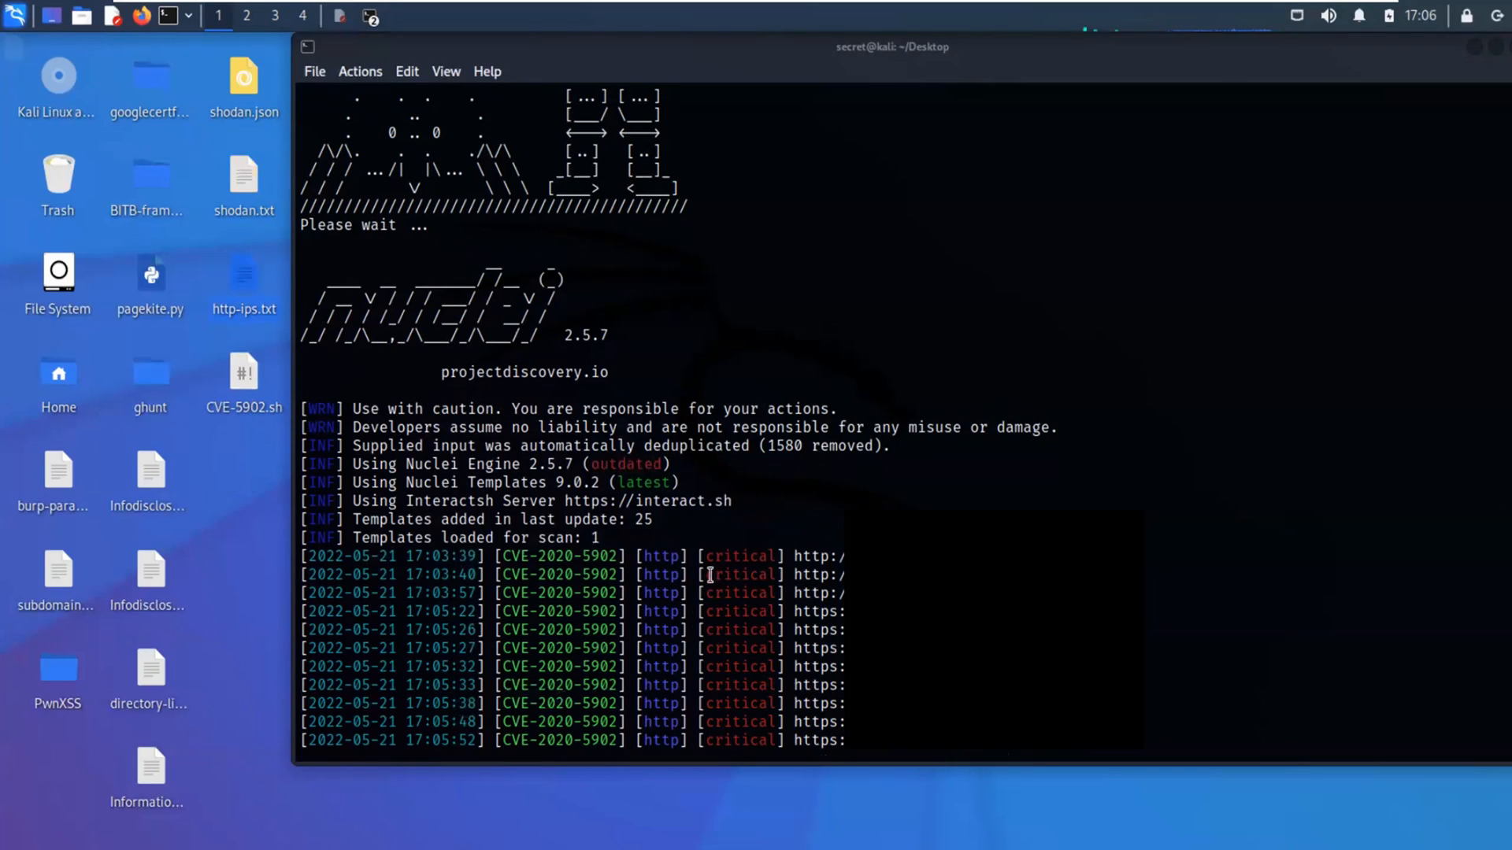
{"action": "mouse_move", "coordinate": [1302, 687]}
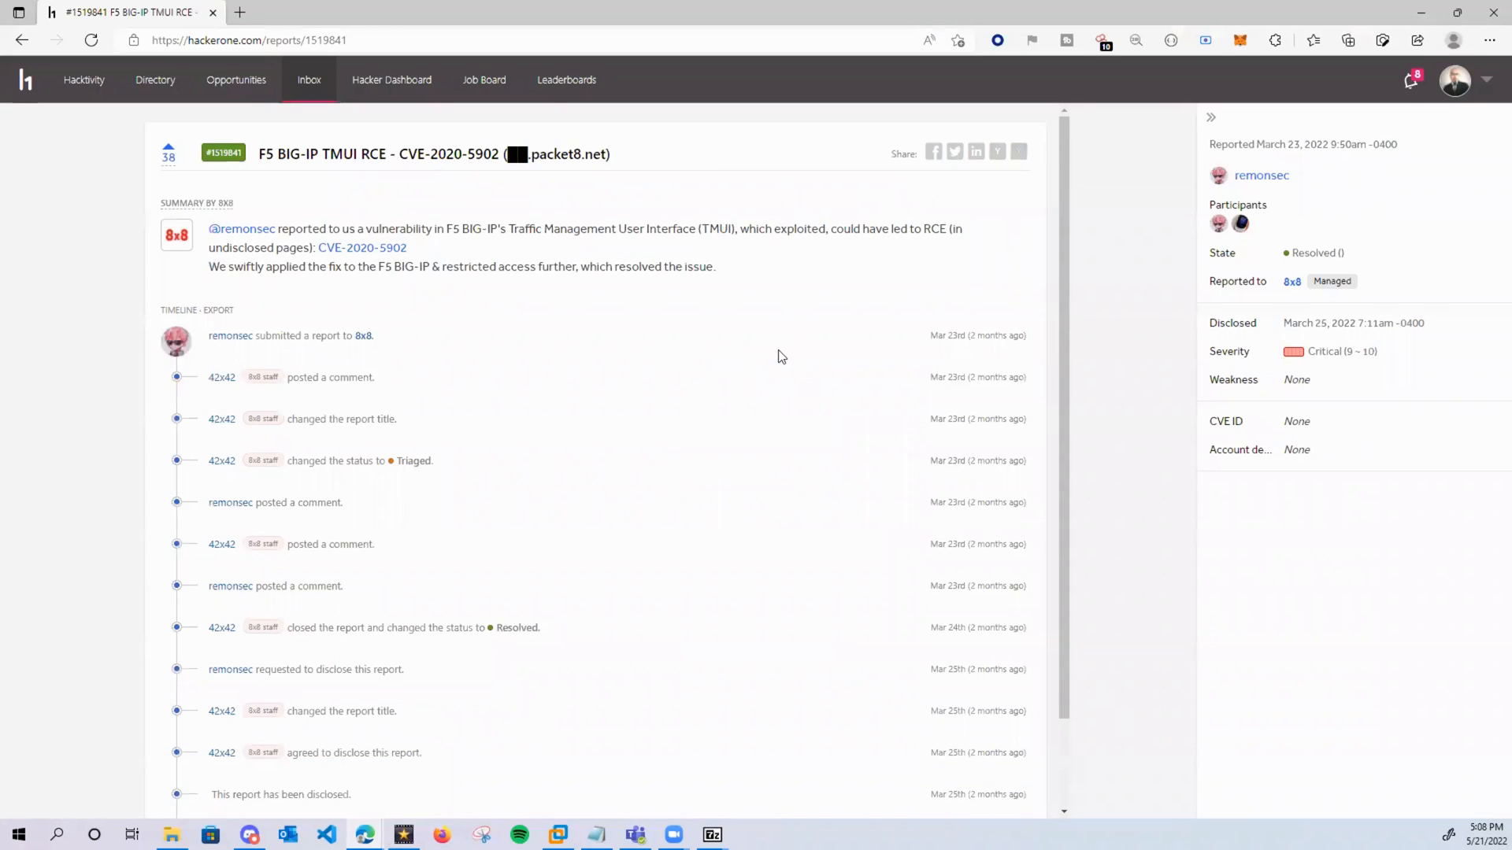
- View the disclosed HackerOne report #1519841 for F5 BIG-IP TMUI RCE CVE-2020-5902
{"action": "scroll", "scroll_direction": "down", "scroll_amount": 3}
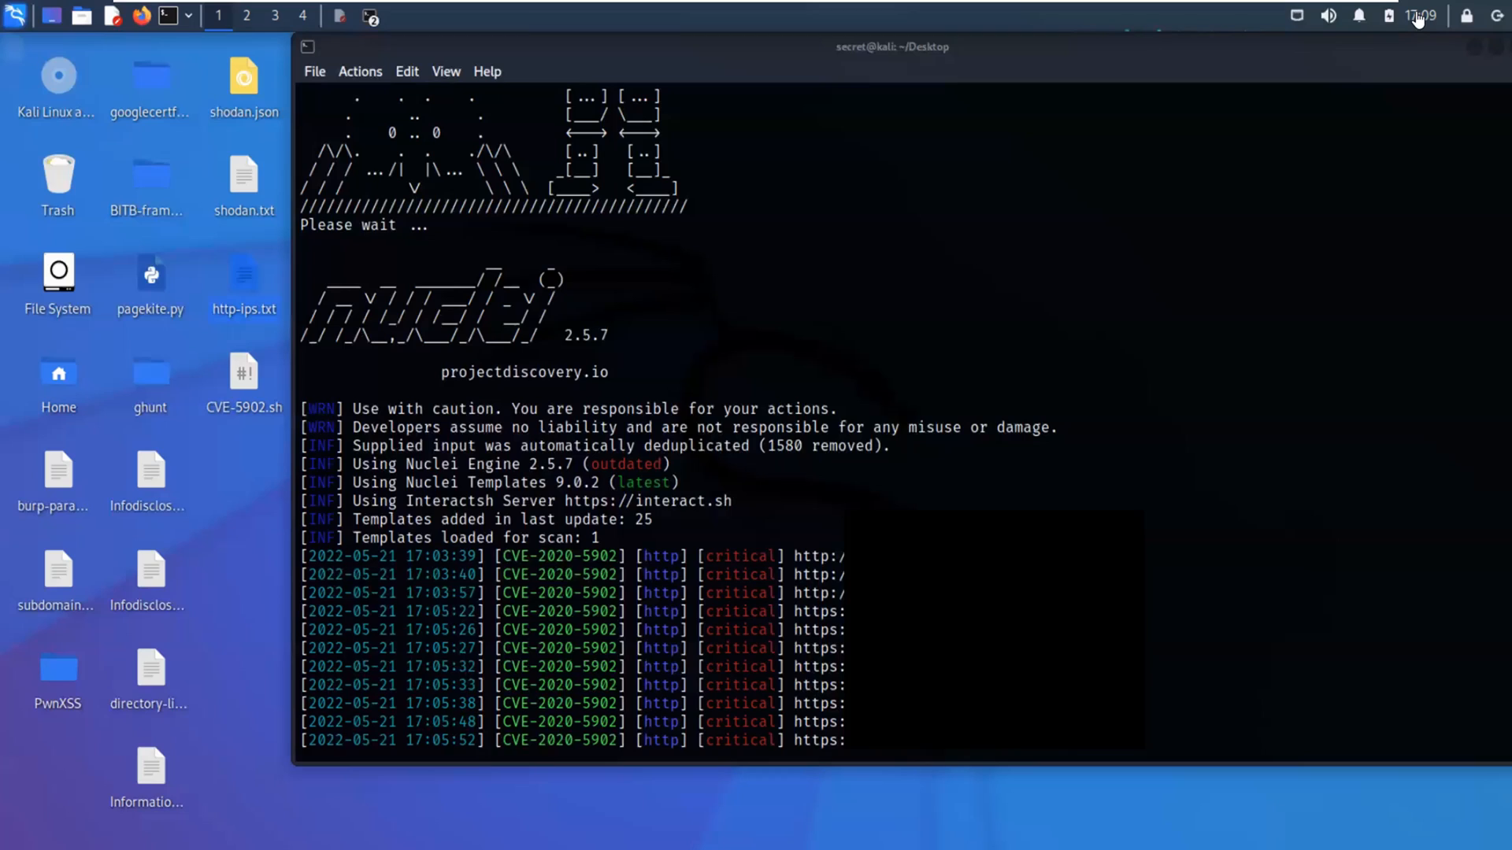
{"action": "mouse_move", "coordinate": [1102, 304]}
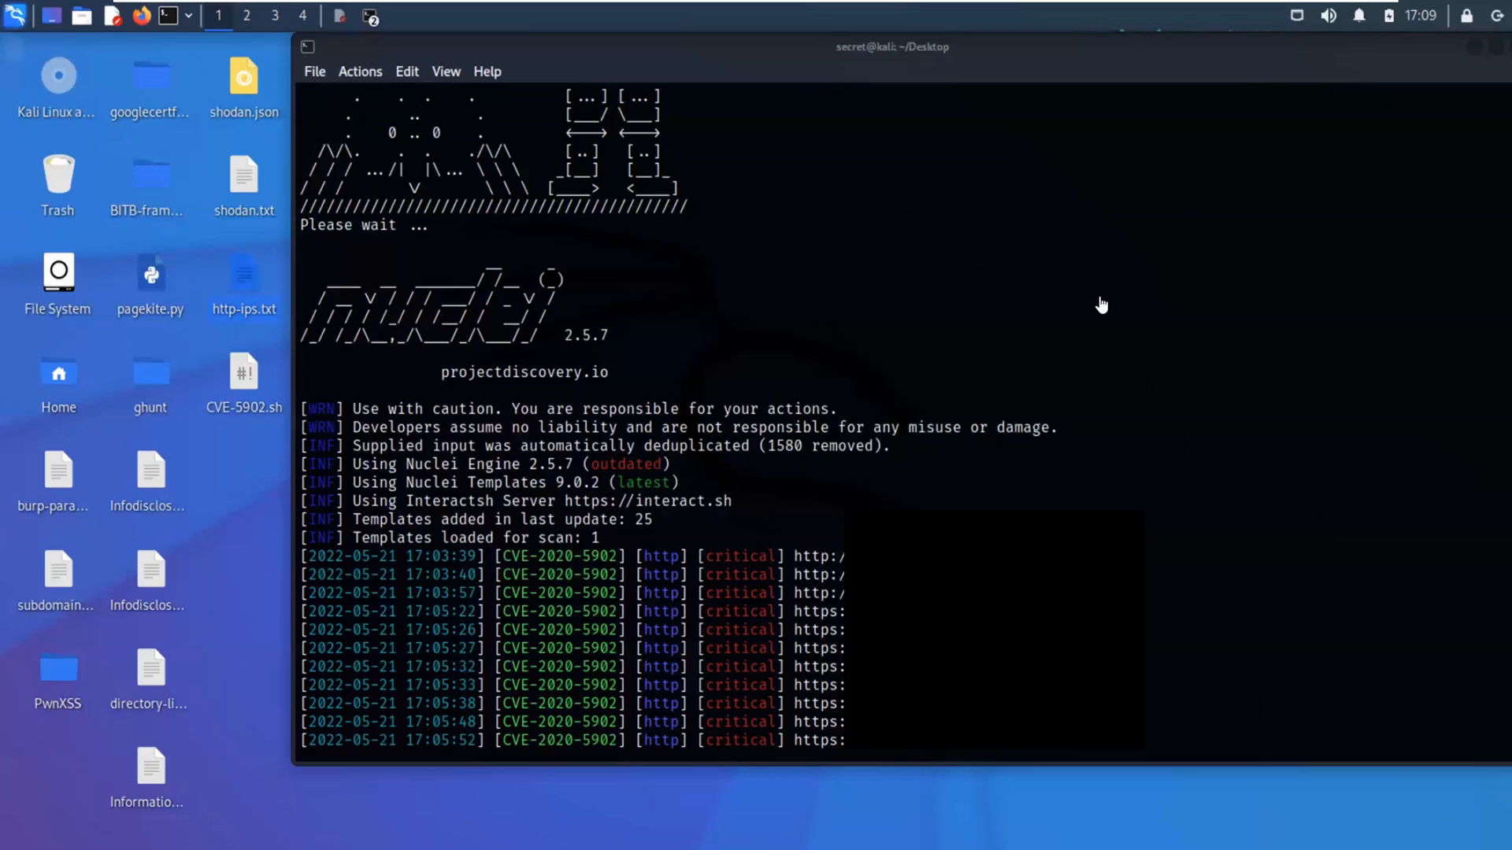
{"action": "mouse_move", "coordinate": [814, 126]}
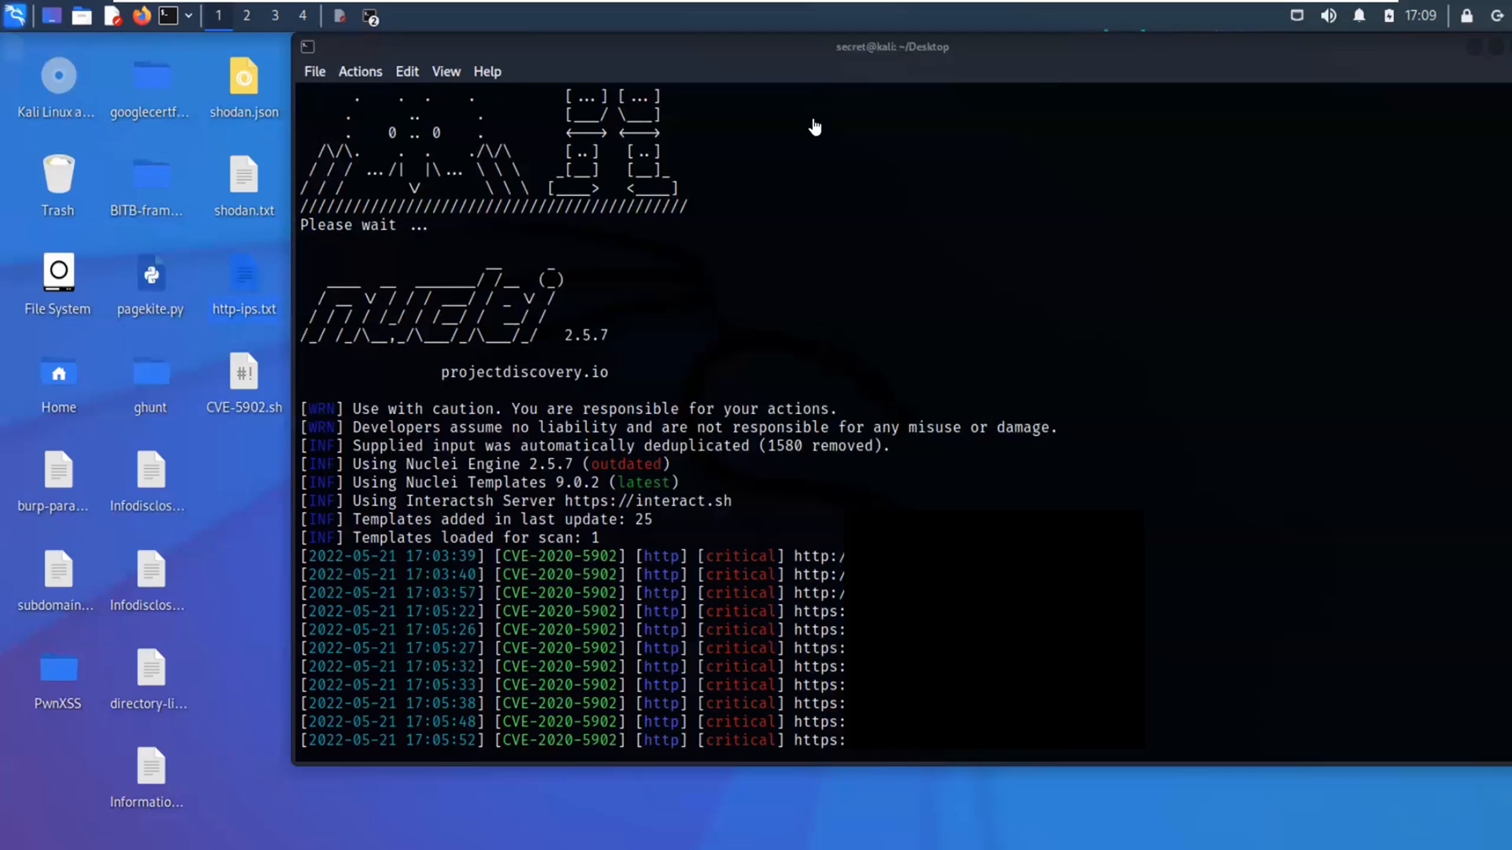
{"action": "mouse_move", "coordinate": [1302, 683]}
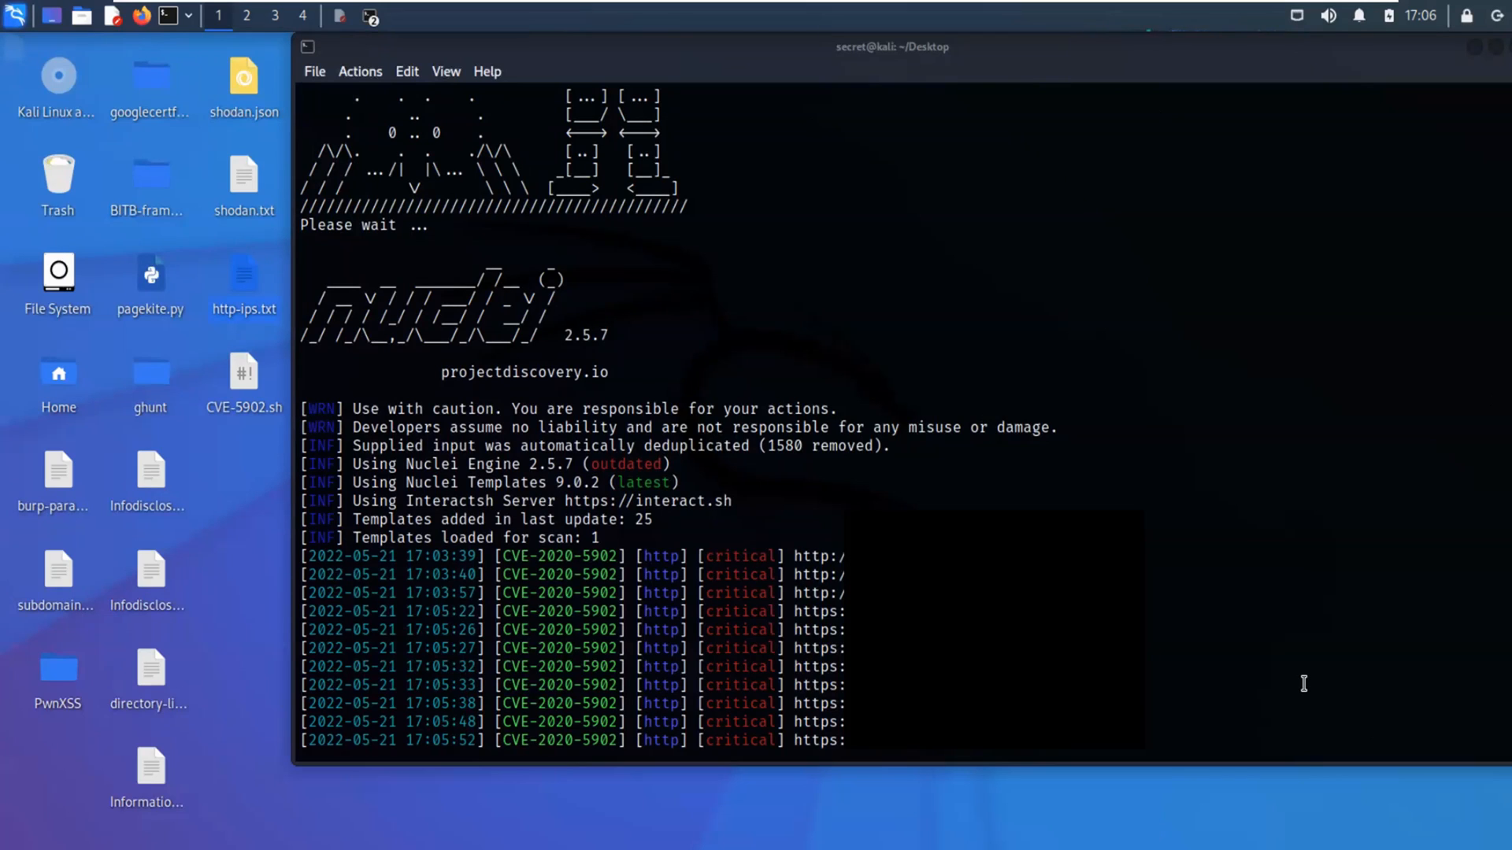